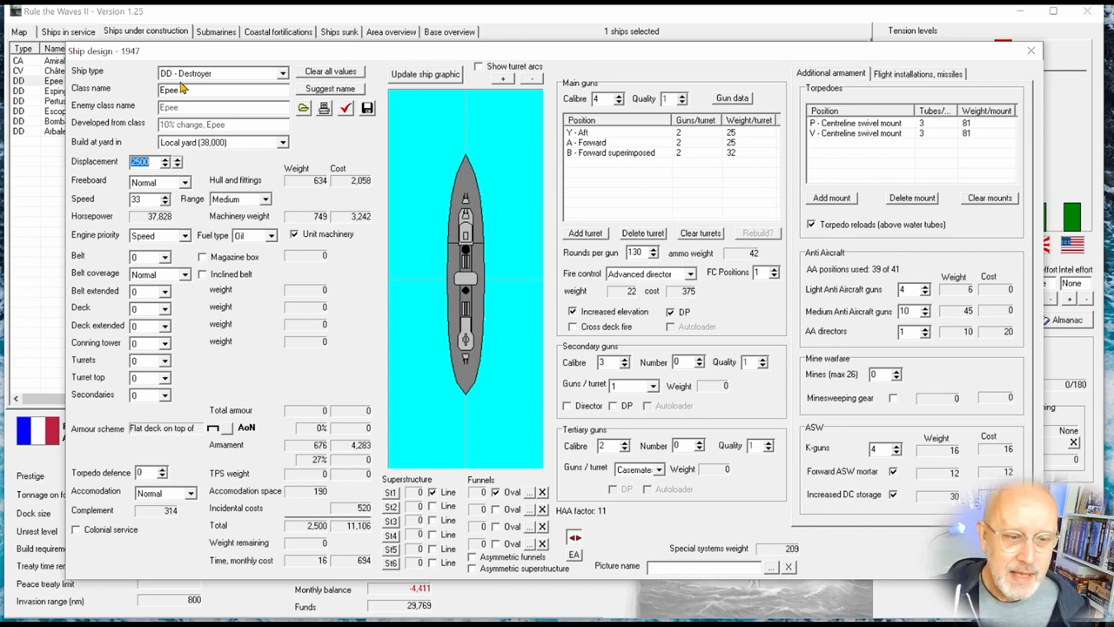
{"action": "mouse_move", "coordinate": [895, 319]}
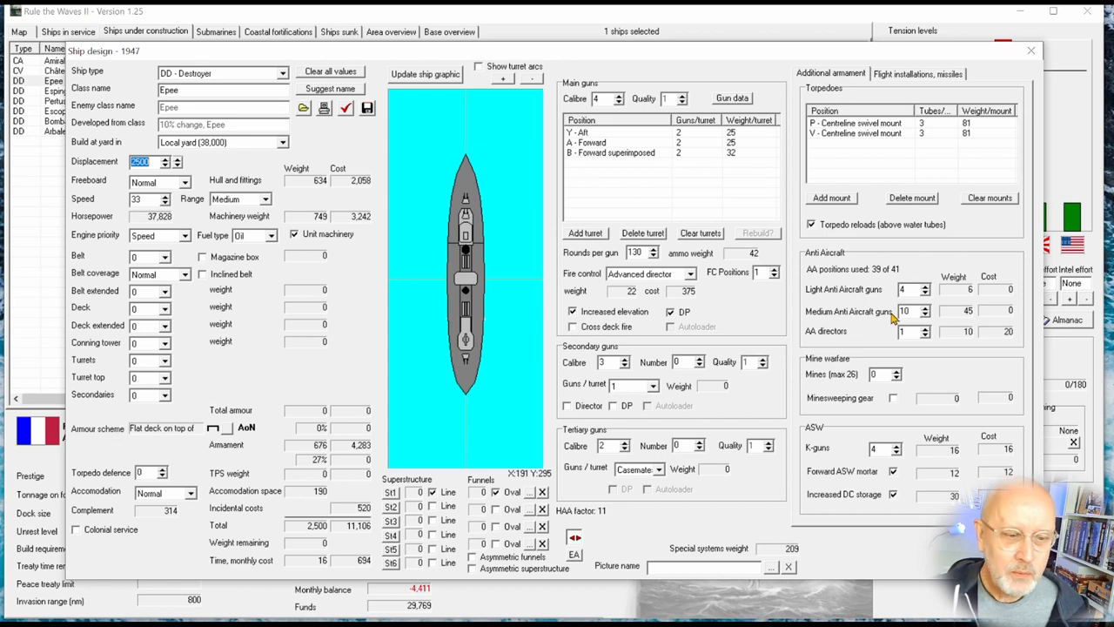
{"action": "mouse_move", "coordinate": [931, 312]}
{"action": "type", "text": "0"}
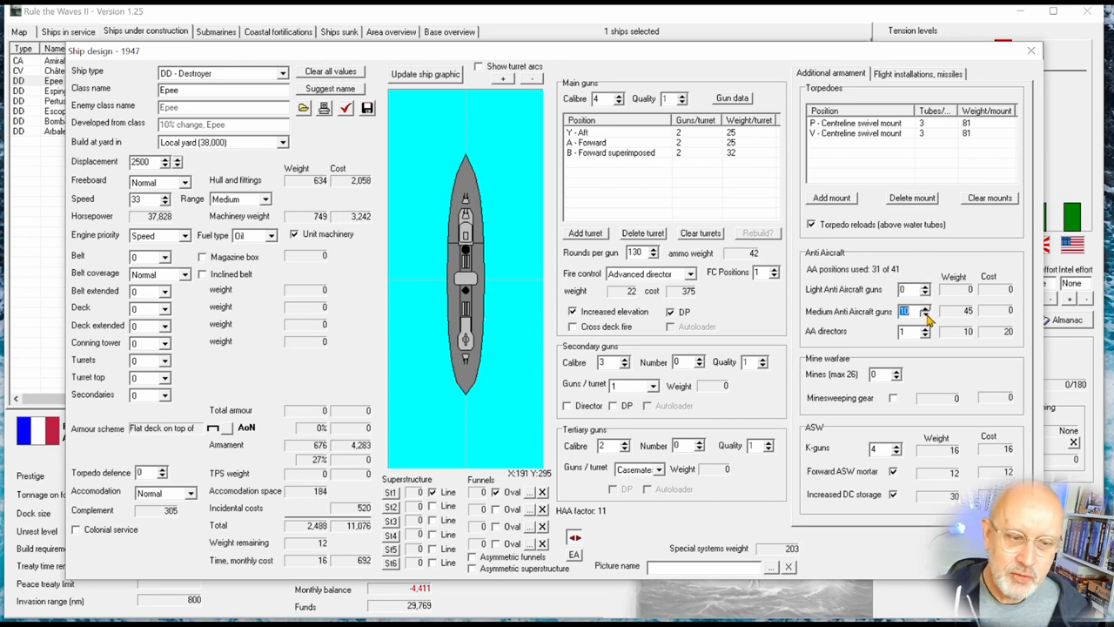
Remove the Epee's medium AA guns and raise its AA directors to 4.
{"action": "left_click", "coordinate": [927, 314]}
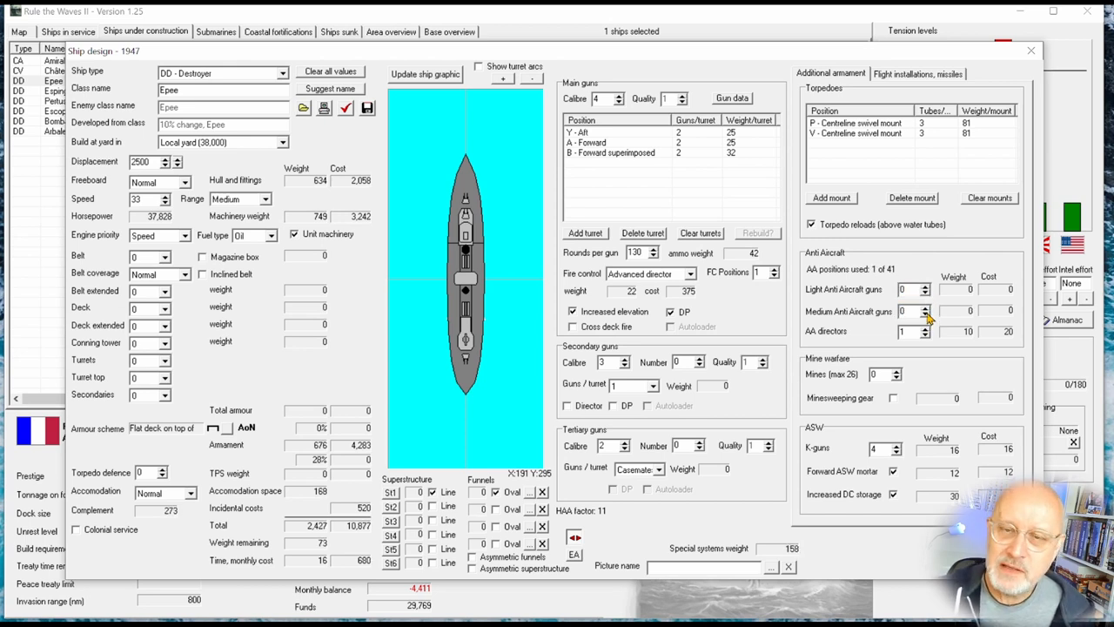
{"action": "mouse_move", "coordinate": [927, 338]}
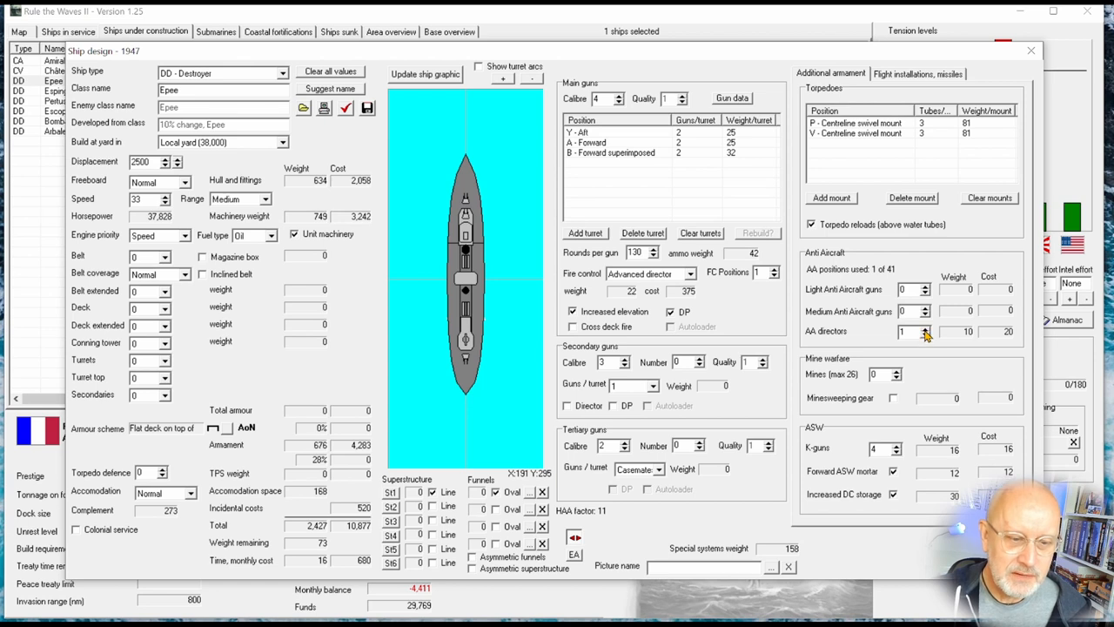
{"action": "left_click", "coordinate": [926, 327]}
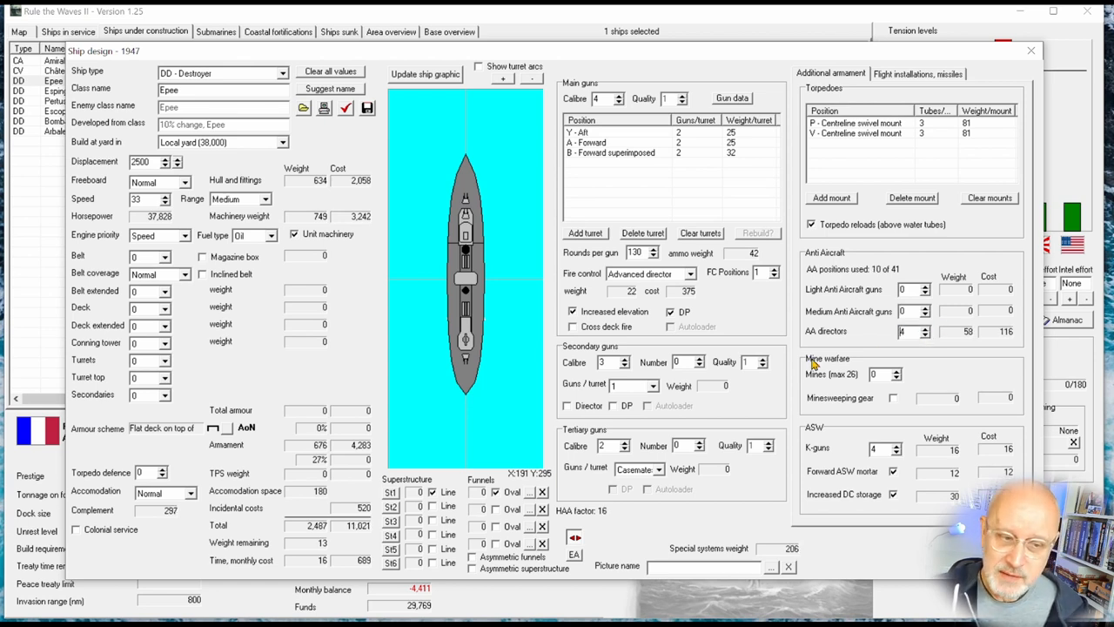
{"action": "mouse_move", "coordinate": [926, 348]}
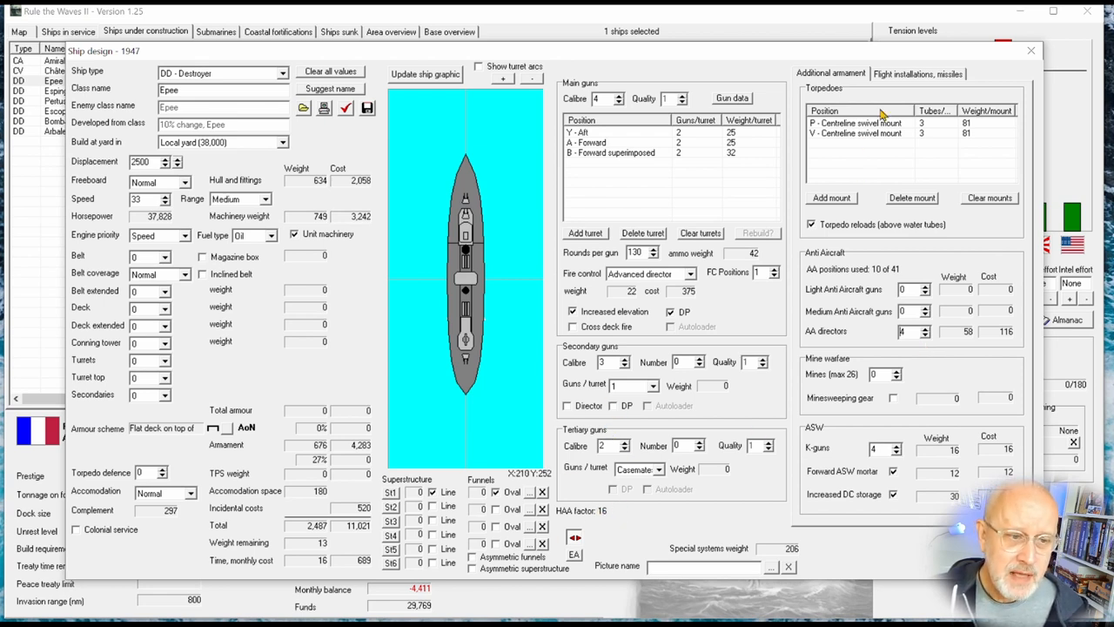
Check the Epee's missile/flight fit, then add two medium AA guns back to the design.
{"action": "left_click", "coordinate": [918, 73]}
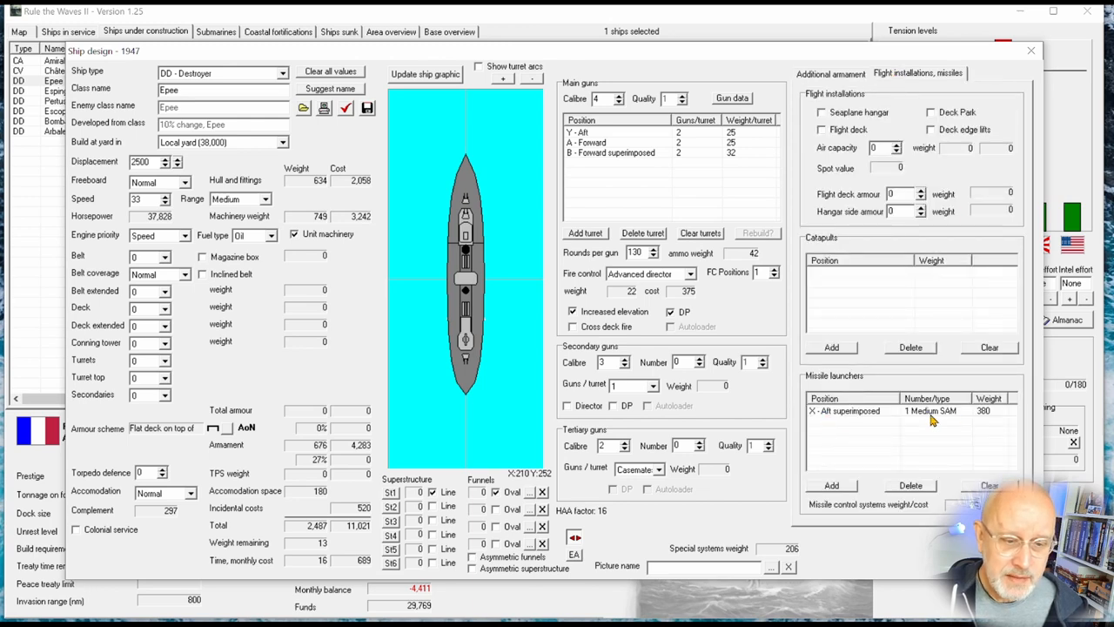
{"action": "mouse_move", "coordinate": [891, 143]}
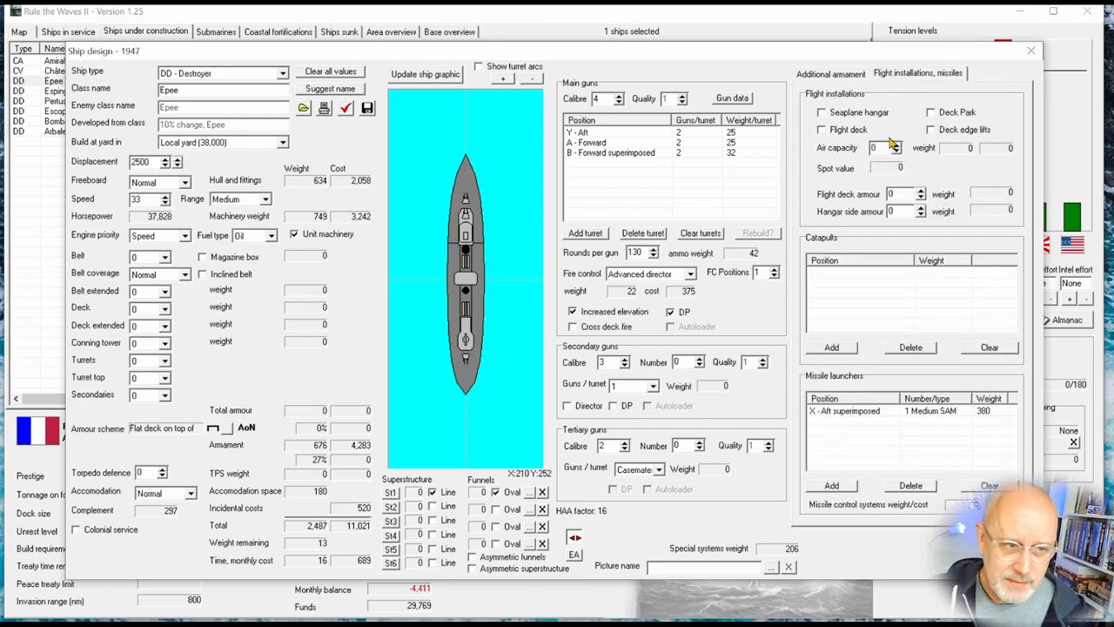
{"action": "left_click", "coordinate": [831, 73]}
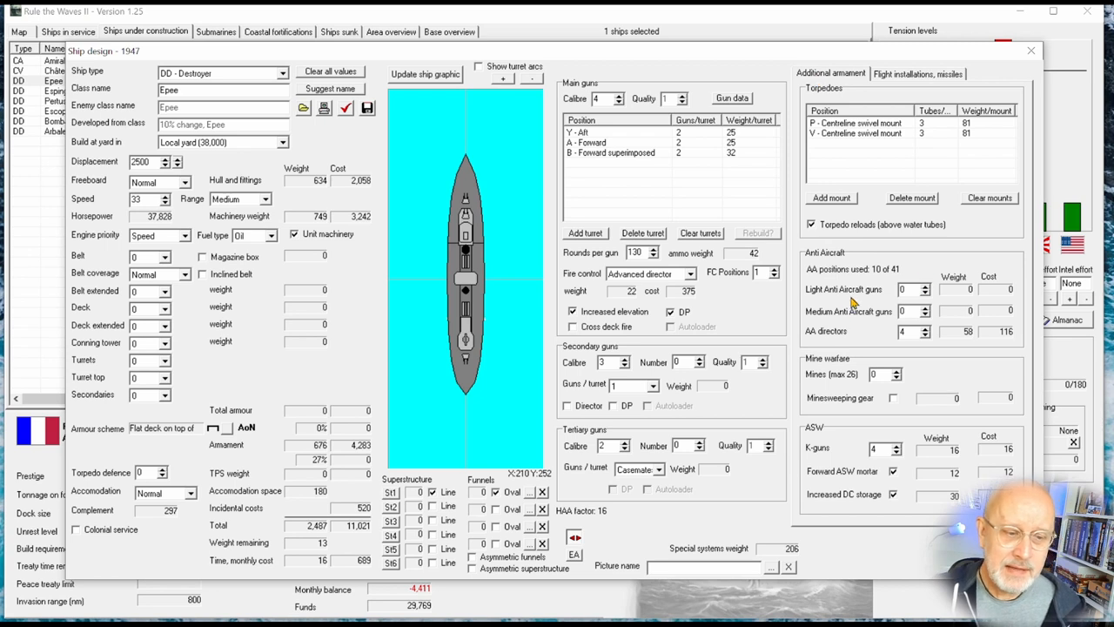
{"action": "mouse_move", "coordinate": [880, 345]}
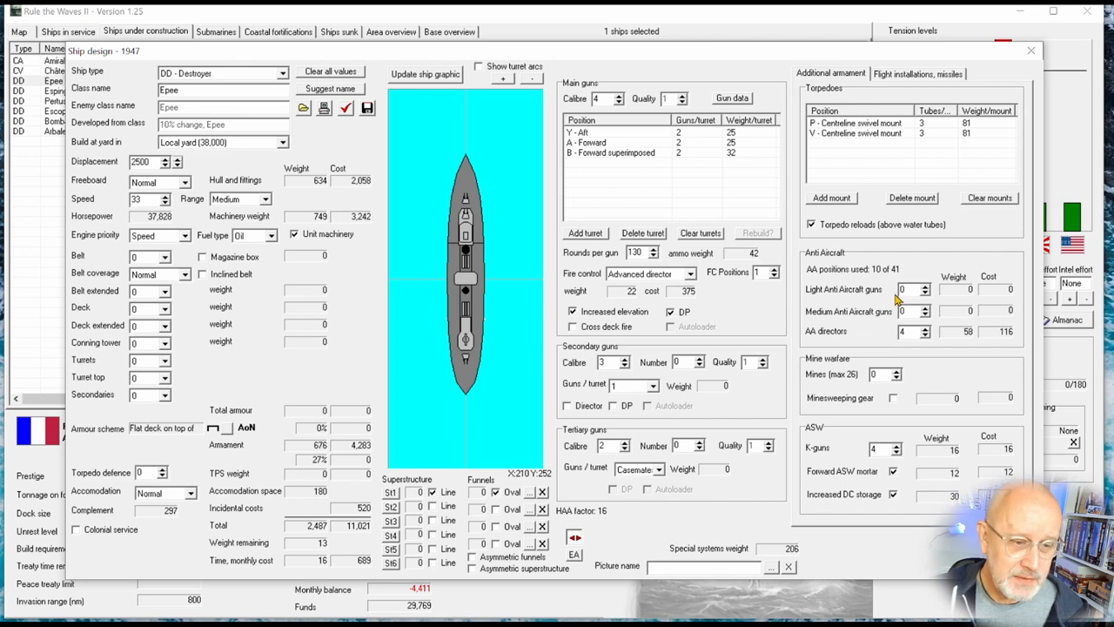
{"action": "left_click", "coordinate": [927, 306]}
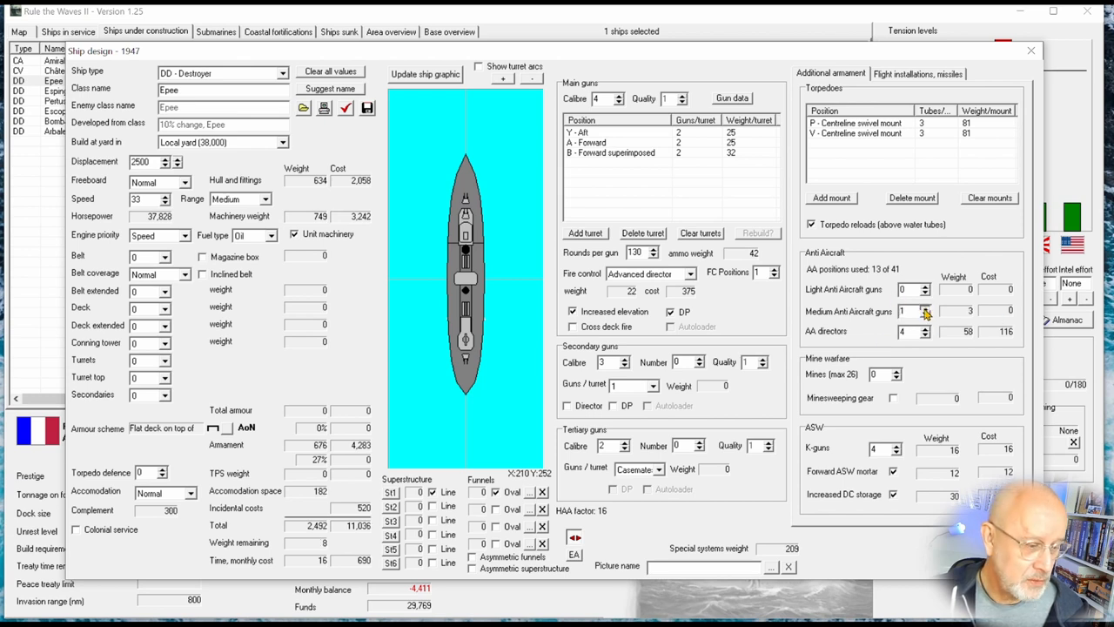
{"action": "left_click", "coordinate": [926, 306]}
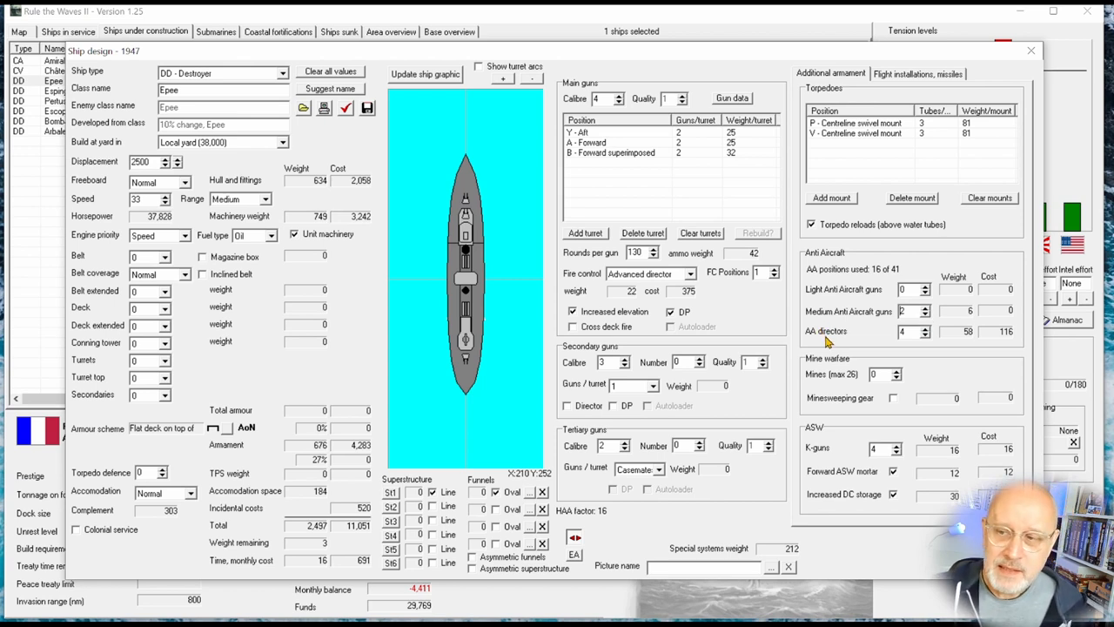
{"action": "mouse_move", "coordinate": [815, 330]}
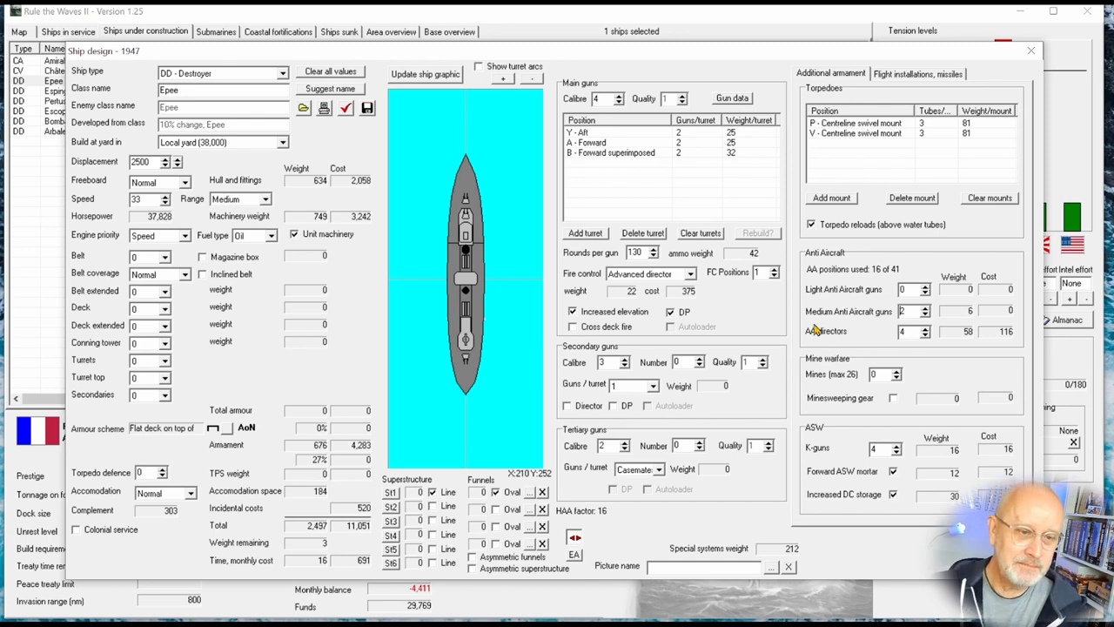
Accept the revised Epee design, then review and close the Almanac nation naval comparison.
{"action": "left_click", "coordinate": [1031, 49]}
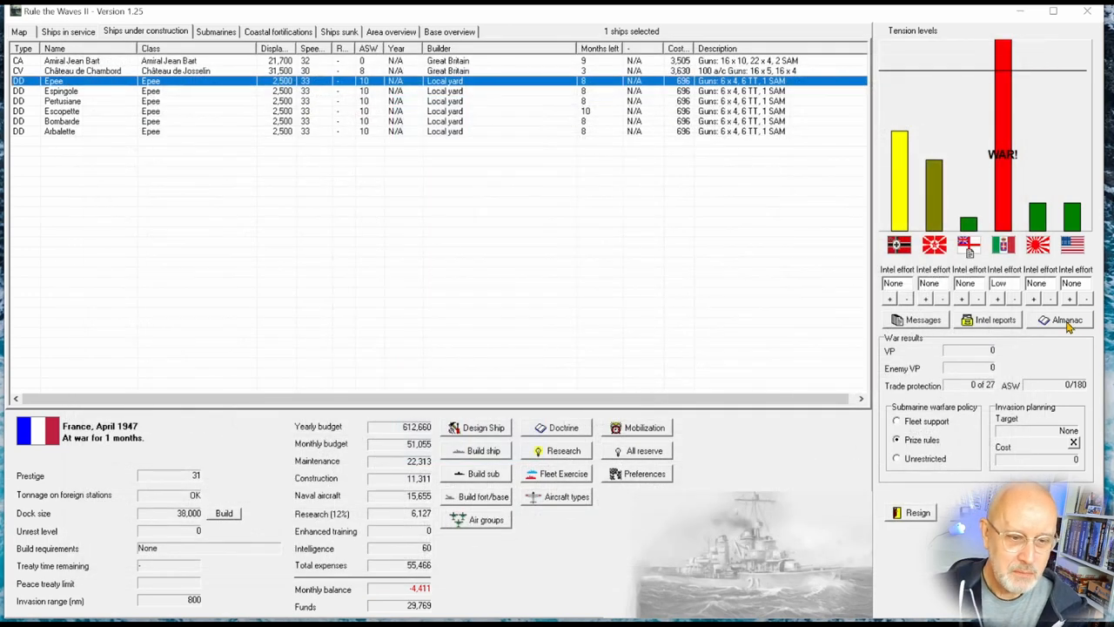
{"action": "left_click", "coordinate": [1065, 321]}
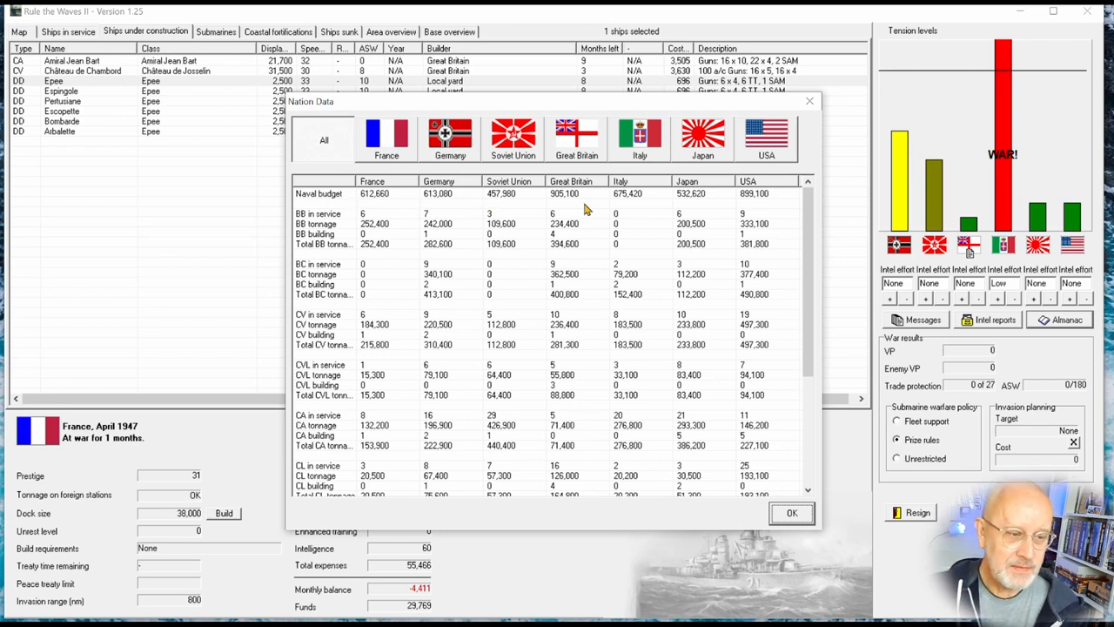
{"action": "mouse_move", "coordinate": [599, 213]}
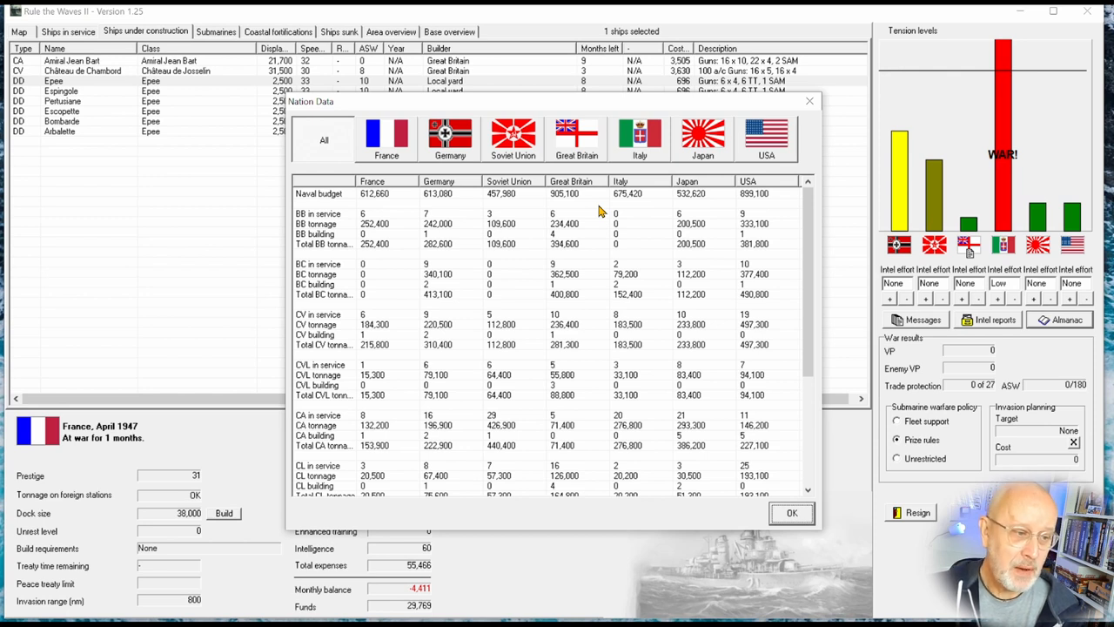
{"action": "mouse_move", "coordinate": [732, 207]}
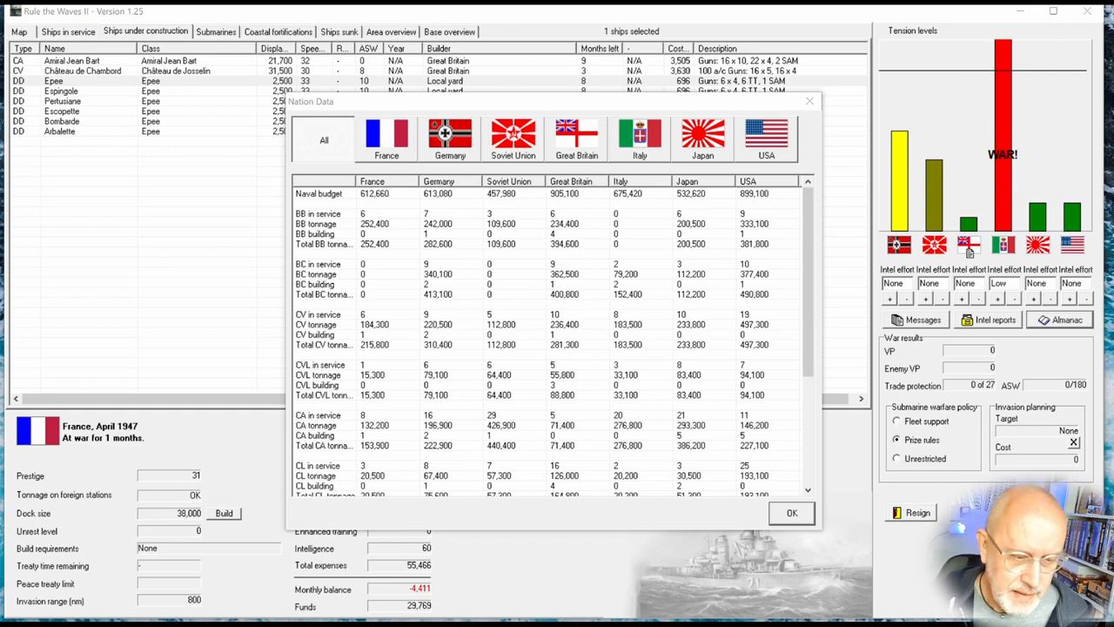
{"action": "left_click", "coordinate": [790, 512]}
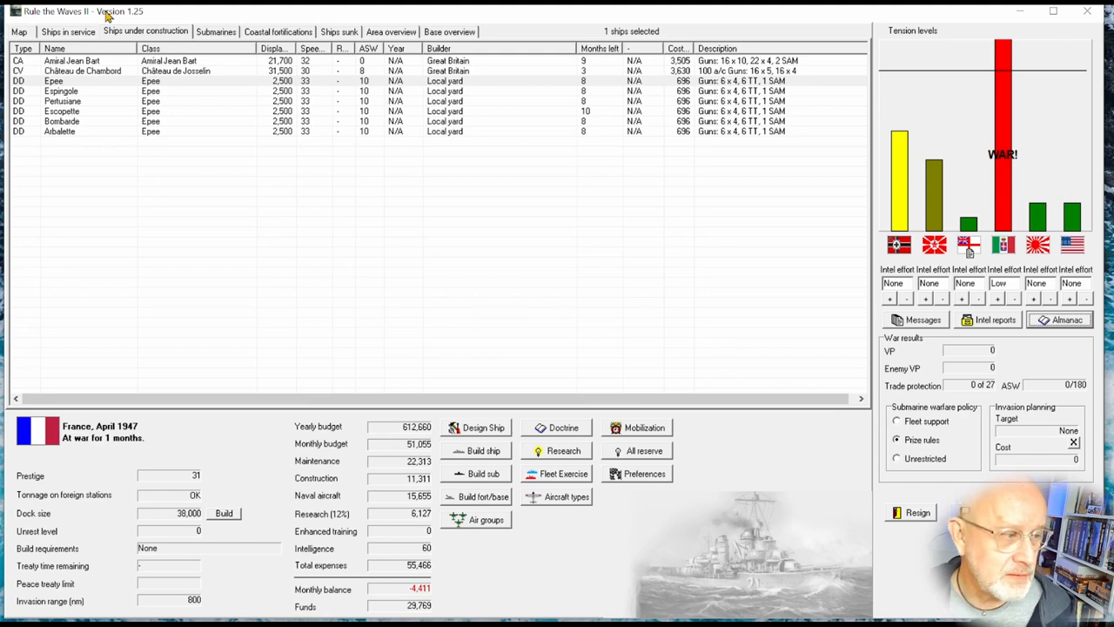
Put six older Claymore-class destroyers on trade protection and select a Ville De Bayonne ship in service.
{"action": "left_click", "coordinate": [68, 31]}
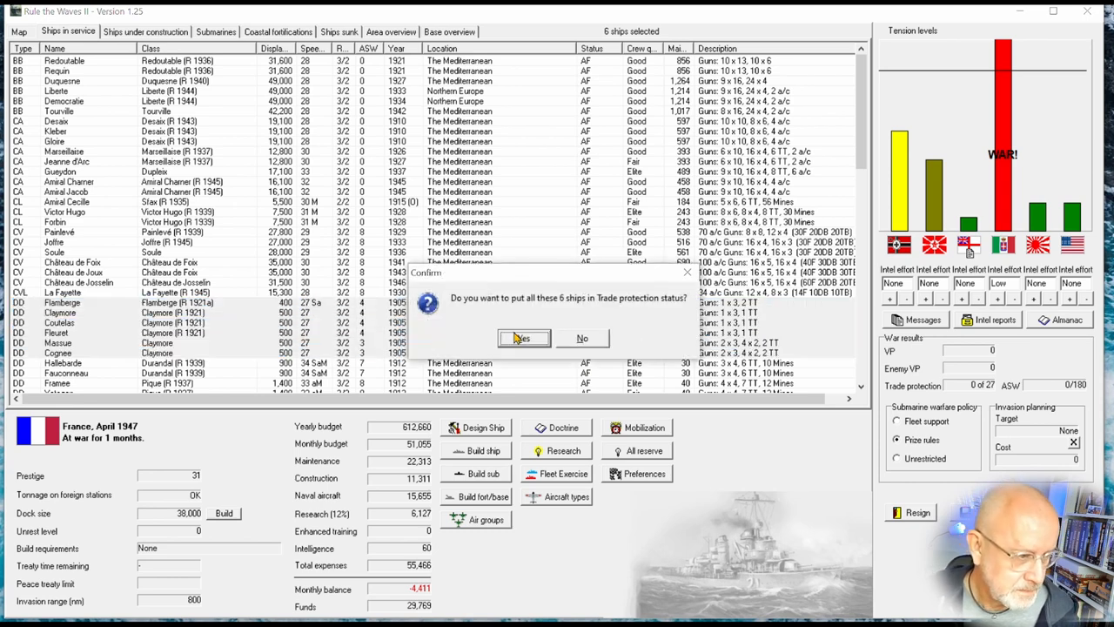
{"action": "left_click", "coordinate": [522, 338]}
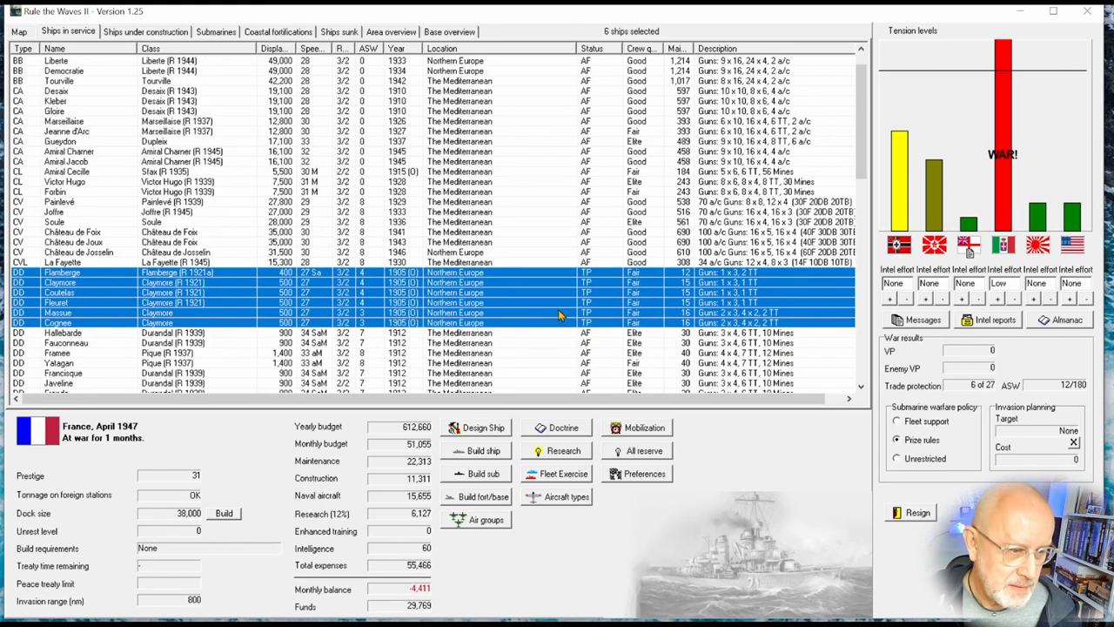
{"action": "scroll", "scroll_direction": "down", "scroll_amount": 3}
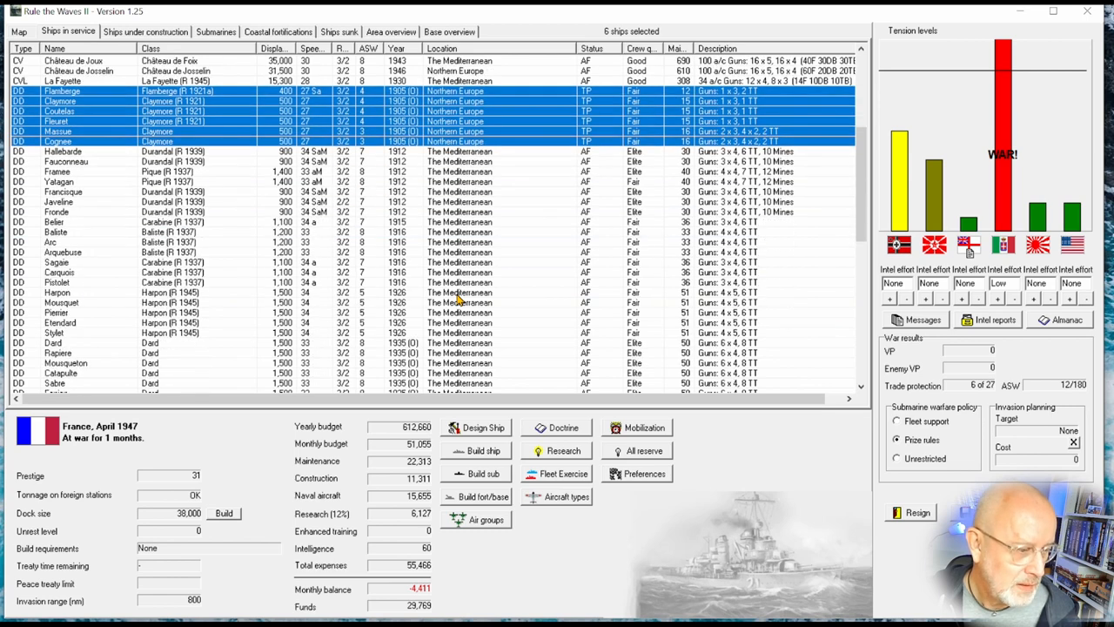
{"action": "scroll", "scroll_direction": "down", "scroll_amount": 3}
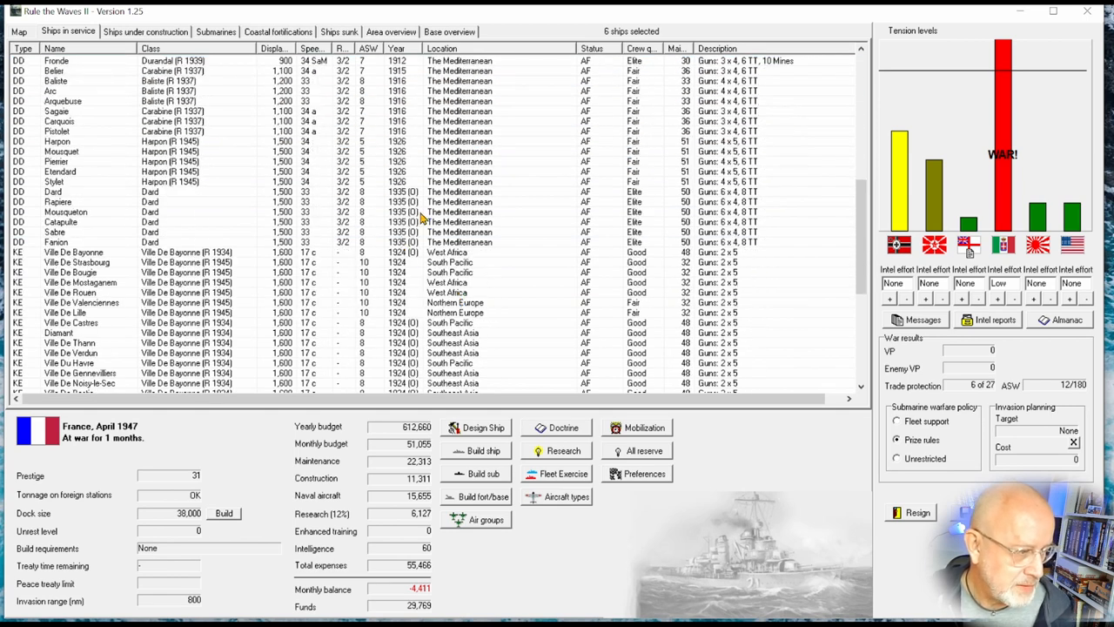
{"action": "left_click", "coordinate": [73, 190]}
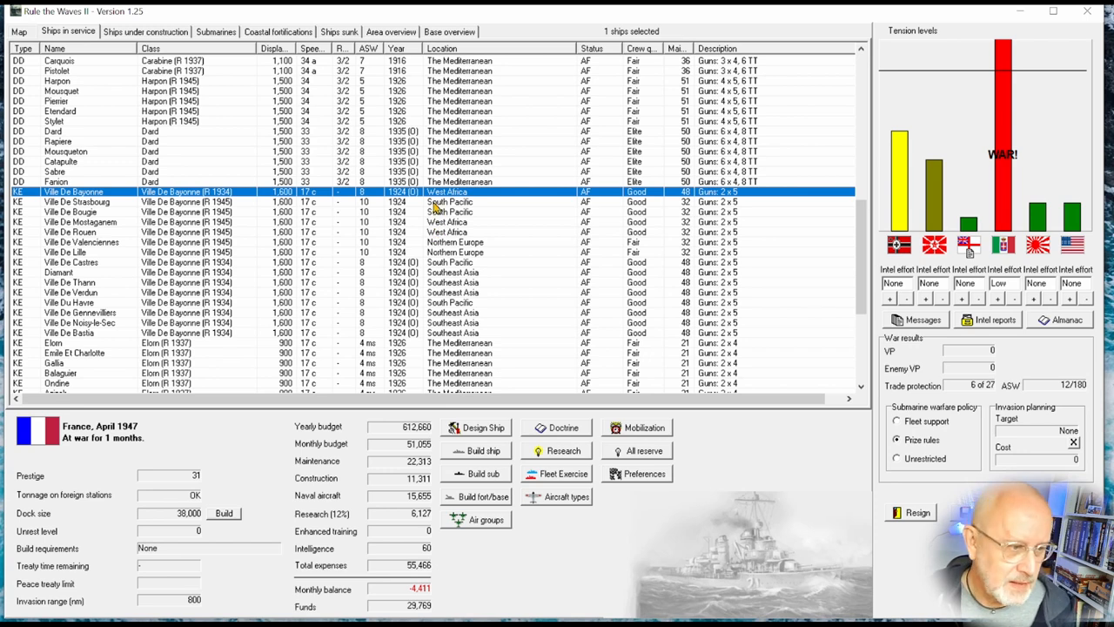
{"action": "mouse_move", "coordinate": [479, 250]}
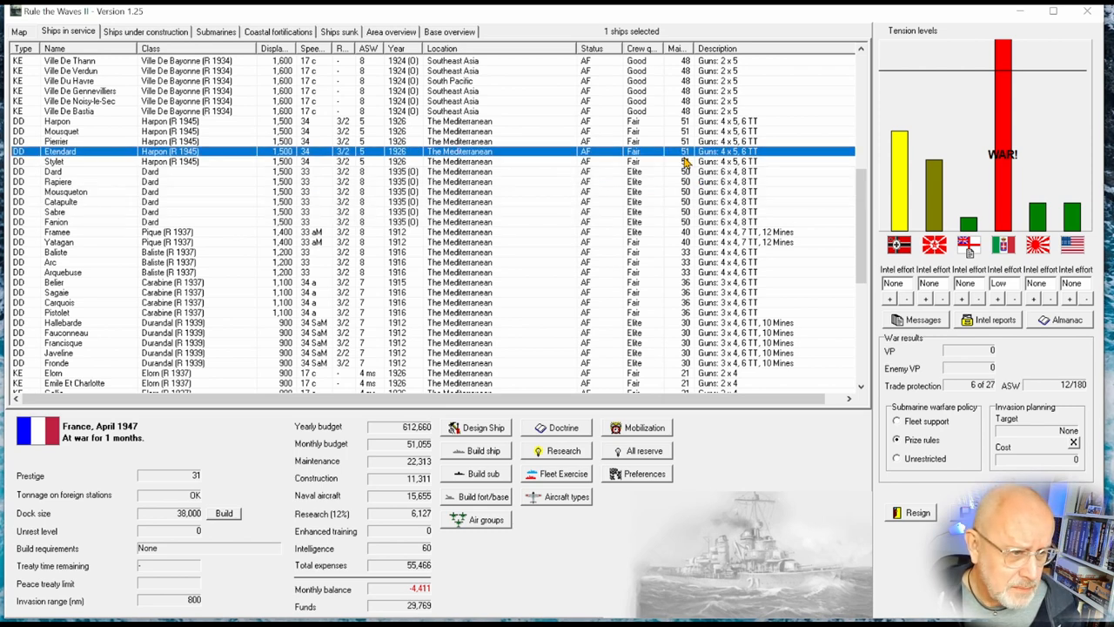
{"action": "mouse_move", "coordinate": [218, 181]}
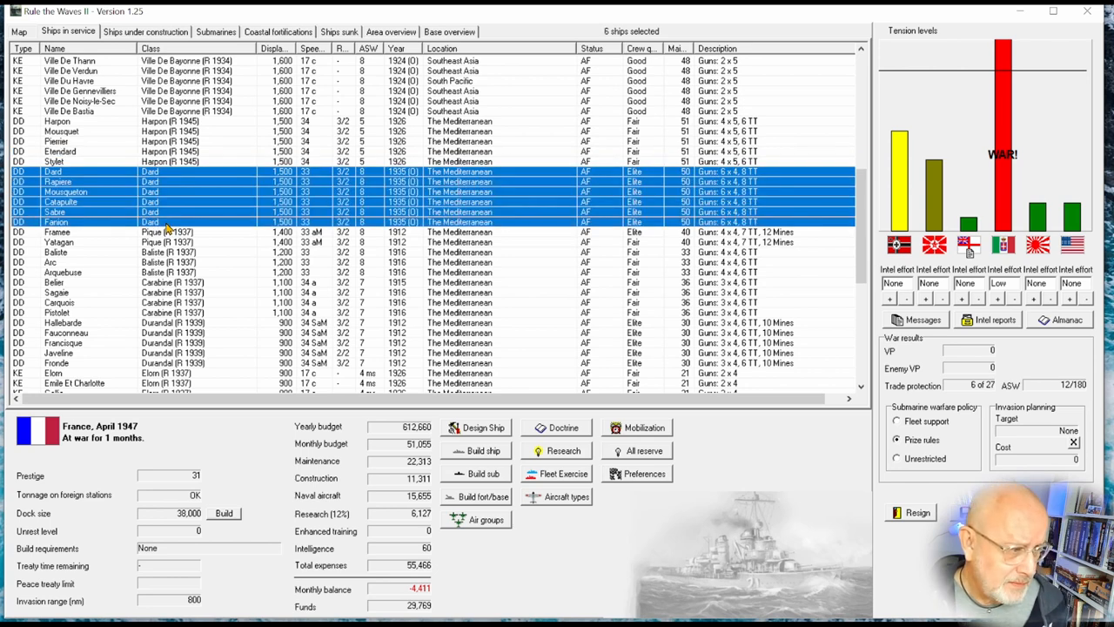
{"action": "left_click", "coordinate": [484, 427]}
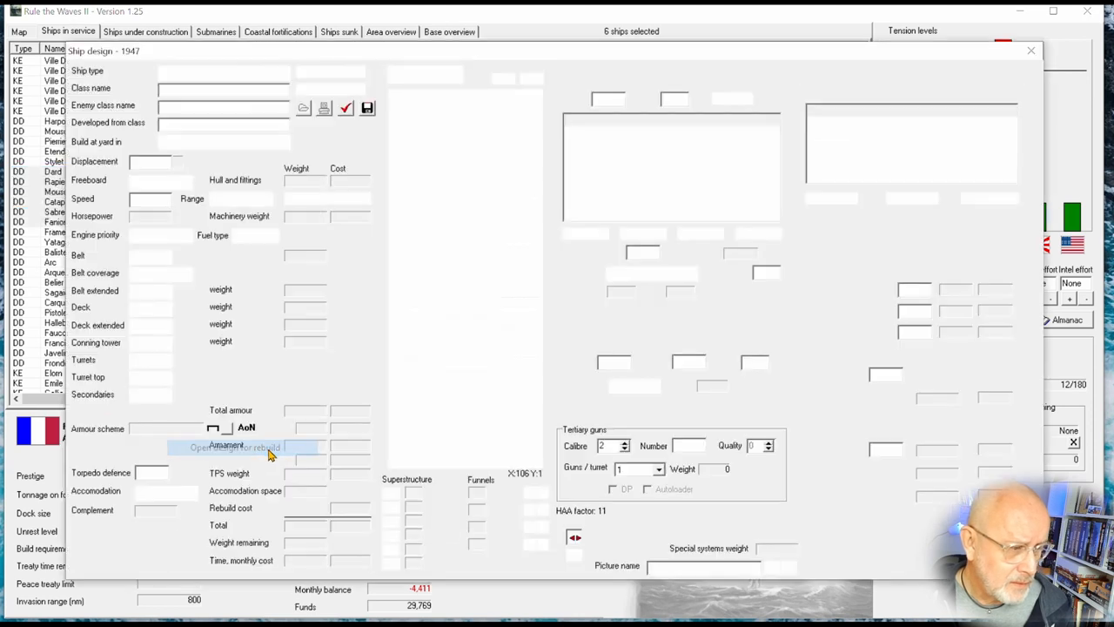
{"action": "left_click", "coordinate": [226, 446]}
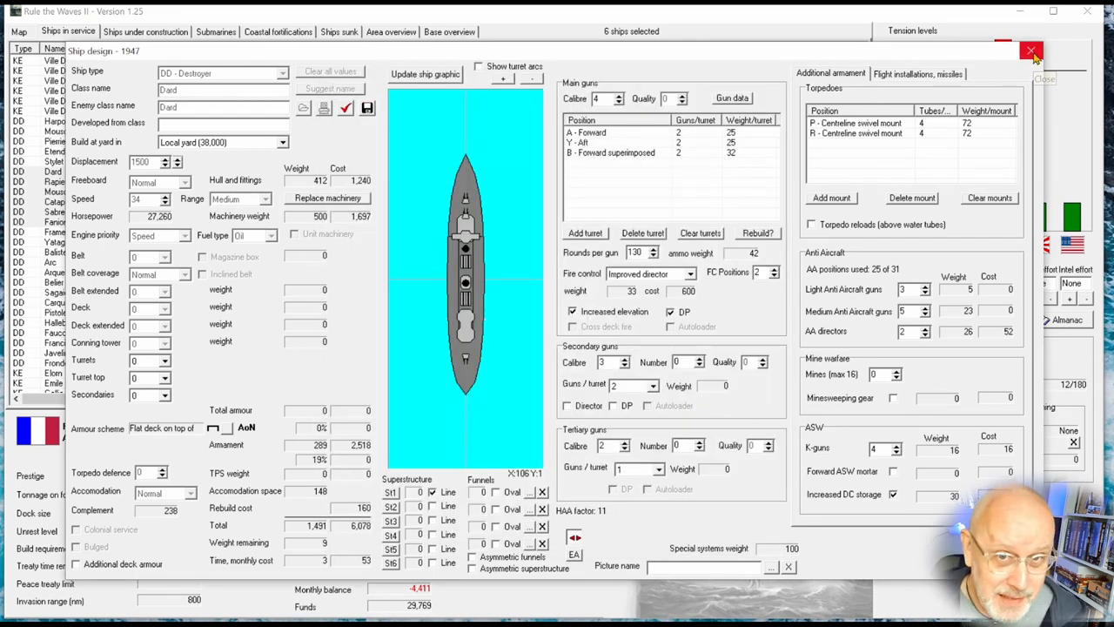
{"action": "left_click", "coordinate": [1033, 51]}
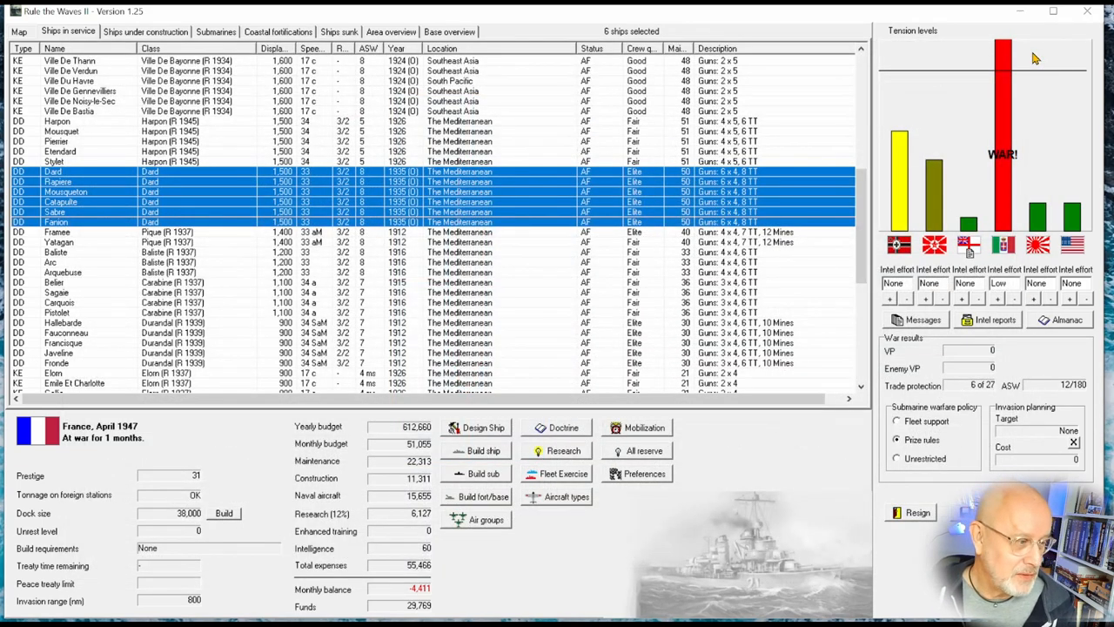
{"action": "mouse_move", "coordinate": [617, 352]}
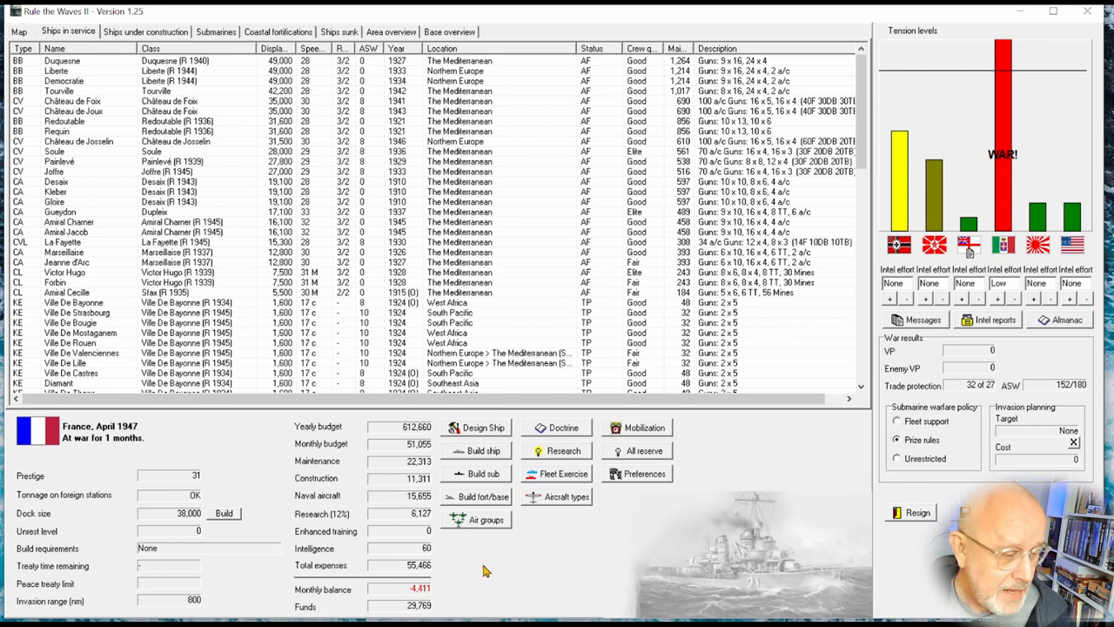
{"action": "mouse_move", "coordinate": [414, 608]}
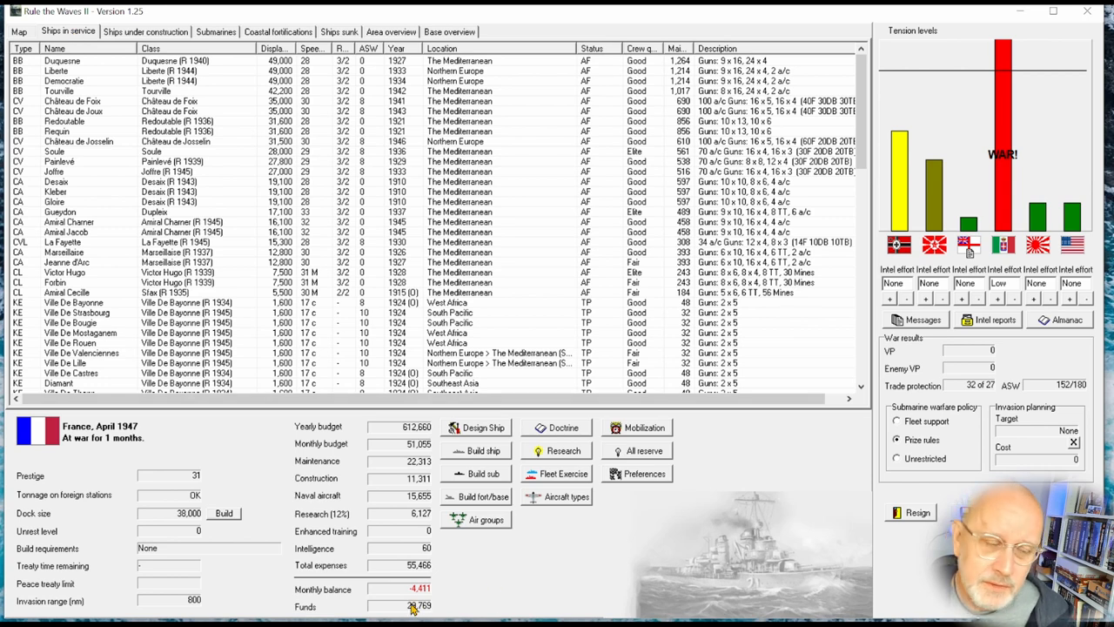
Accelerate Chateau de Chambord's construction and halt work on the Amiral Jean Bart.
{"action": "left_click", "coordinate": [146, 31]}
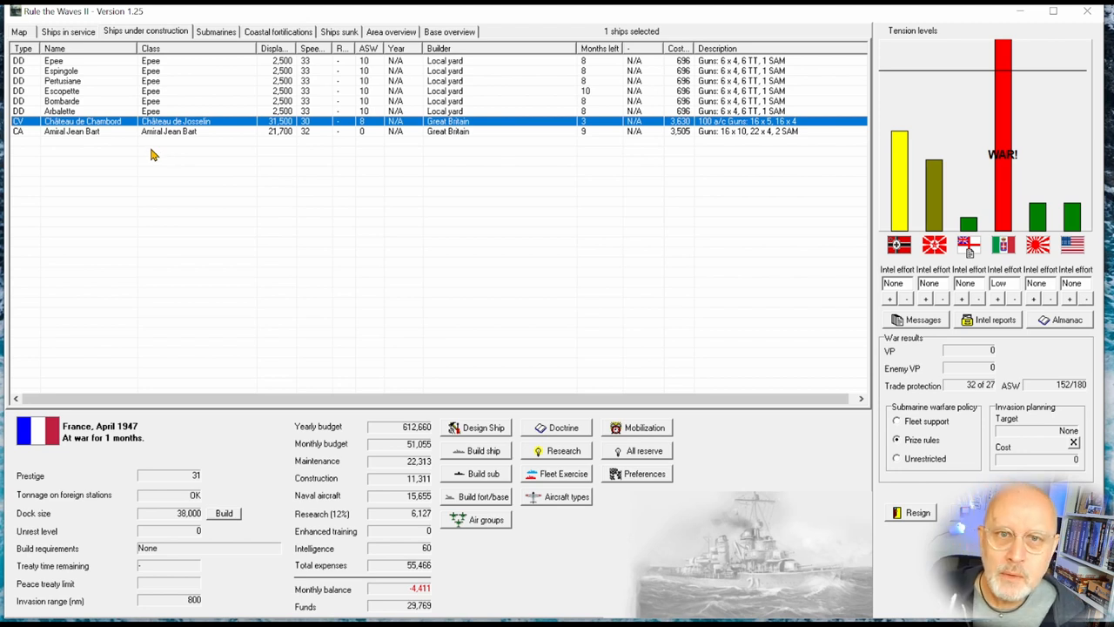
{"action": "mouse_move", "coordinate": [477, 133]}
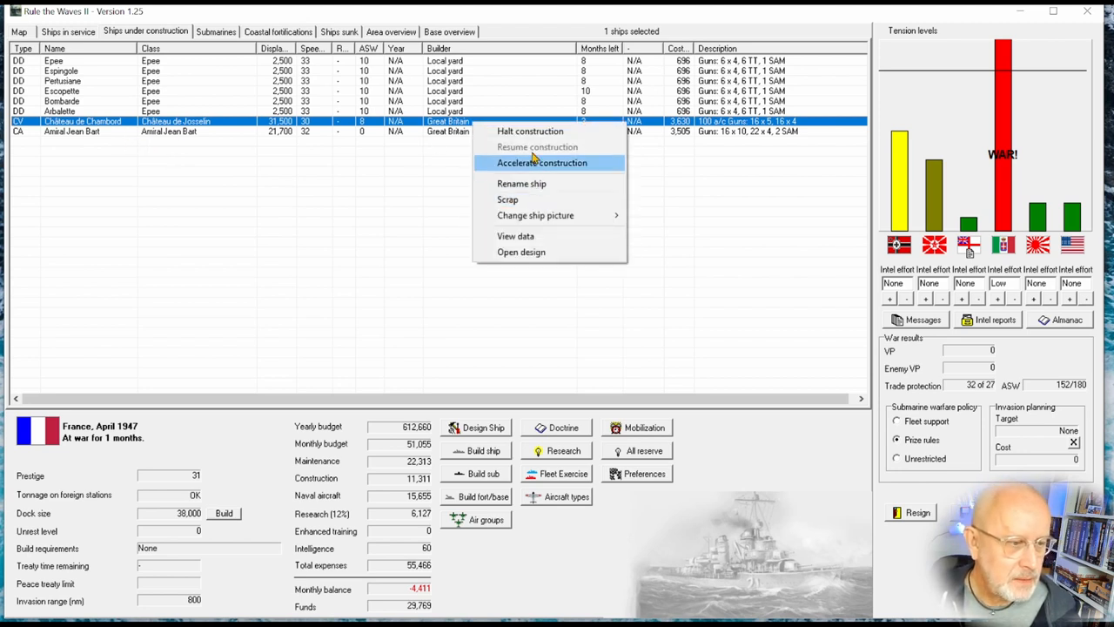
{"action": "left_click", "coordinate": [543, 164]}
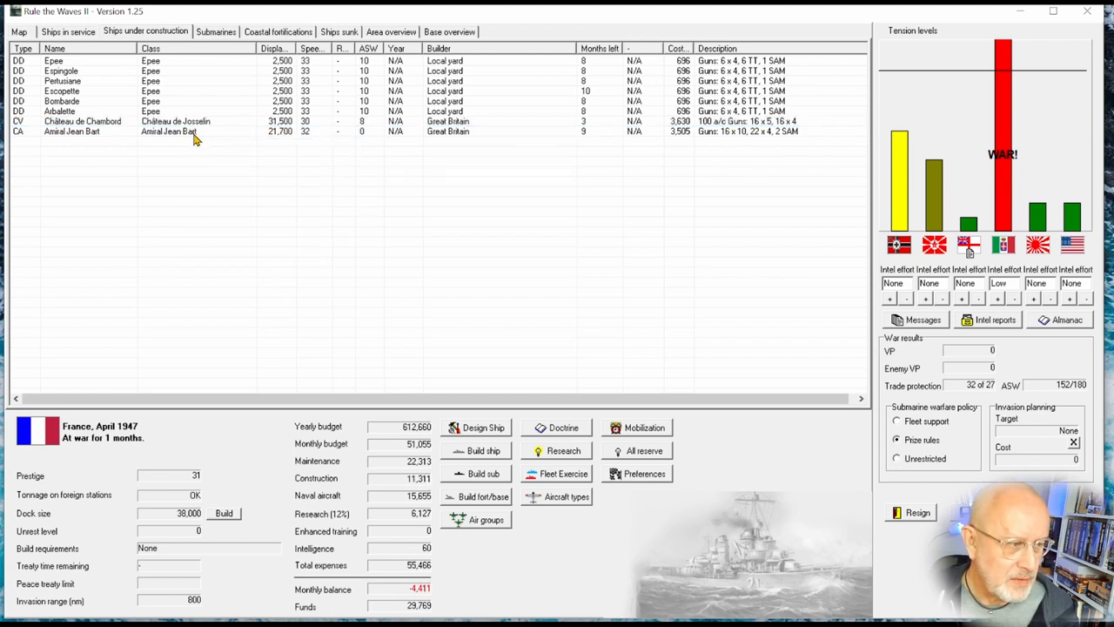
{"action": "left_click", "coordinate": [175, 132]}
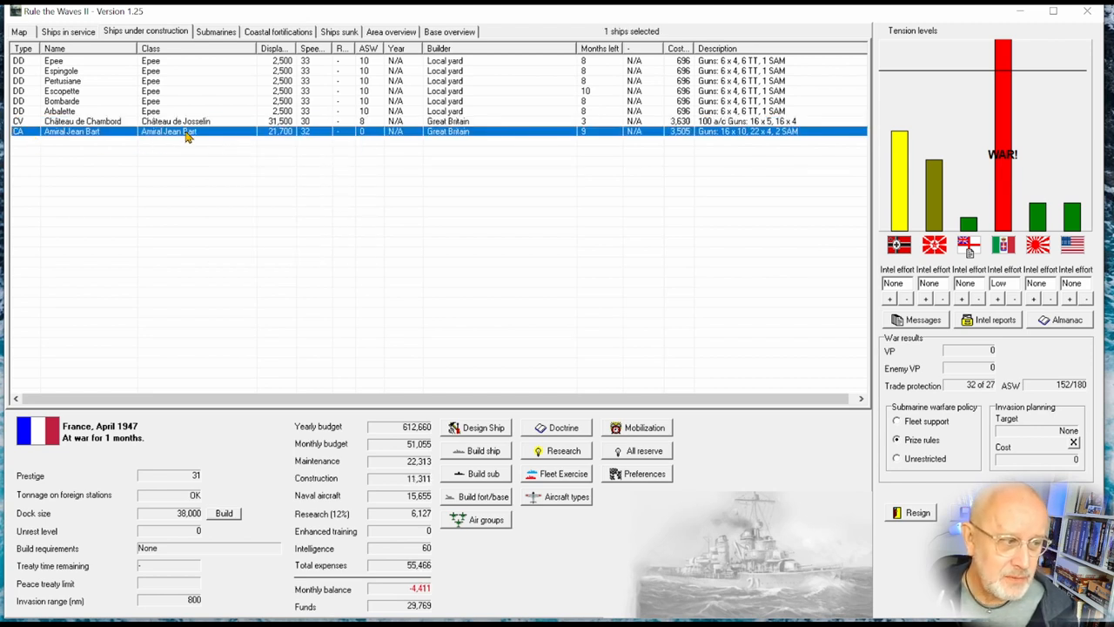
{"action": "right_click", "coordinate": [169, 130]}
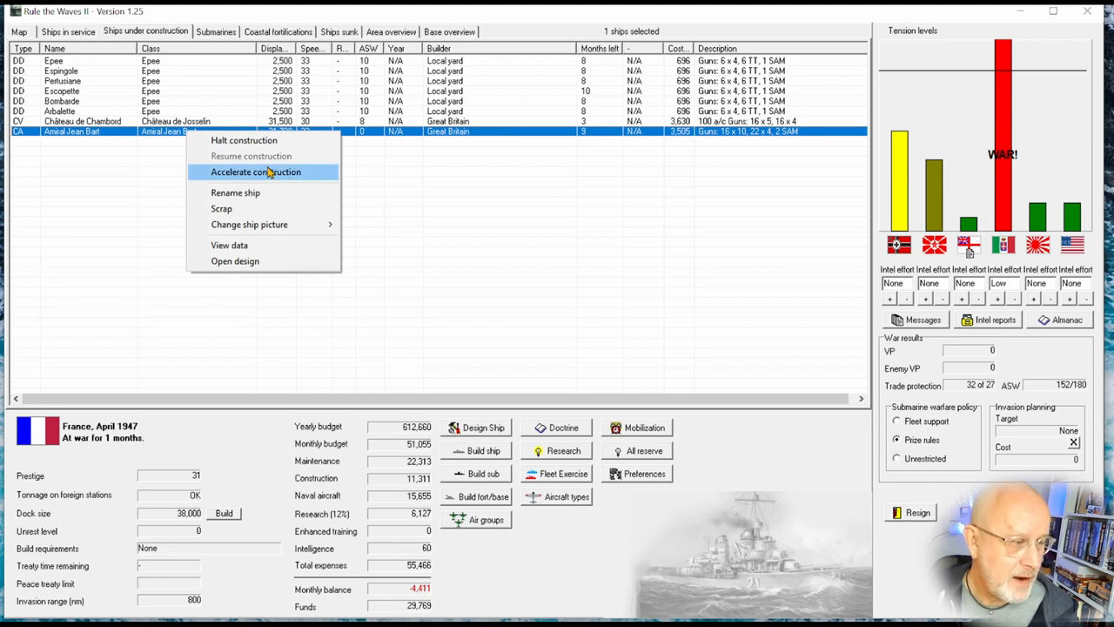
{"action": "left_click", "coordinate": [255, 173]}
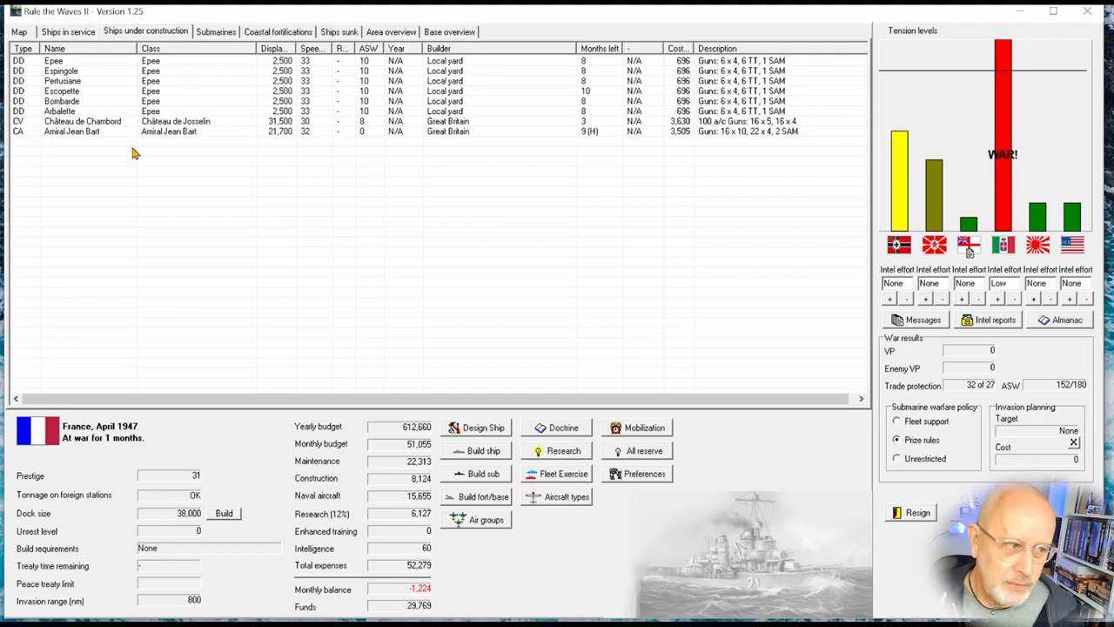
Review France's air groups overview from the ships in service list and close it.
{"action": "left_click", "coordinate": [68, 32]}
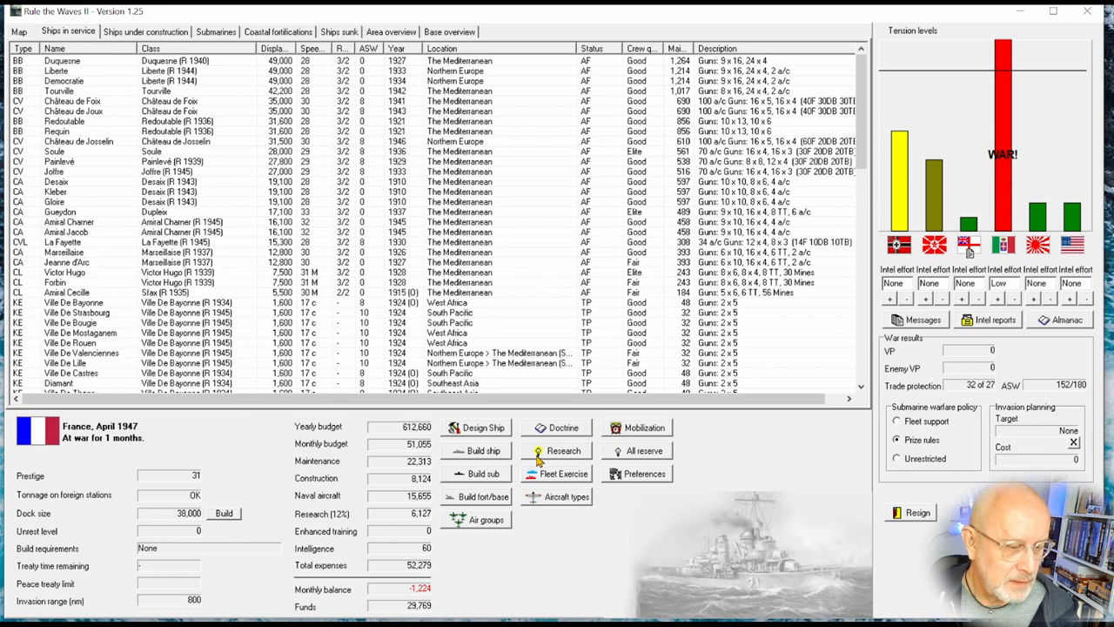
{"action": "left_click", "coordinate": [487, 519]}
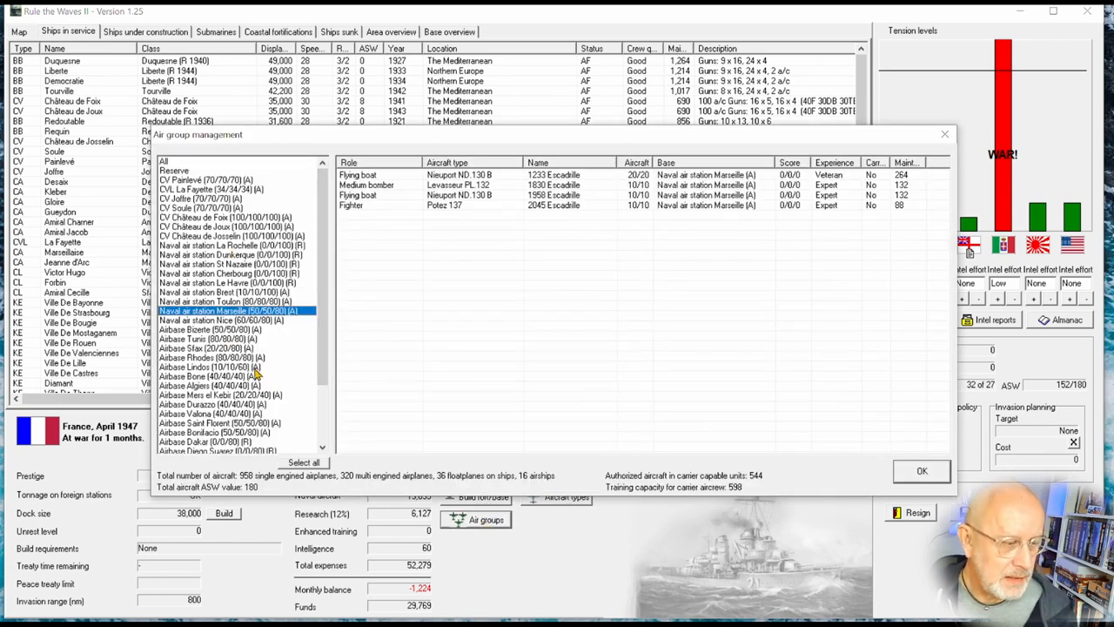
{"action": "left_click", "coordinate": [923, 470]}
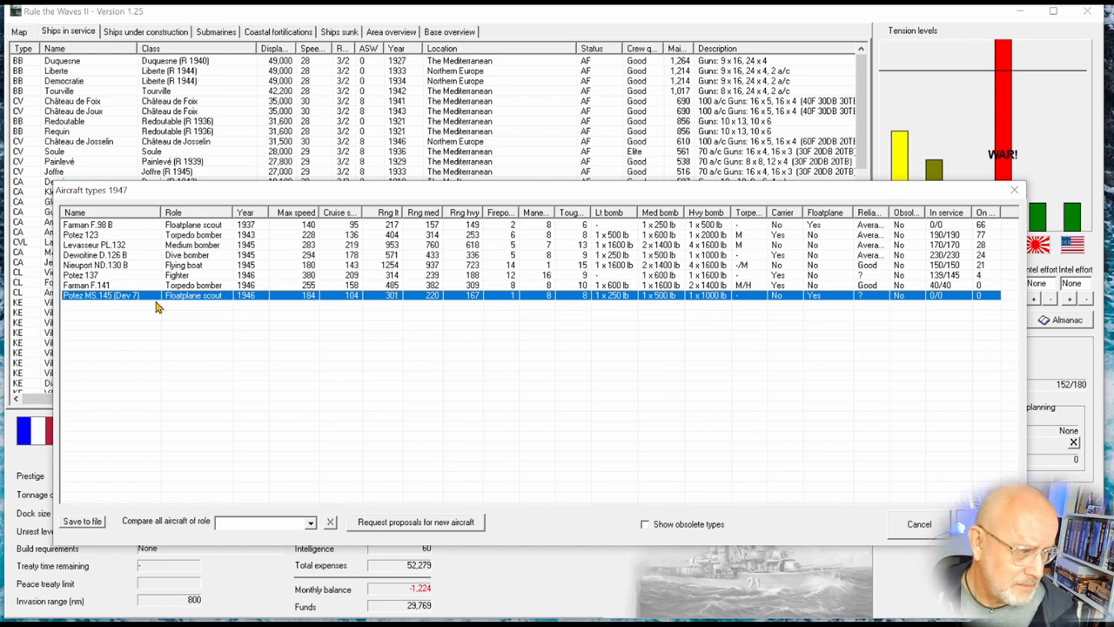
Compare all 1947 fighters, picking out the Caproni Ca.119 and France's own in-service fighter.
{"action": "left_click", "coordinate": [310, 522]}
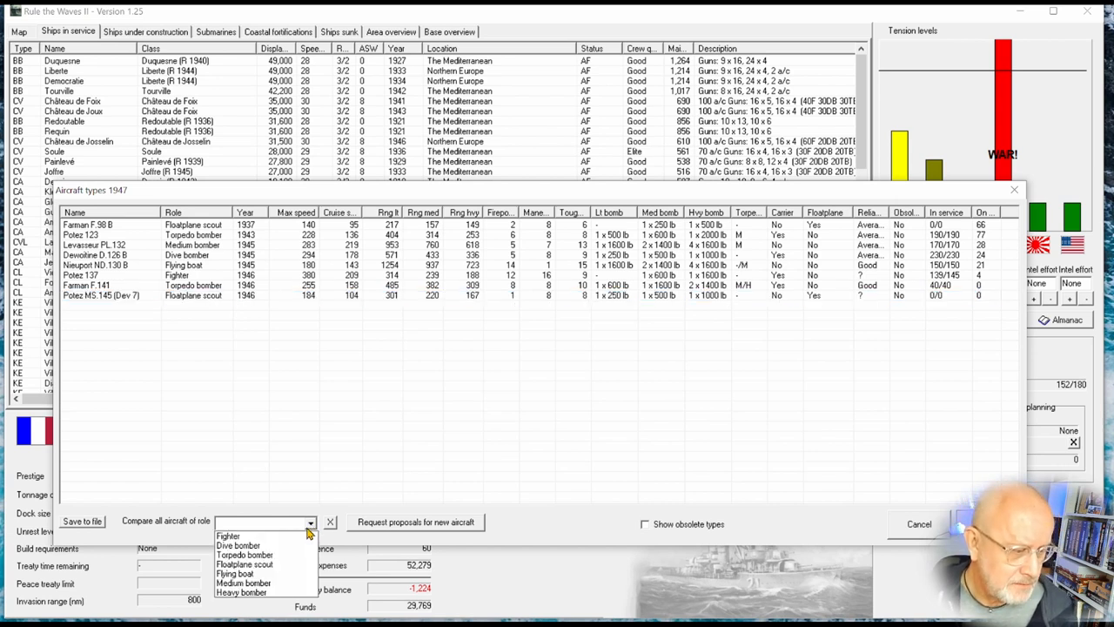
{"action": "left_click", "coordinate": [228, 536]}
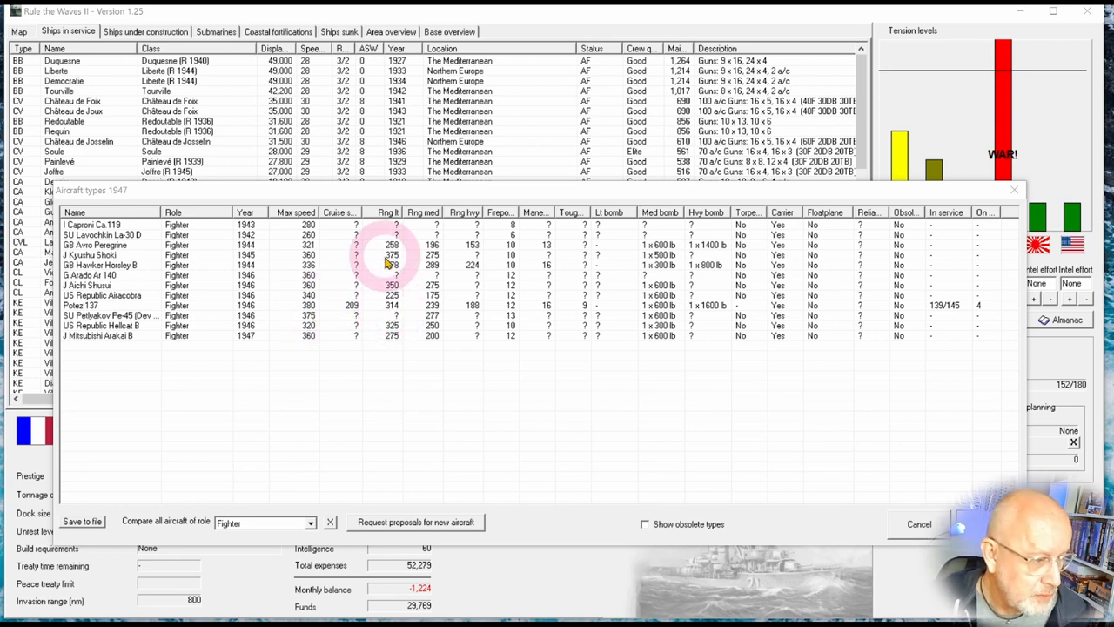
{"action": "left_click", "coordinate": [392, 261]}
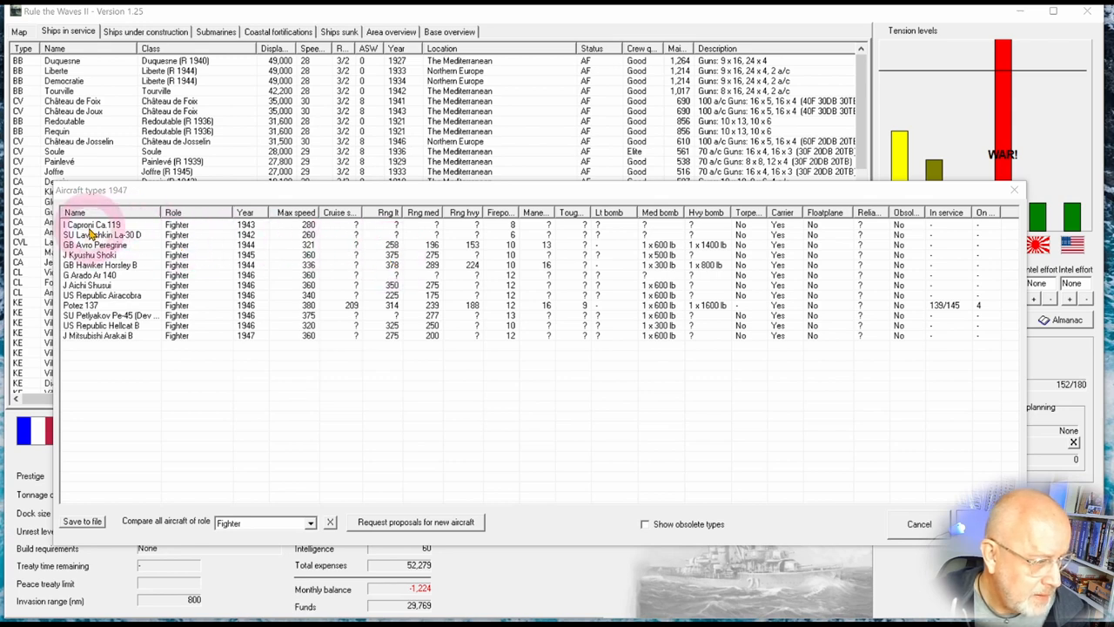
{"action": "left_click", "coordinate": [90, 224]}
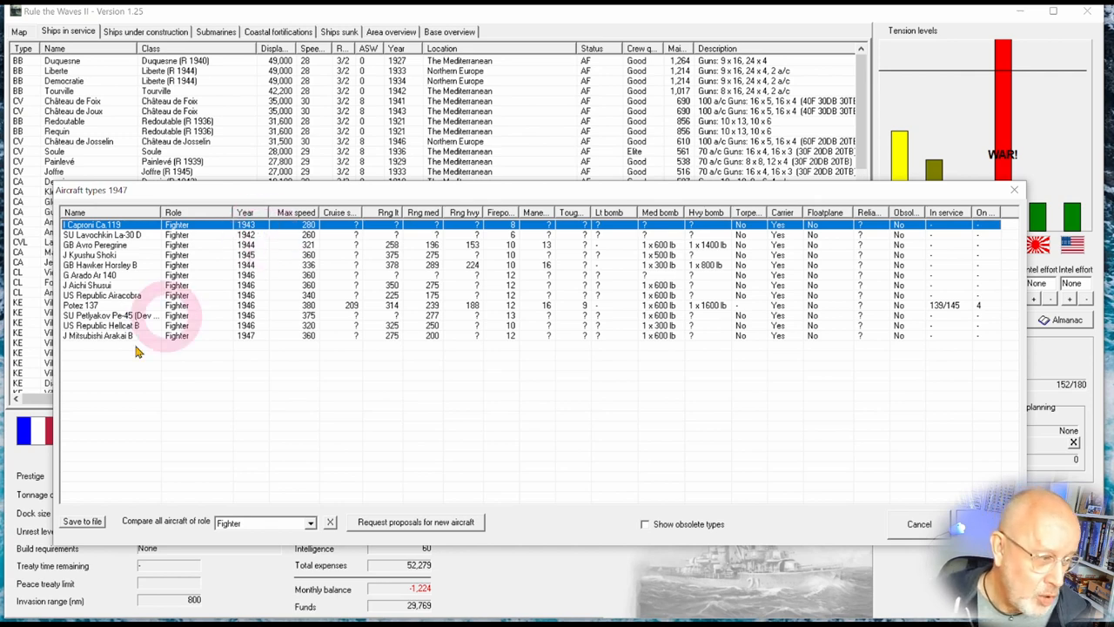
{"action": "left_click", "coordinate": [95, 304]}
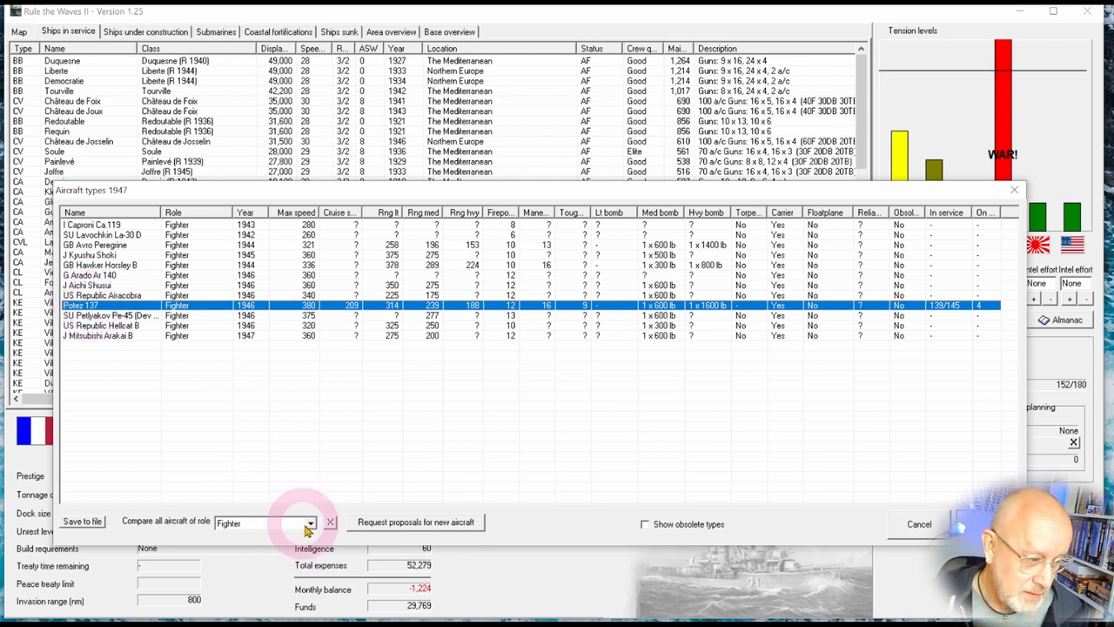
Compare the medium bomber and dive bomber types, inspecting rows, then close the aircraft list.
{"action": "left_click", "coordinate": [310, 522]}
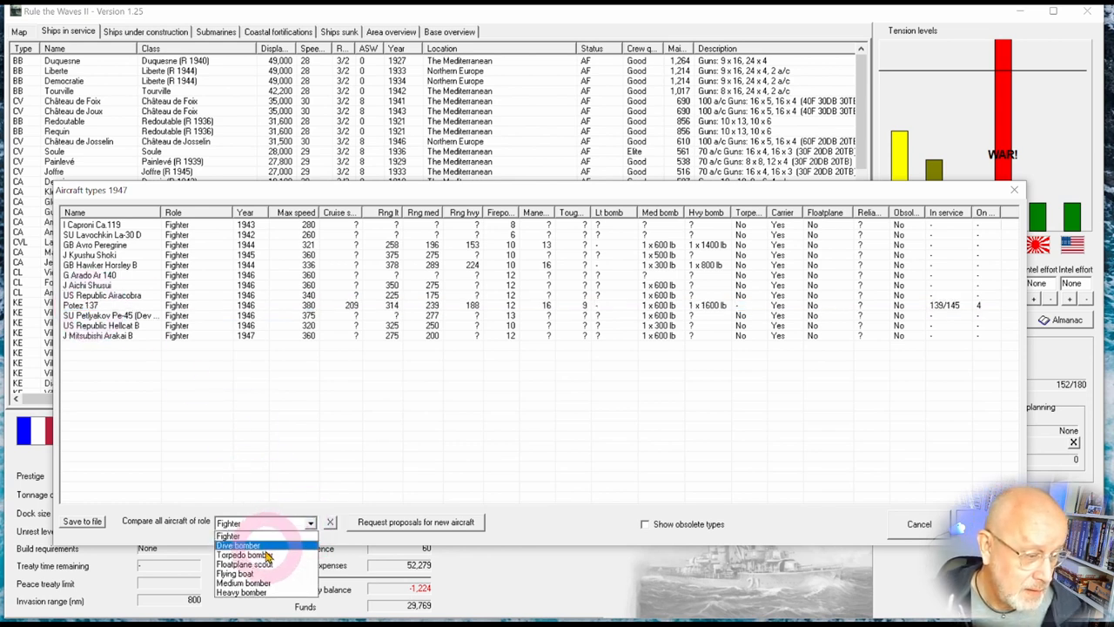
{"action": "mouse_move", "coordinate": [242, 582]}
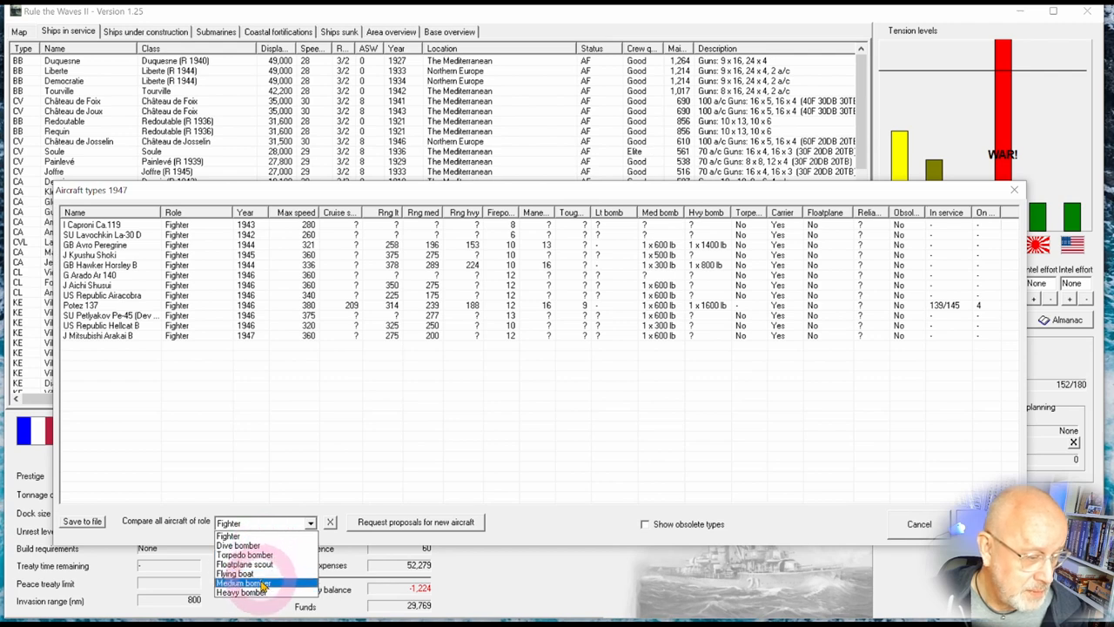
{"action": "left_click", "coordinate": [244, 582]}
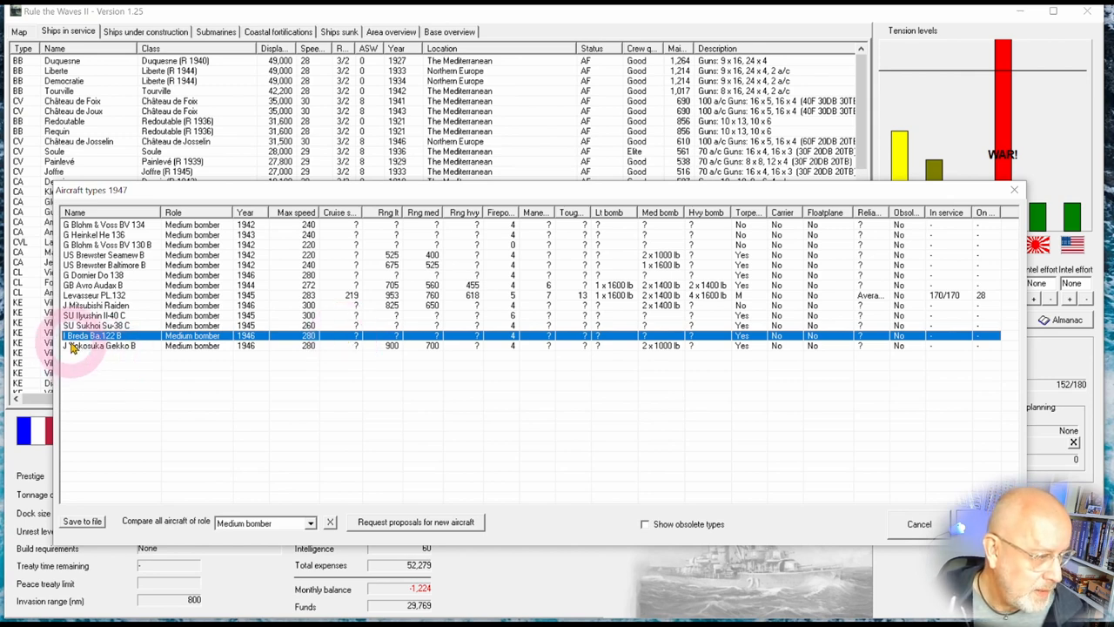
{"action": "left_click", "coordinate": [96, 296]}
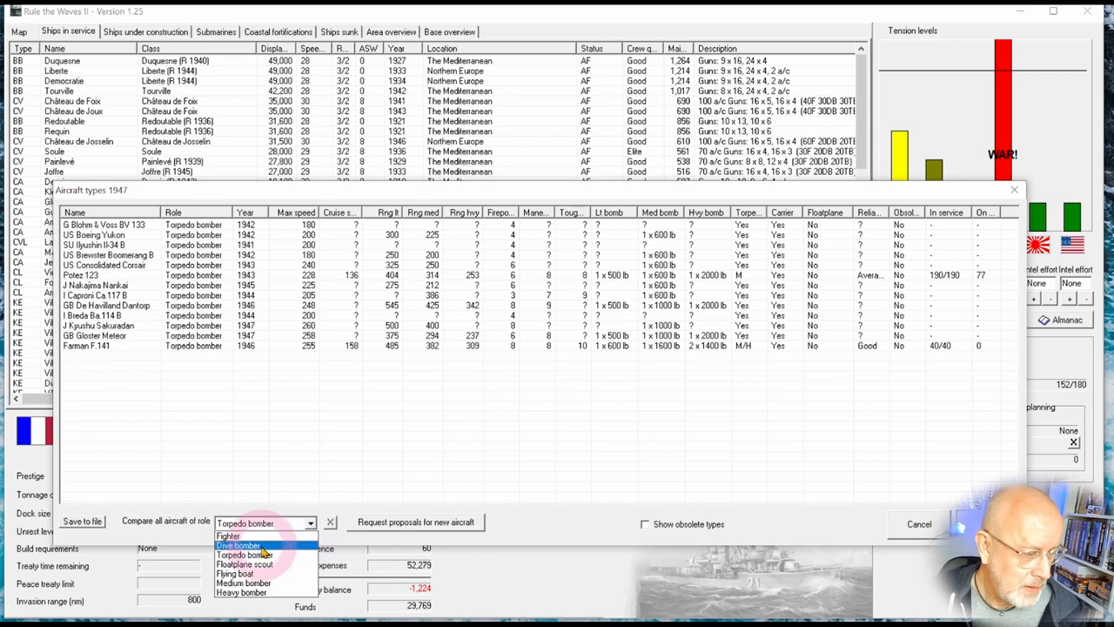
{"action": "left_click", "coordinate": [237, 546]}
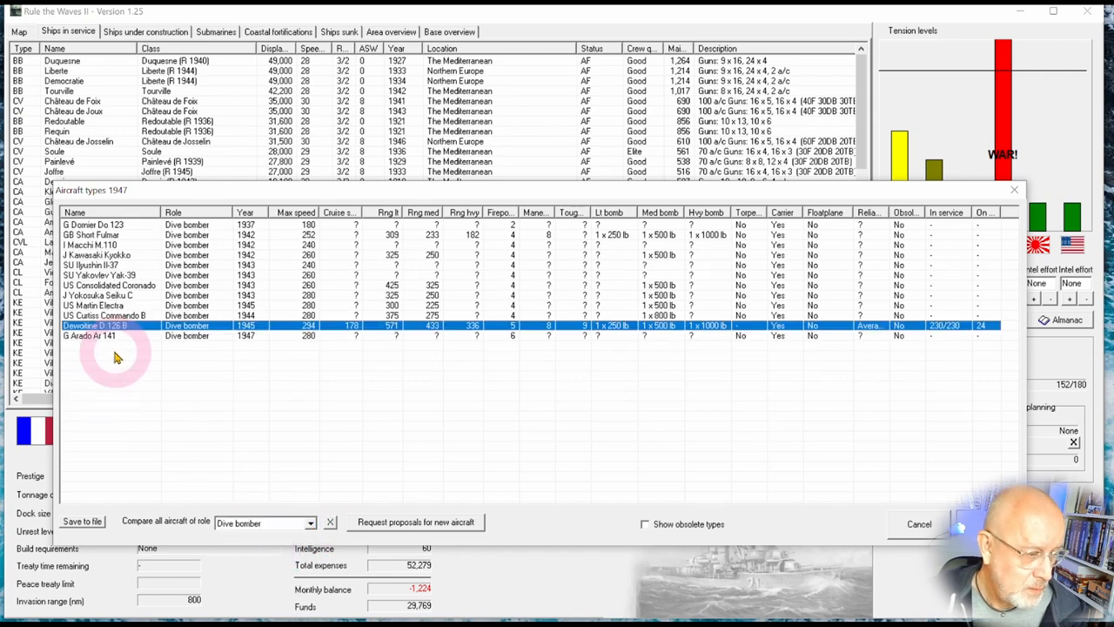
{"action": "mouse_move", "coordinate": [315, 235]}
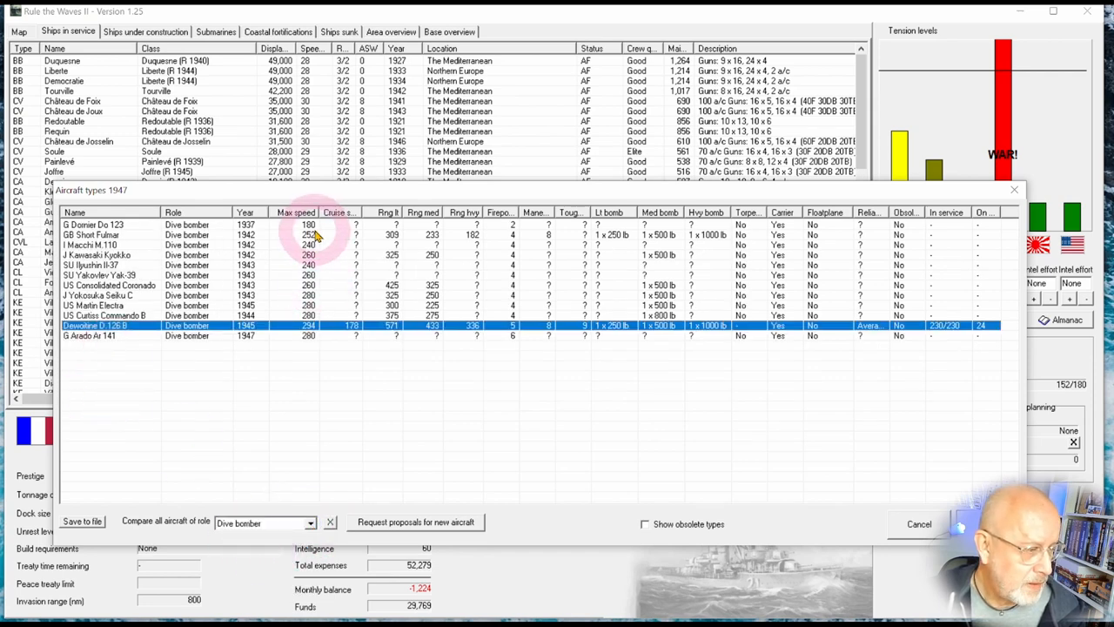
{"action": "mouse_move", "coordinate": [88, 243]}
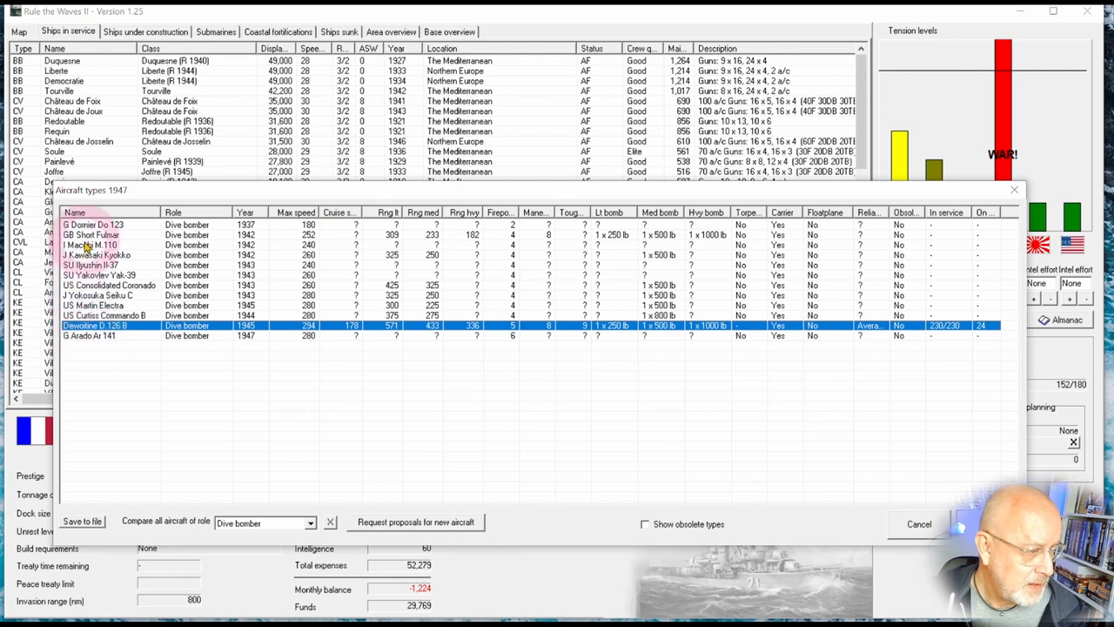
{"action": "left_click", "coordinate": [94, 244]}
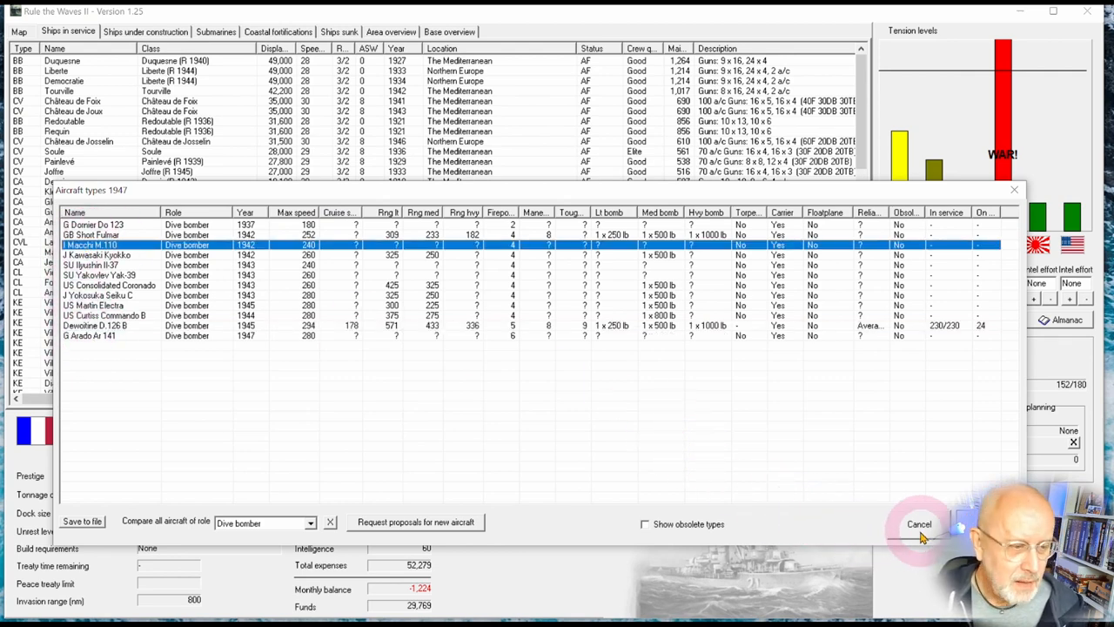
{"action": "left_click", "coordinate": [919, 523]}
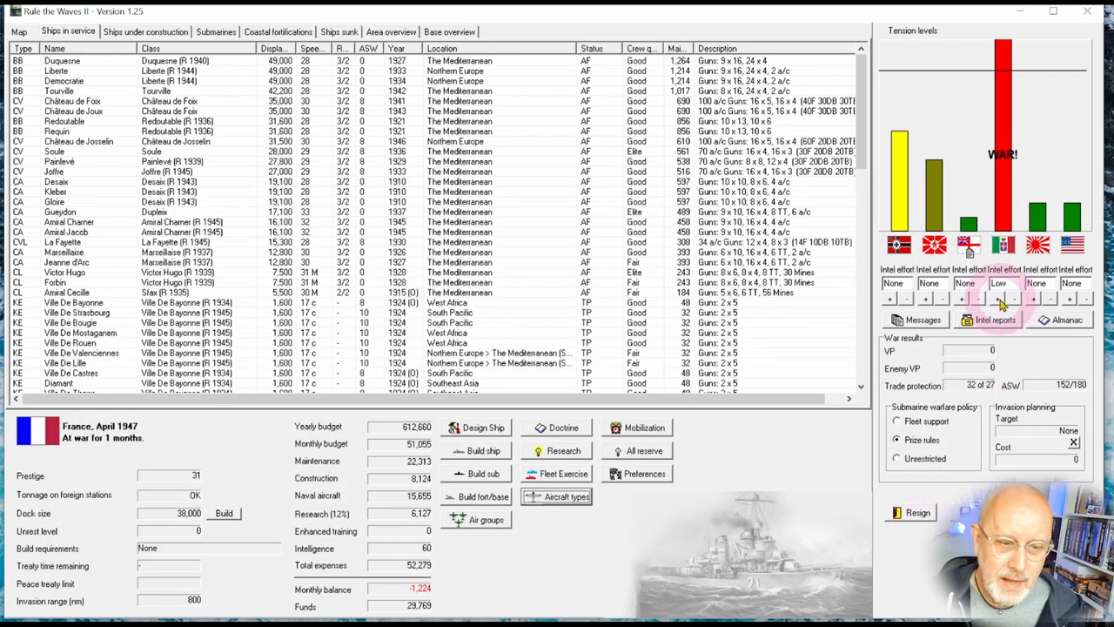
Raise intelligence effort against Italy in the Tension levels panel and return to the map.
{"action": "left_click", "coordinate": [999, 300]}
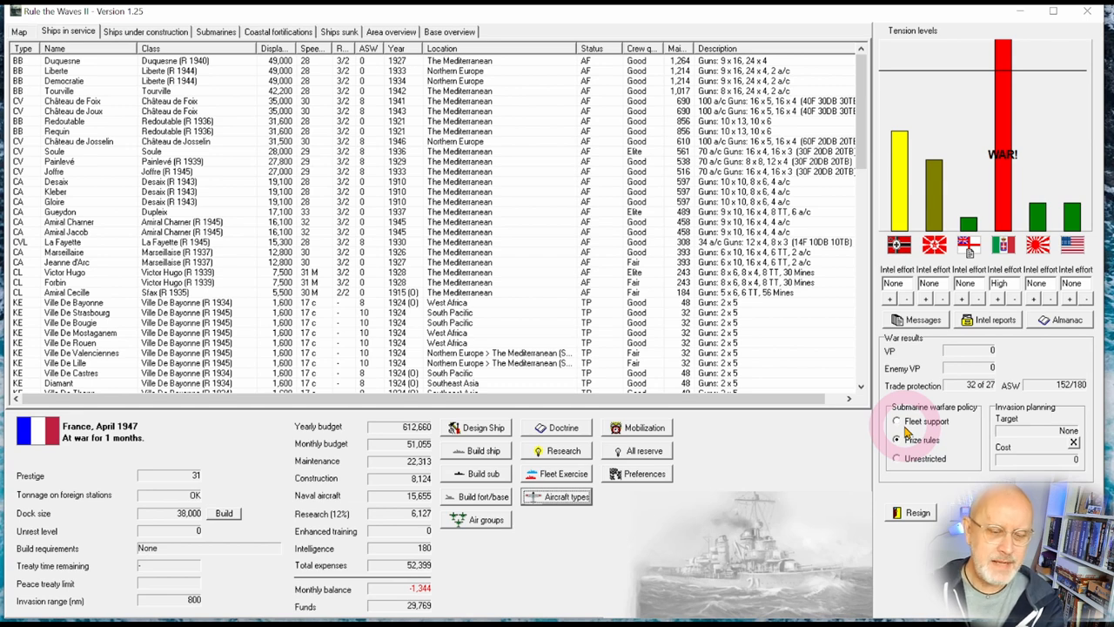
{"action": "left_click", "coordinate": [18, 31]}
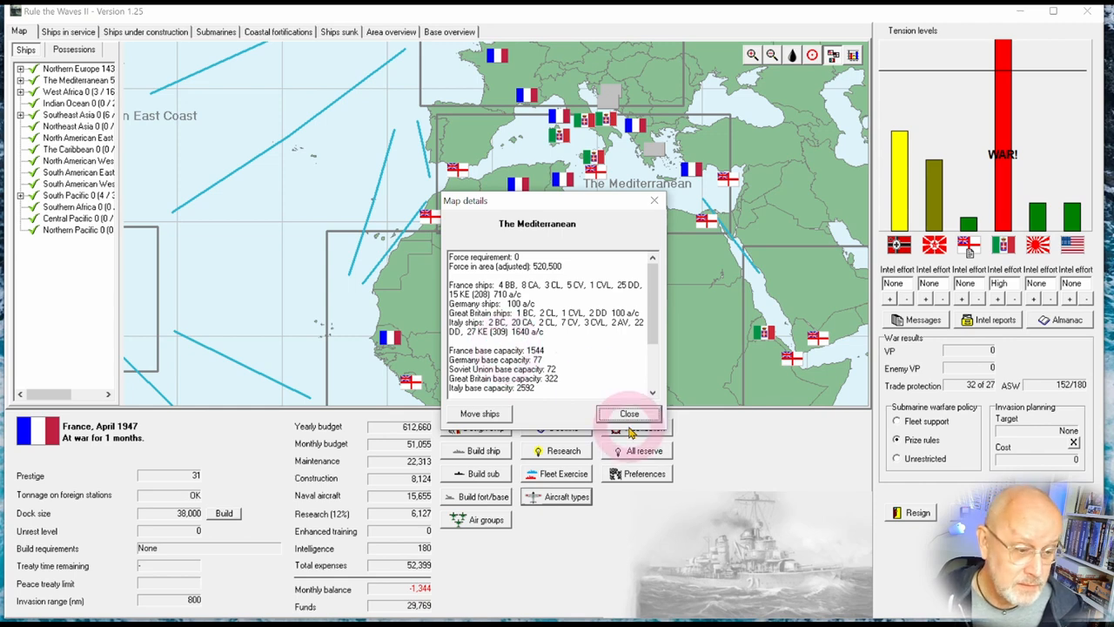
{"action": "left_click", "coordinate": [630, 414]}
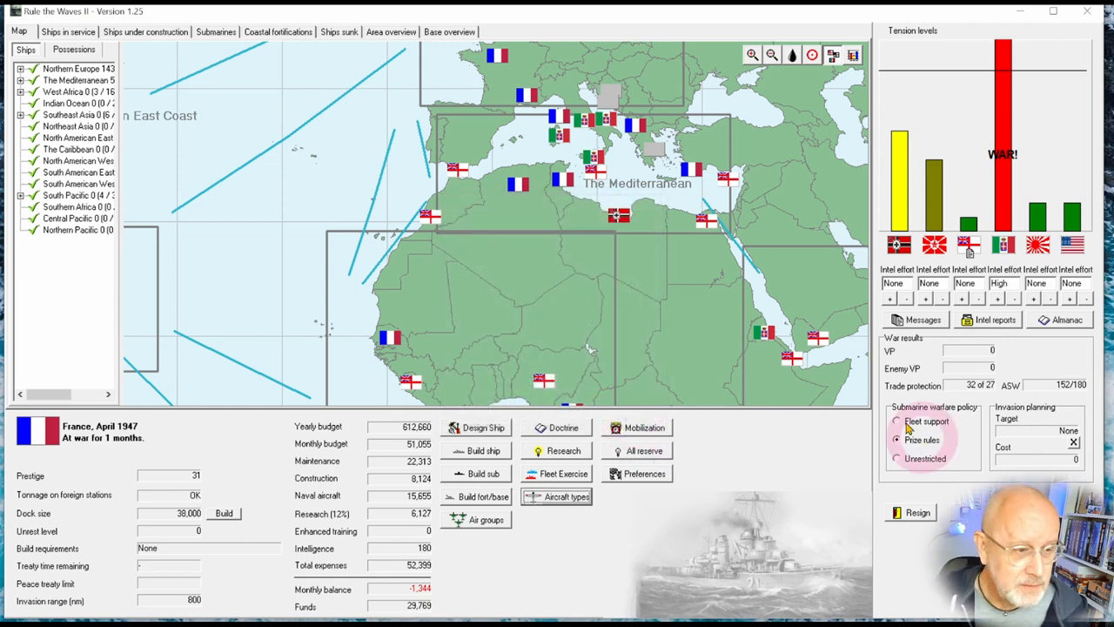
{"action": "left_click", "coordinate": [752, 54]}
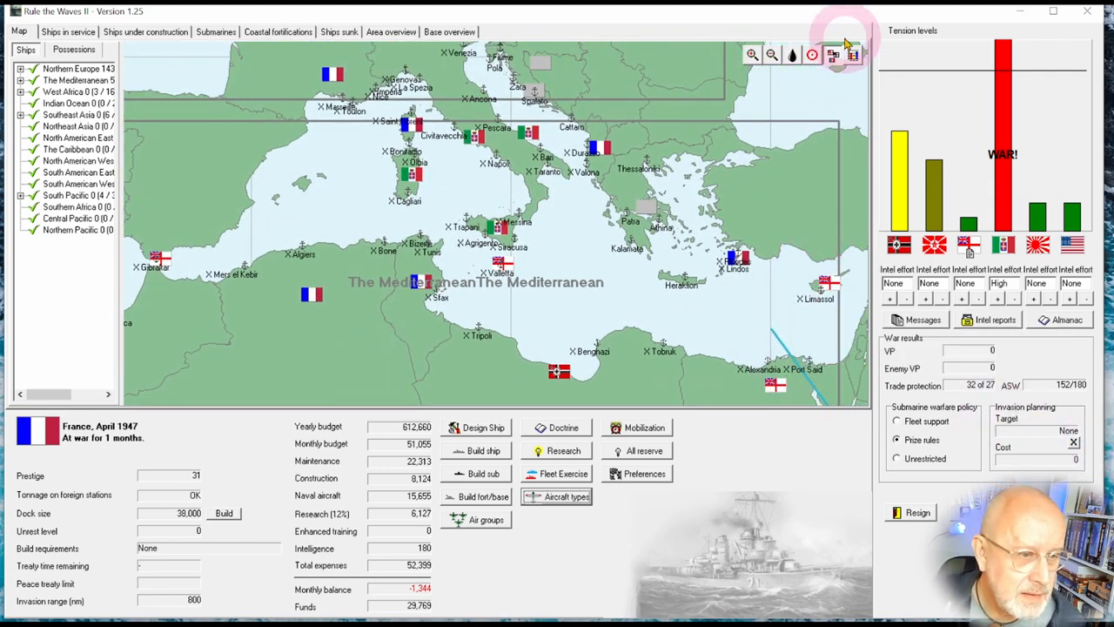
{"action": "left_click", "coordinate": [812, 54]}
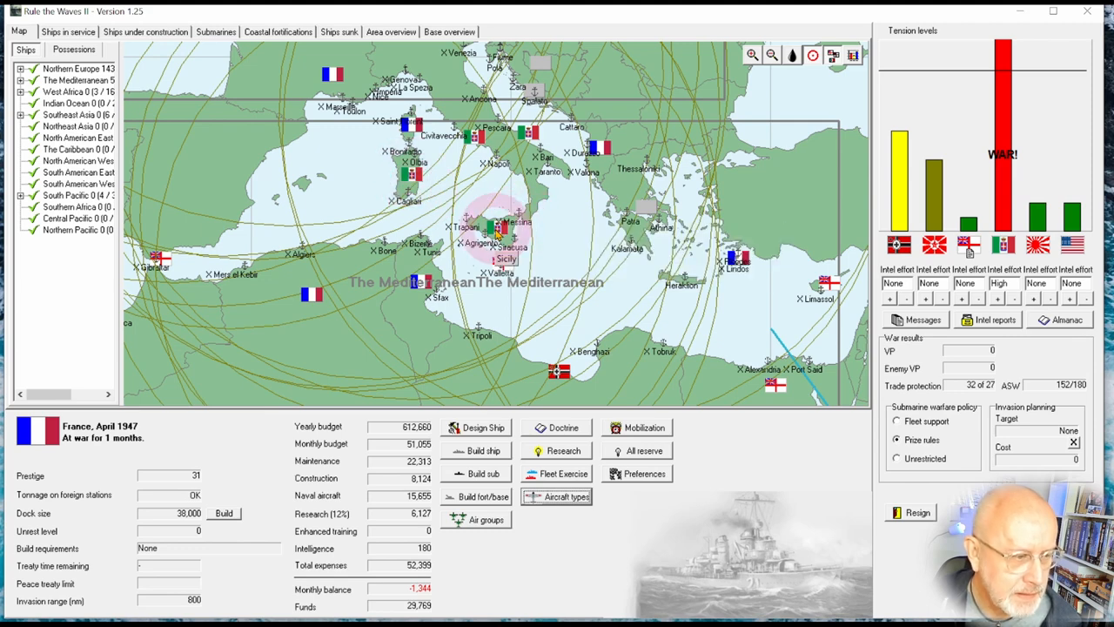
Try to make Sicily the invasion target and dismiss the 800-nm out-of-range warning.
{"action": "left_click", "coordinate": [504, 236]}
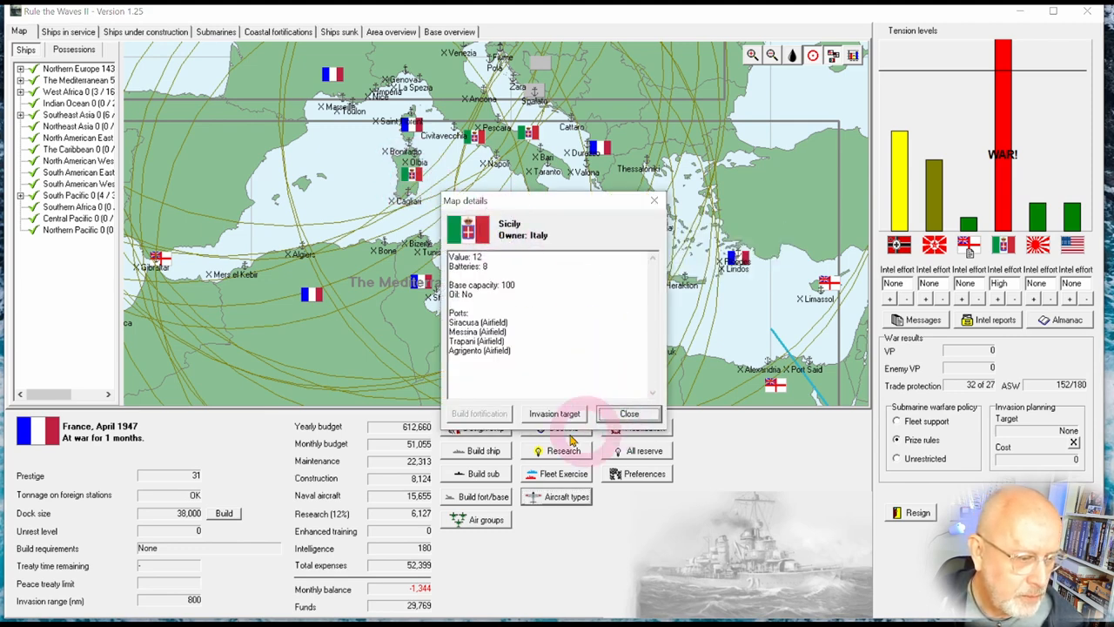
{"action": "left_click", "coordinate": [554, 415]}
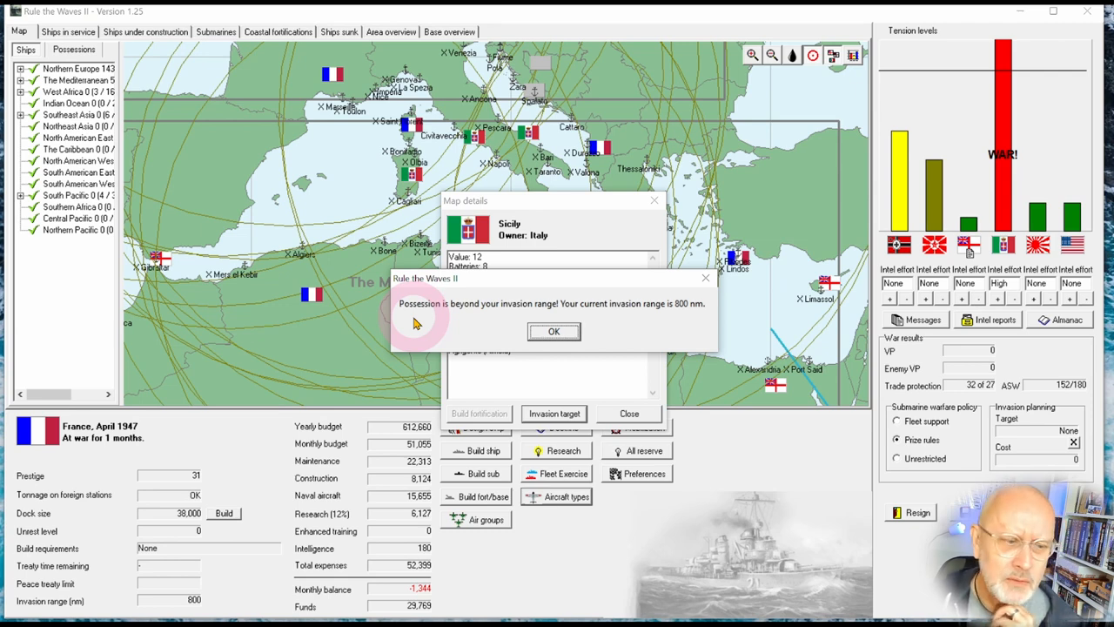
{"action": "left_click", "coordinate": [554, 331]}
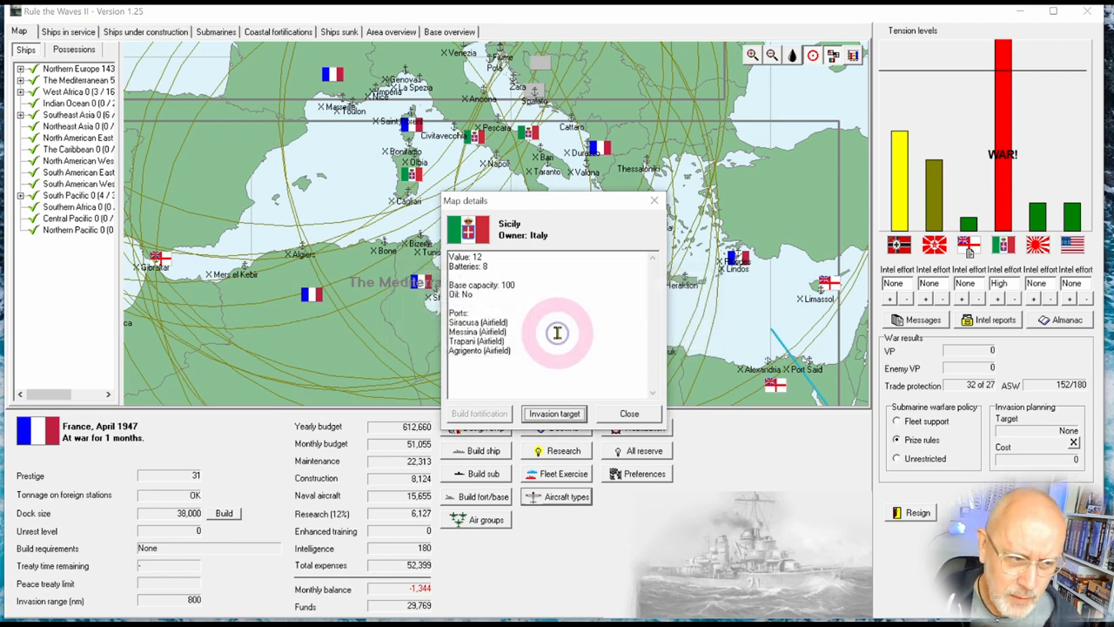
Set Sardinia as the invasion target at a cost of 3,163, then bring up ships in service.
{"action": "left_click", "coordinate": [630, 413]}
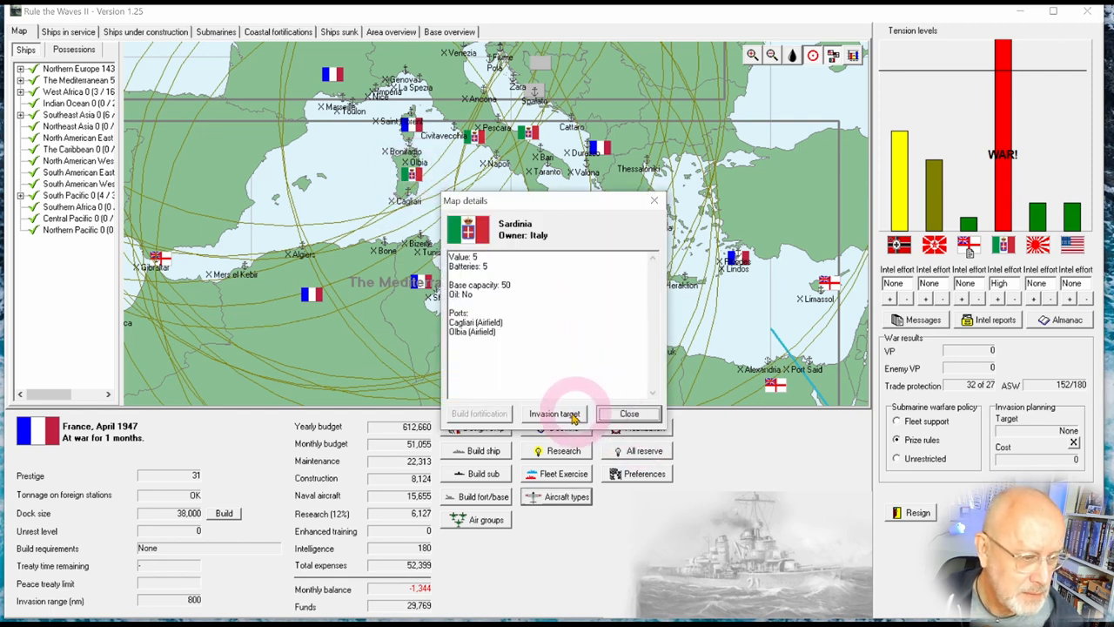
{"action": "left_click", "coordinate": [553, 414]}
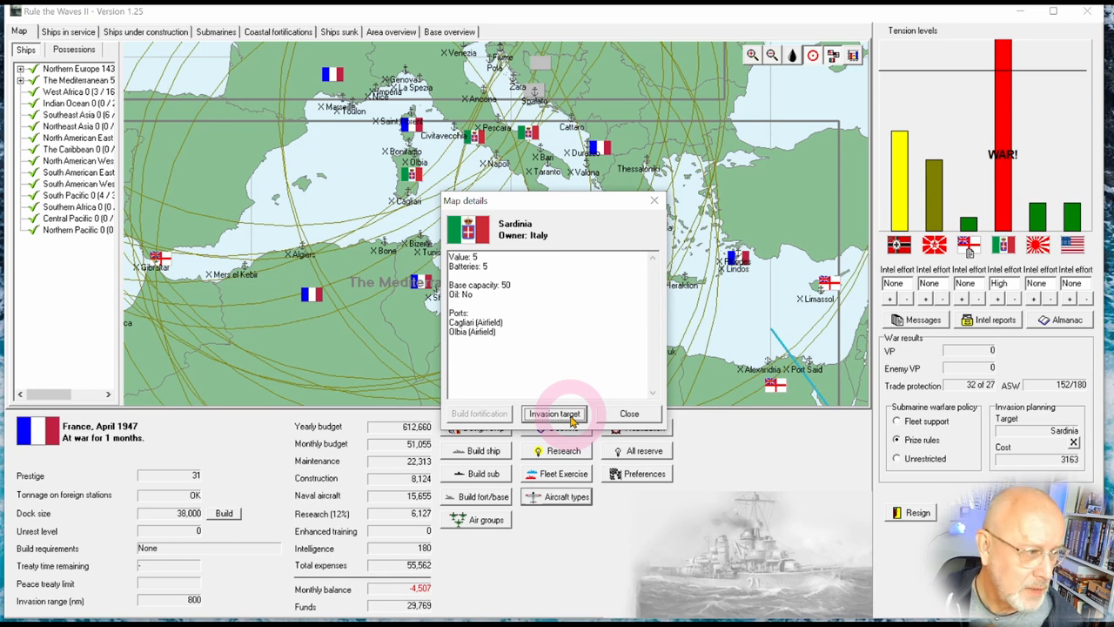
{"action": "left_click", "coordinate": [630, 412]}
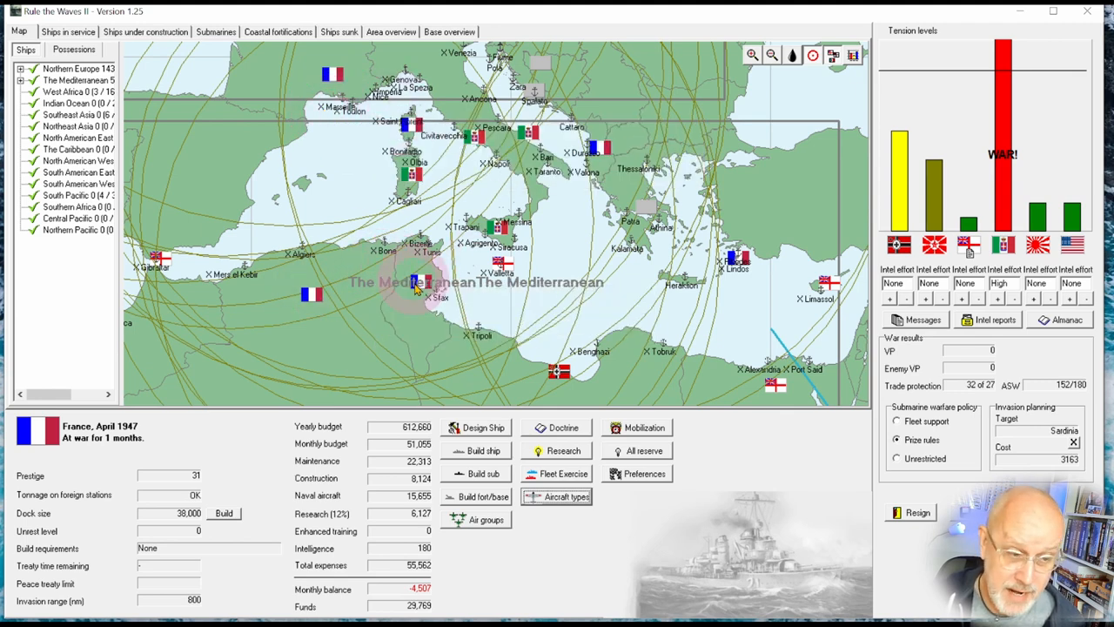
{"action": "left_click", "coordinate": [67, 31]}
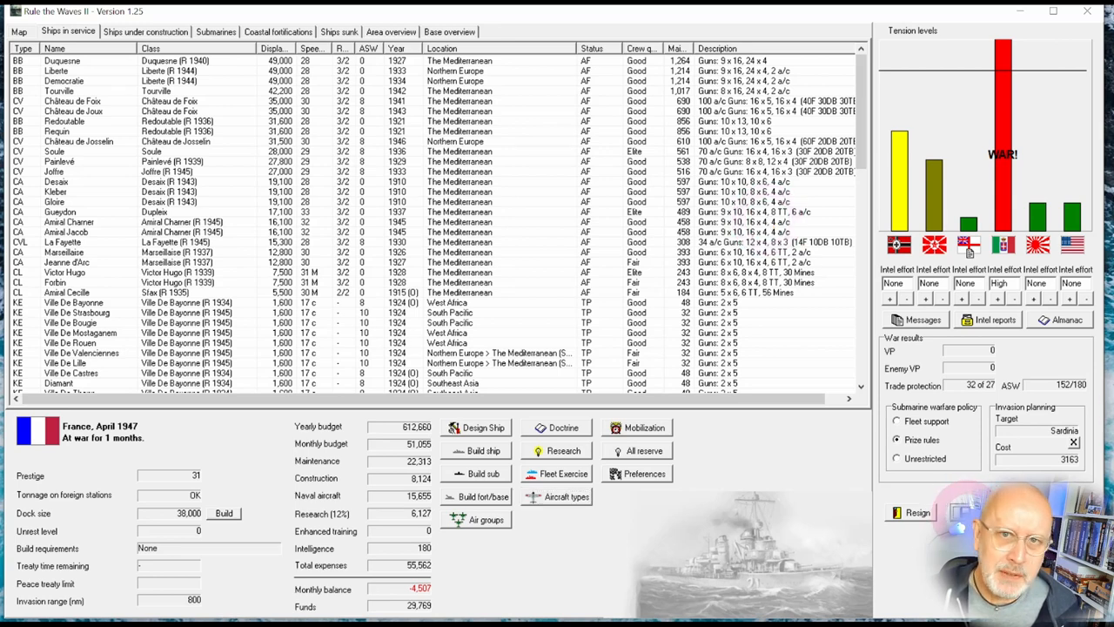
Review the Ships in service list and accept the medium convoy attack battle off Sardinia against Italy.
{"action": "scroll", "scroll_direction": "down", "scroll_amount": 3}
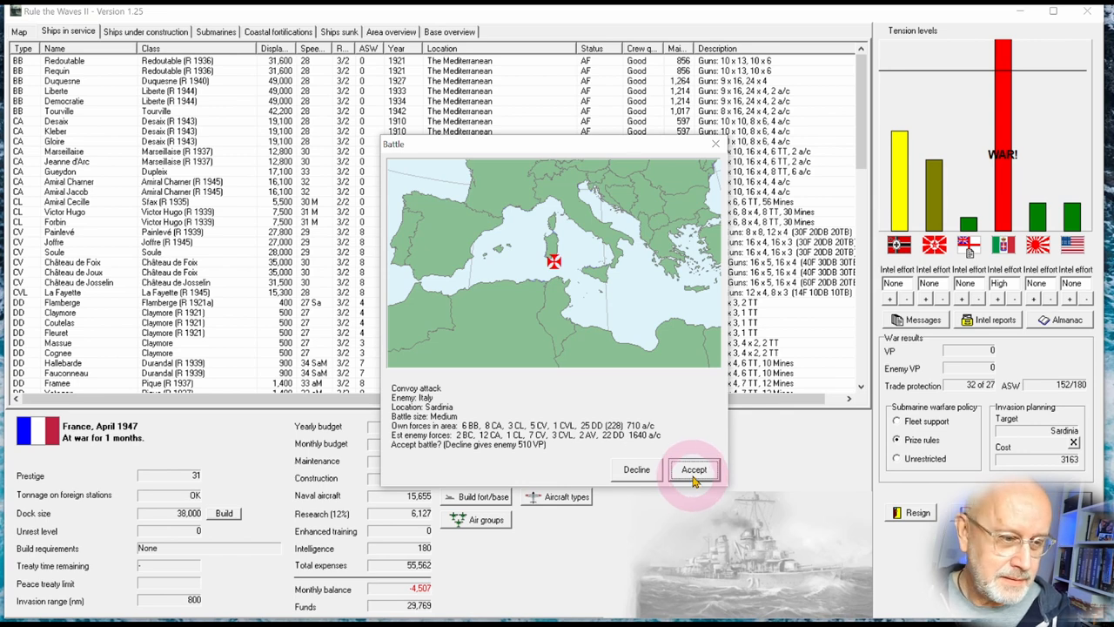
{"action": "left_click", "coordinate": [693, 470]}
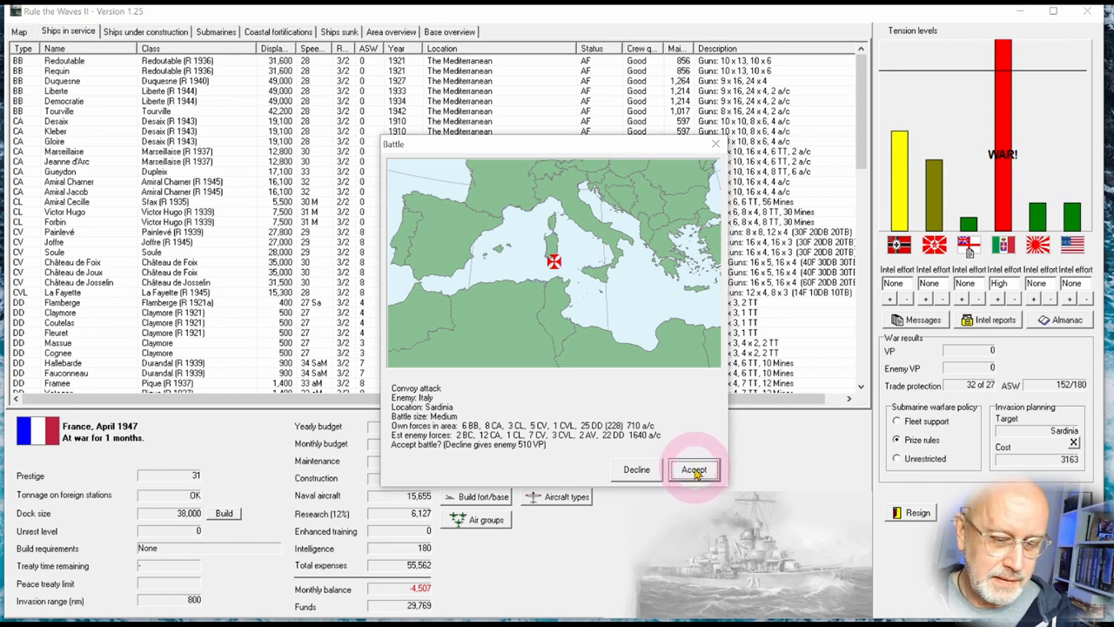
{"action": "left_click", "coordinate": [693, 470]}
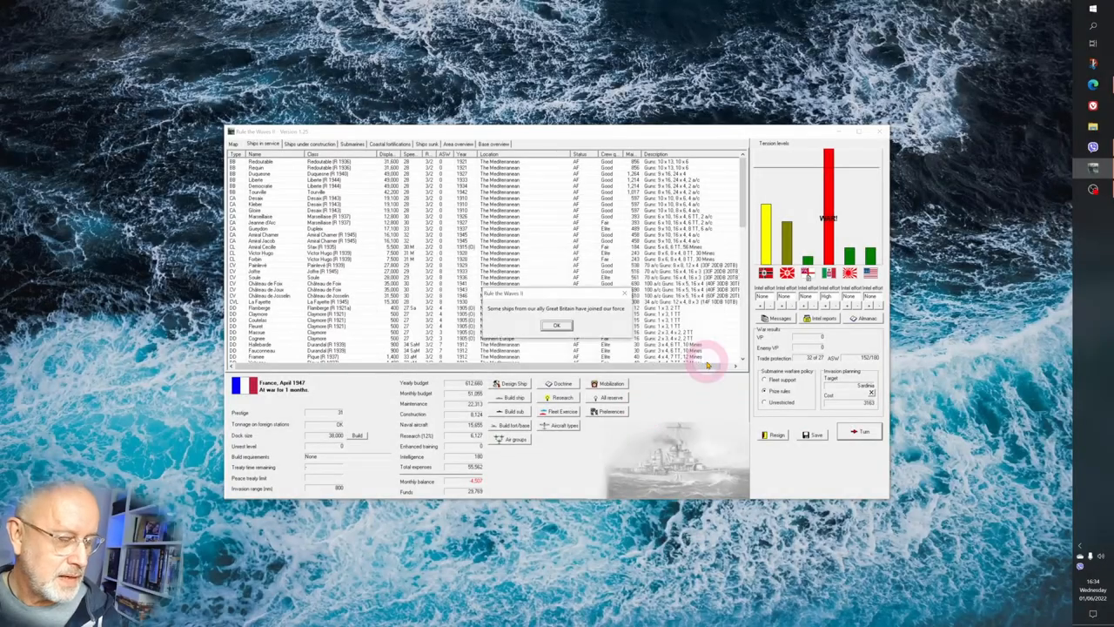
Acknowledge the British ships joining, check the destroyer's position and time to dawn, and let the battle run.
{"action": "left_click", "coordinate": [557, 325]}
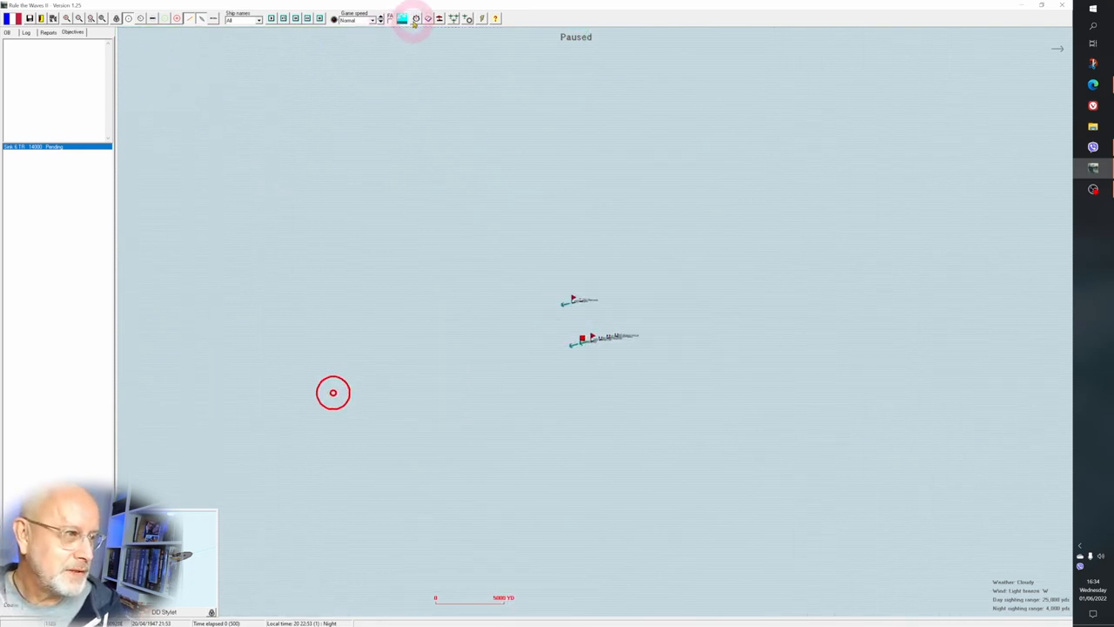
{"action": "left_click", "coordinate": [415, 17]}
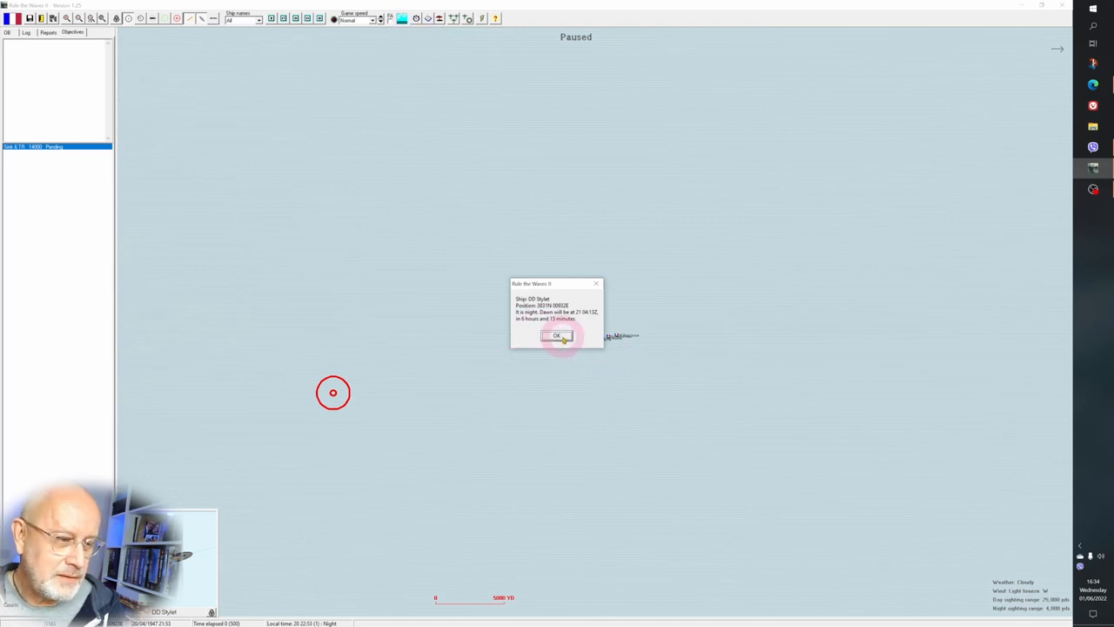
{"action": "left_click", "coordinate": [557, 336]}
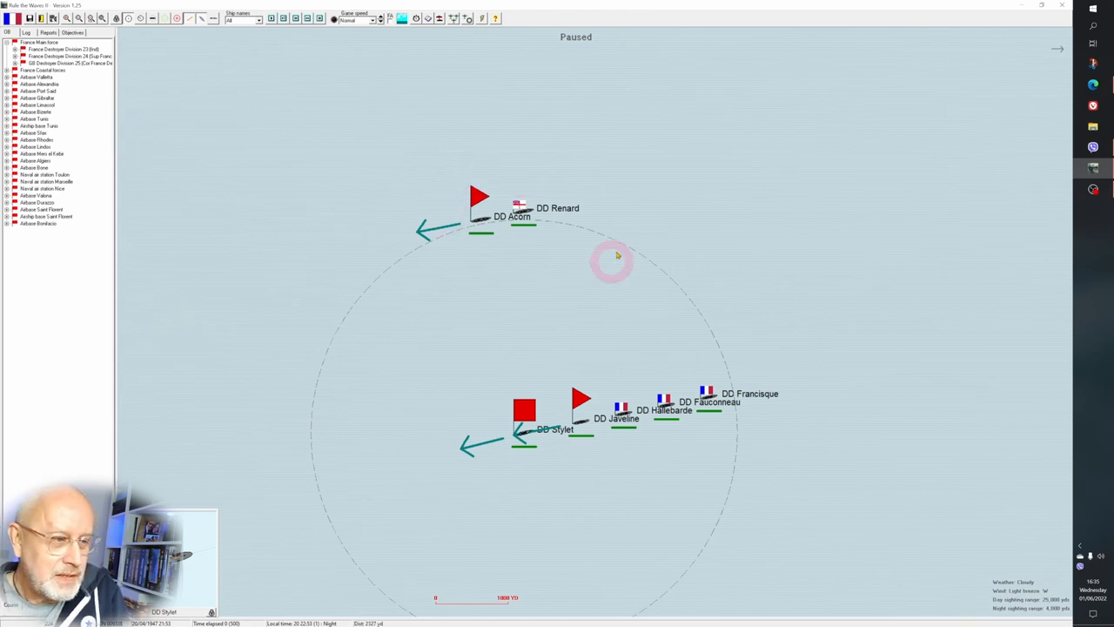
{"action": "left_click", "coordinate": [481, 196]}
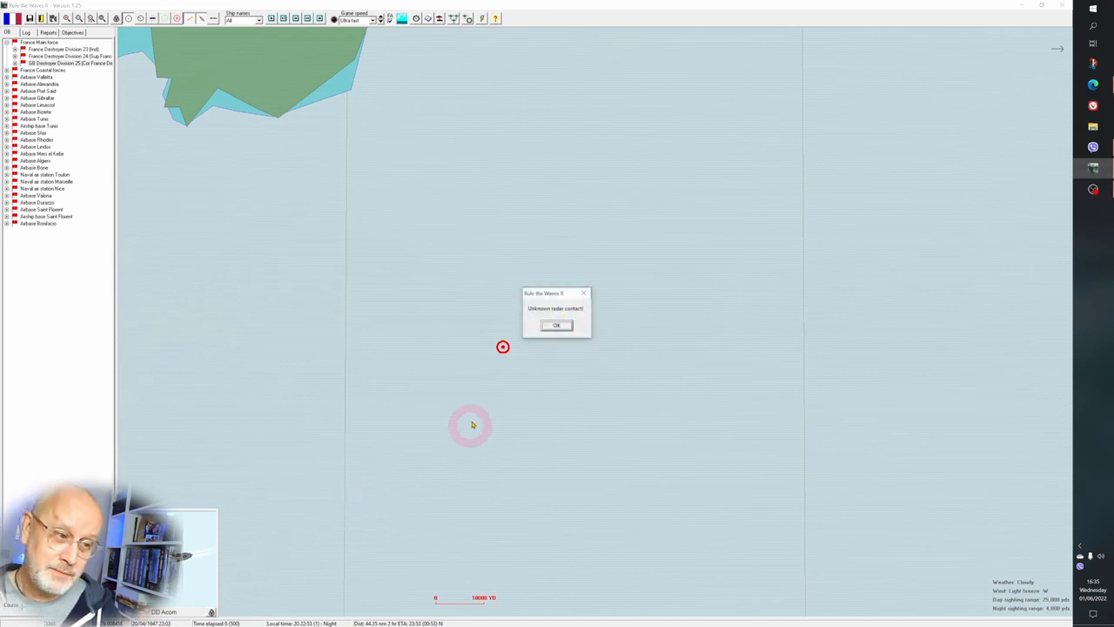
Dismiss the unknown radar contact alert so the unidentified ships appear to the southwest.
{"action": "left_click", "coordinate": [557, 326]}
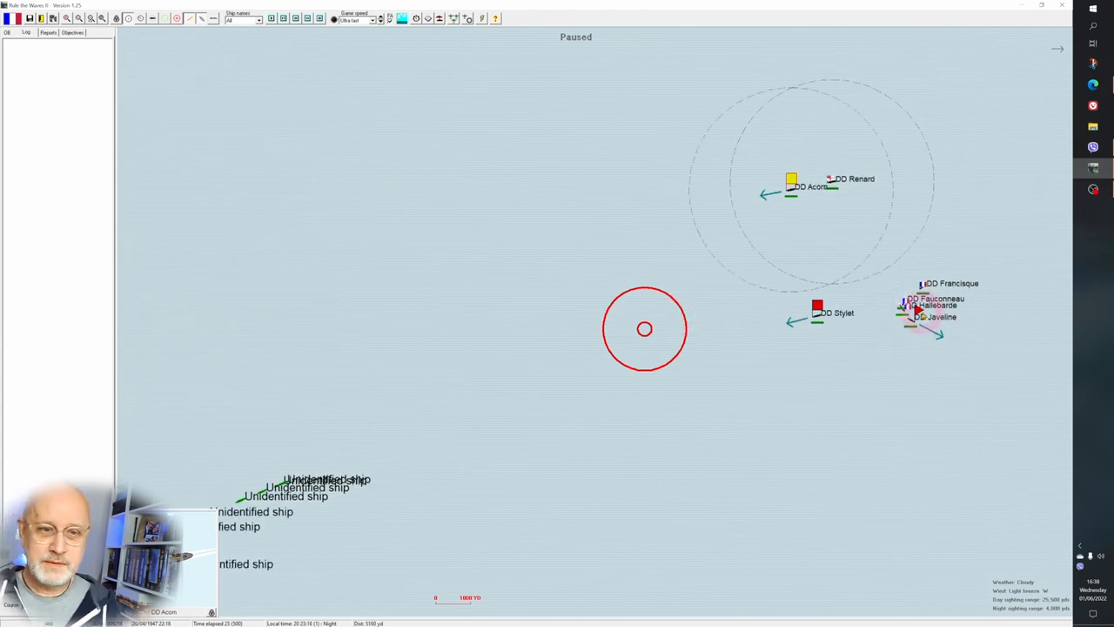
Confirm the destroyer division's orders unchanged and check DD Stylet's ship details sheet.
{"action": "left_click", "coordinate": [920, 313]}
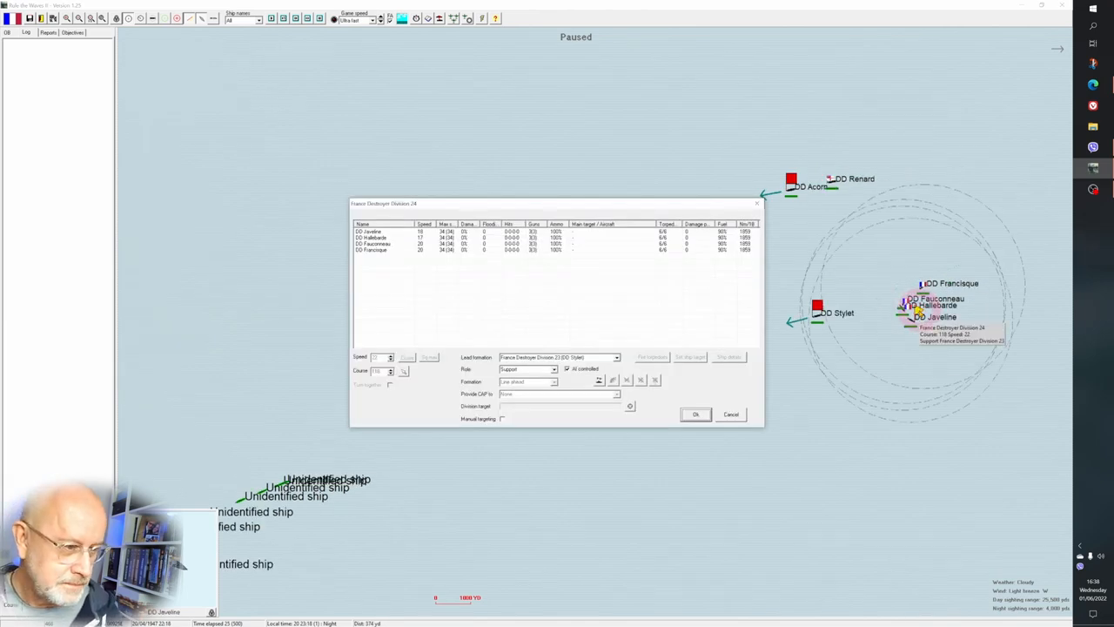
{"action": "left_click", "coordinate": [695, 415]}
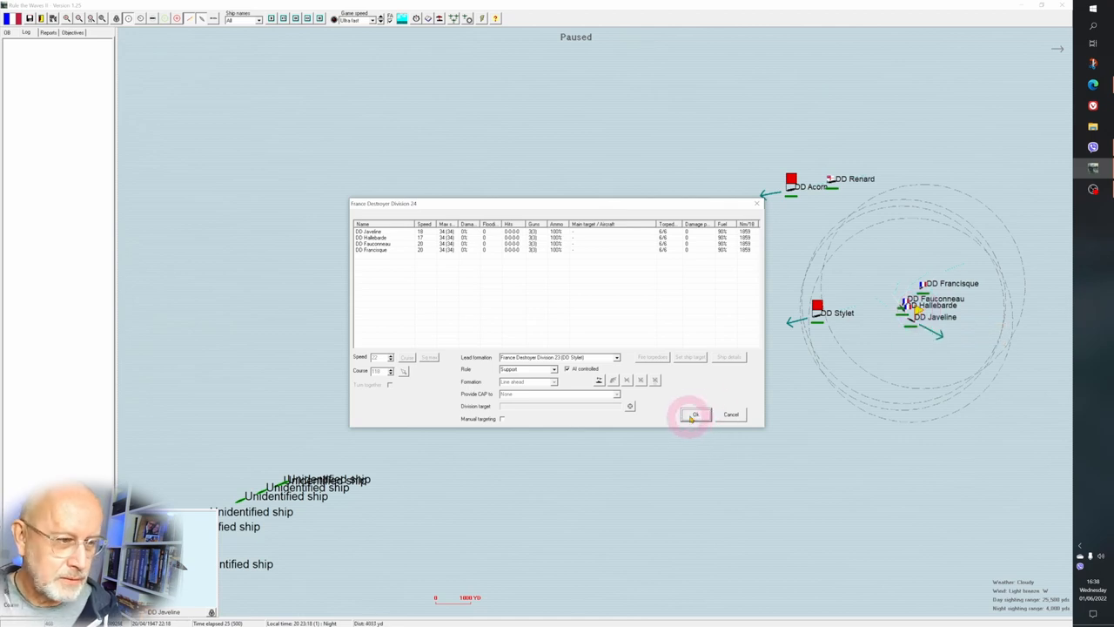
{"action": "left_click", "coordinate": [693, 415]}
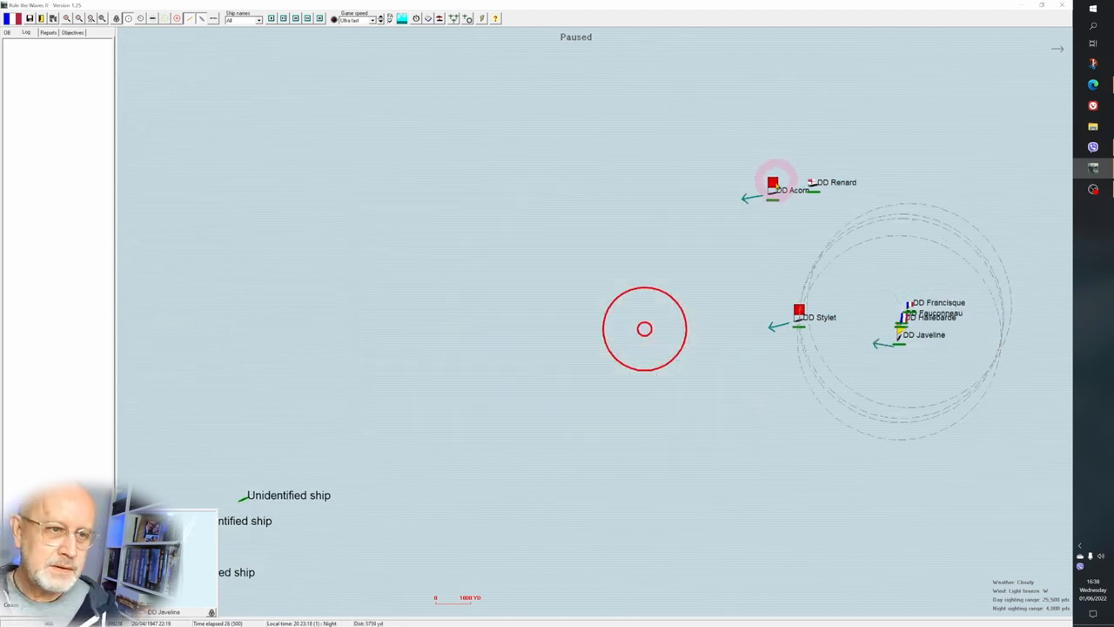
{"action": "left_click", "coordinate": [774, 188]}
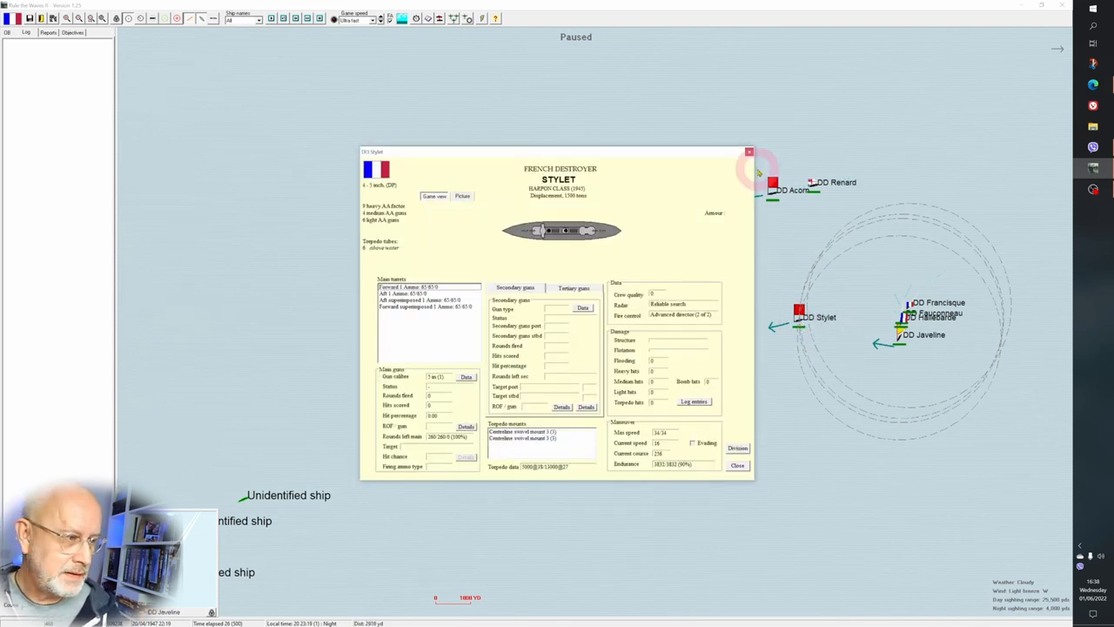
{"action": "left_click", "coordinate": [902, 335]}
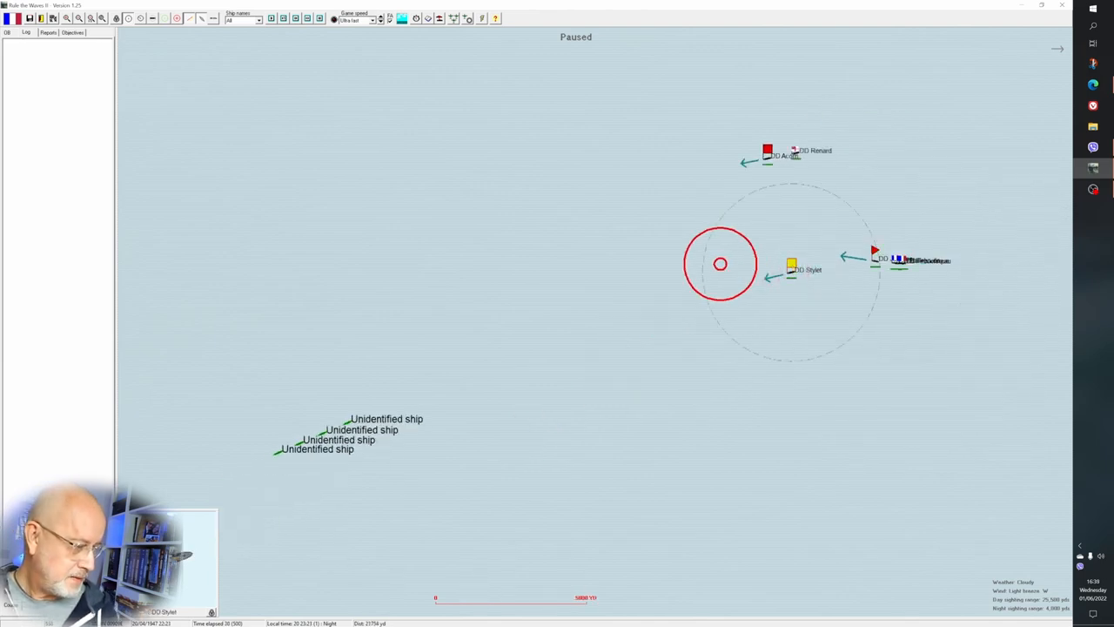
Resume the battle so the destroyers close on the dozen unidentified convoy ships.
{"action": "left_click", "coordinate": [278, 531]}
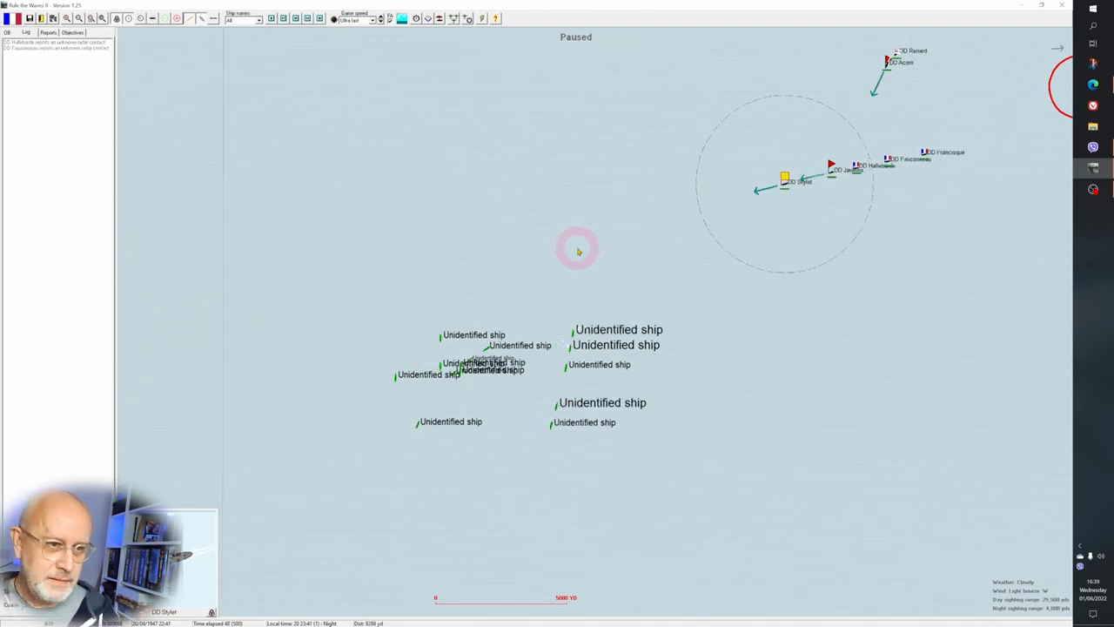
{"action": "mouse_move", "coordinate": [926, 282]}
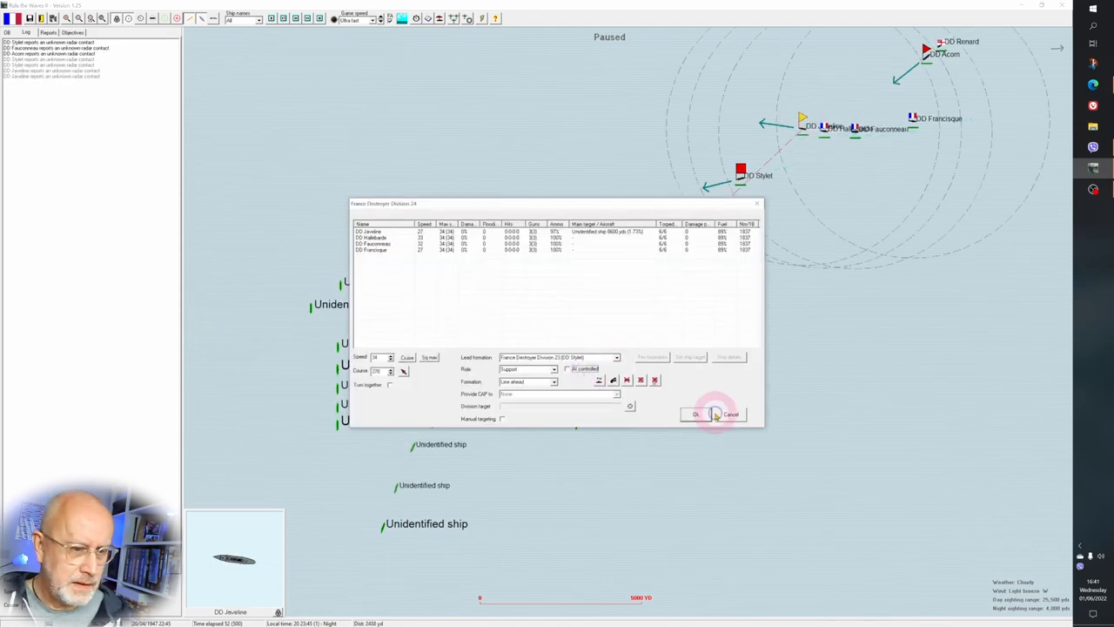
Confirm both division orders and the Acorn division's orders, letting the run-in score a torpedo hit on a Large Merchant.
{"action": "left_click", "coordinate": [696, 414]}
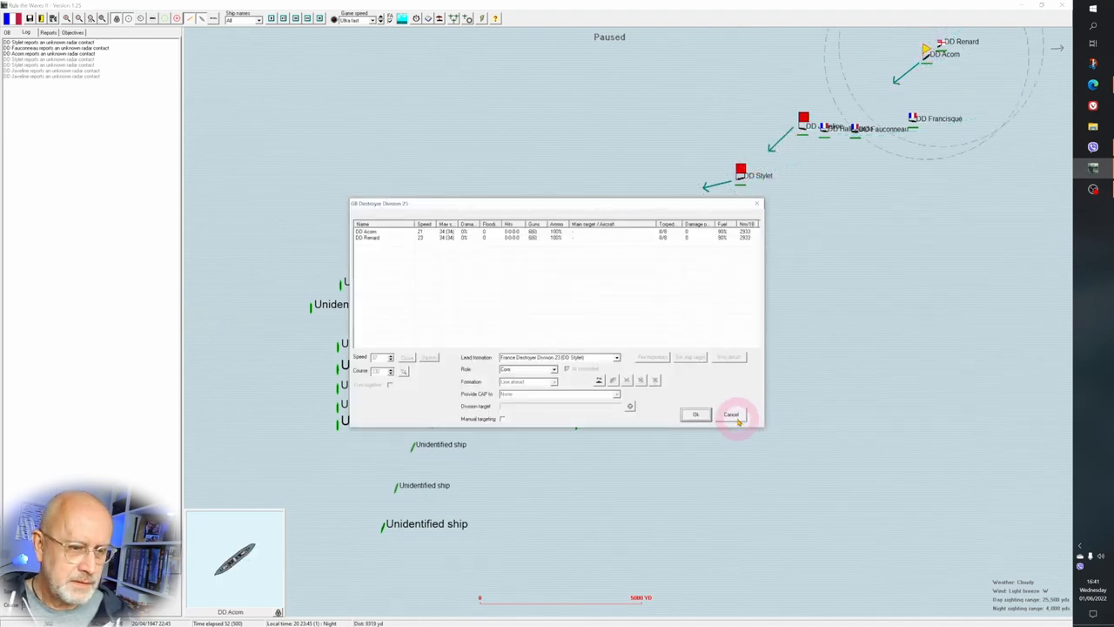
{"action": "left_click", "coordinate": [731, 415]}
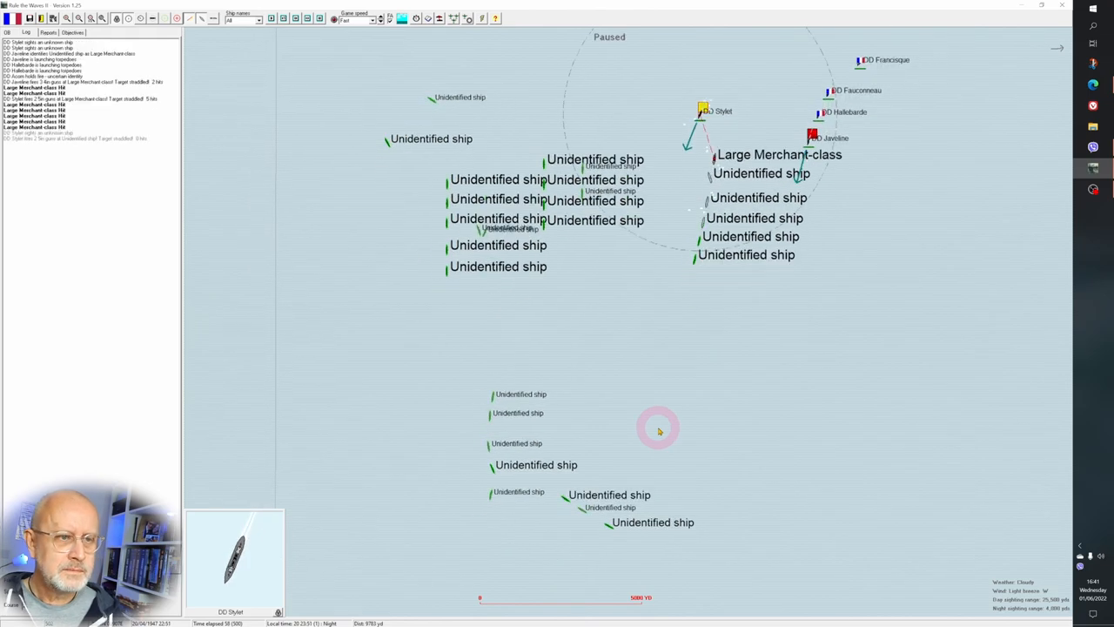
{"action": "mouse_move", "coordinate": [869, 96]}
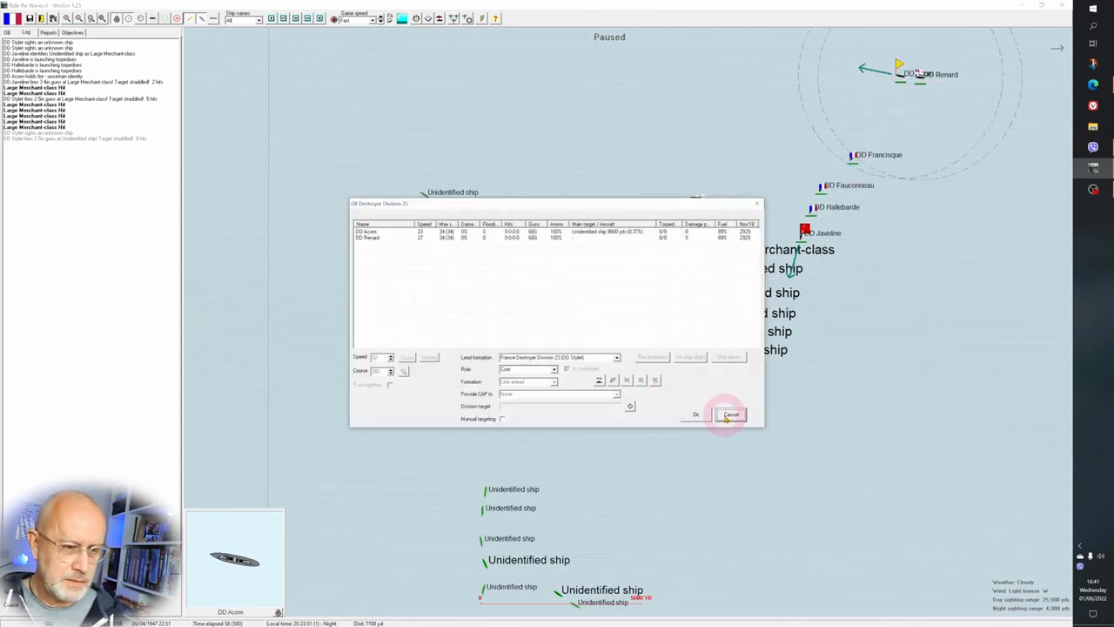
{"action": "left_click", "coordinate": [731, 415]}
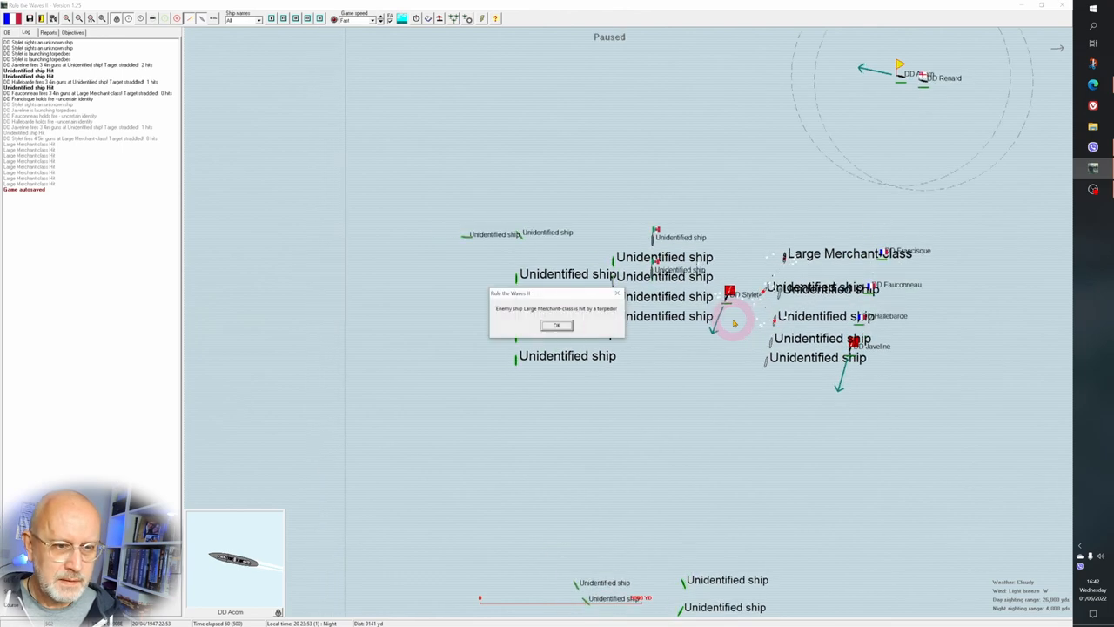
Acknowledge the string of torpedo-hit reports on the merchant ships and resume the battle.
{"action": "left_click", "coordinate": [557, 325]}
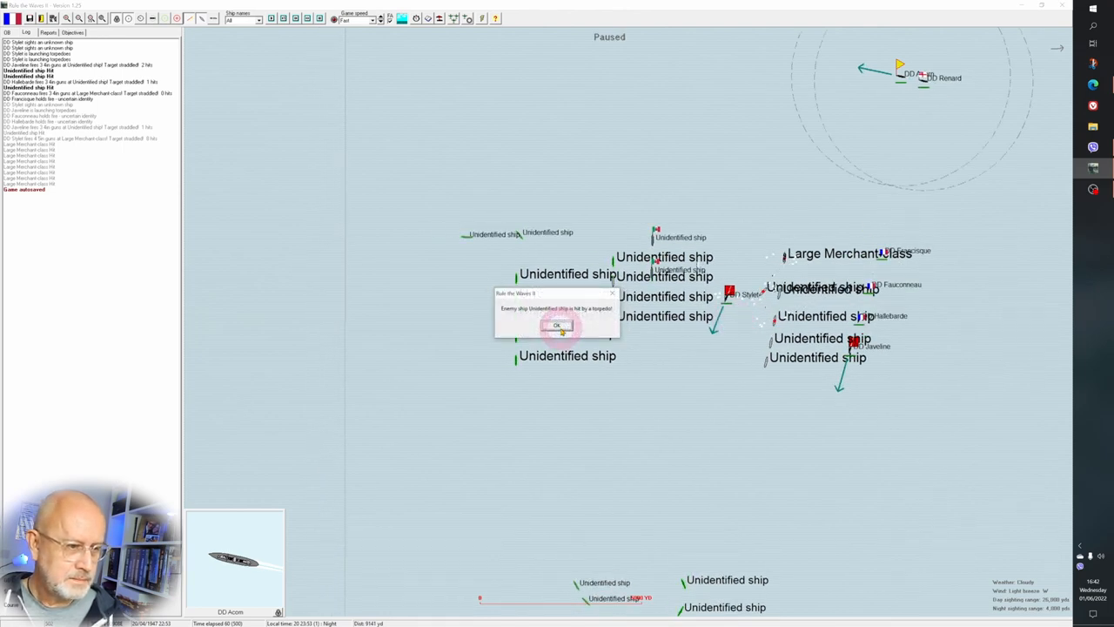
{"action": "left_click", "coordinate": [557, 326]}
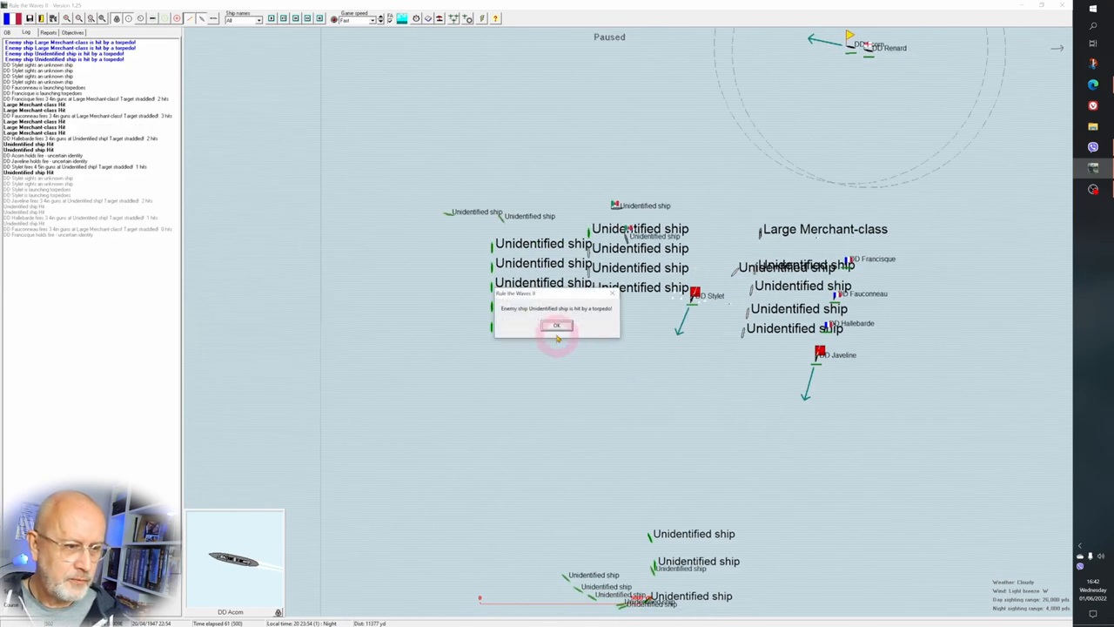
{"action": "left_click", "coordinate": [557, 326]}
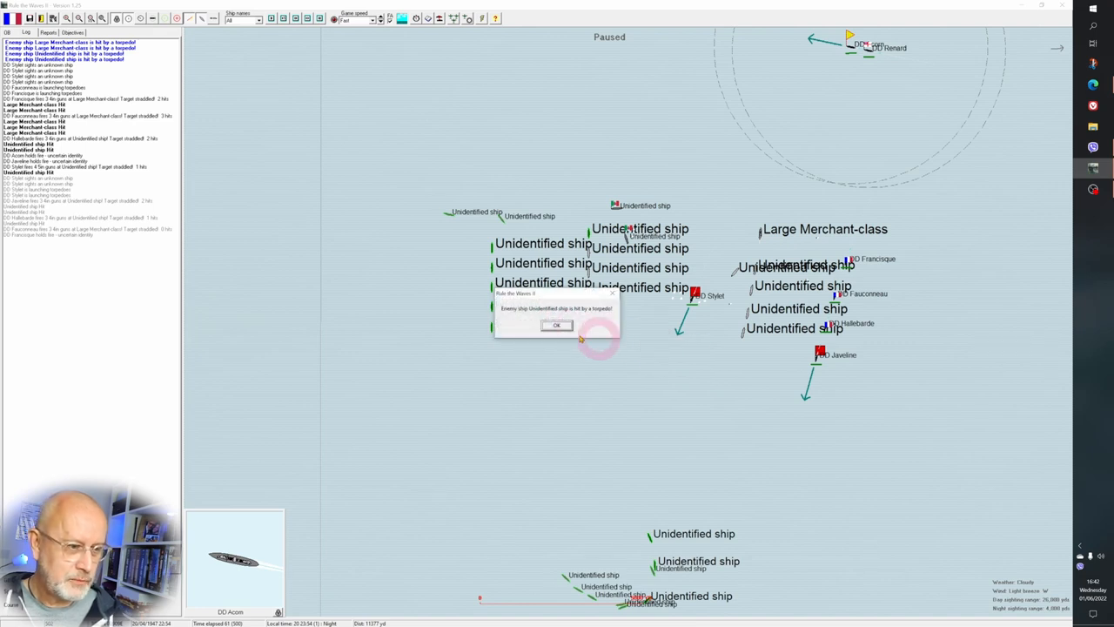
{"action": "left_click", "coordinate": [557, 325]}
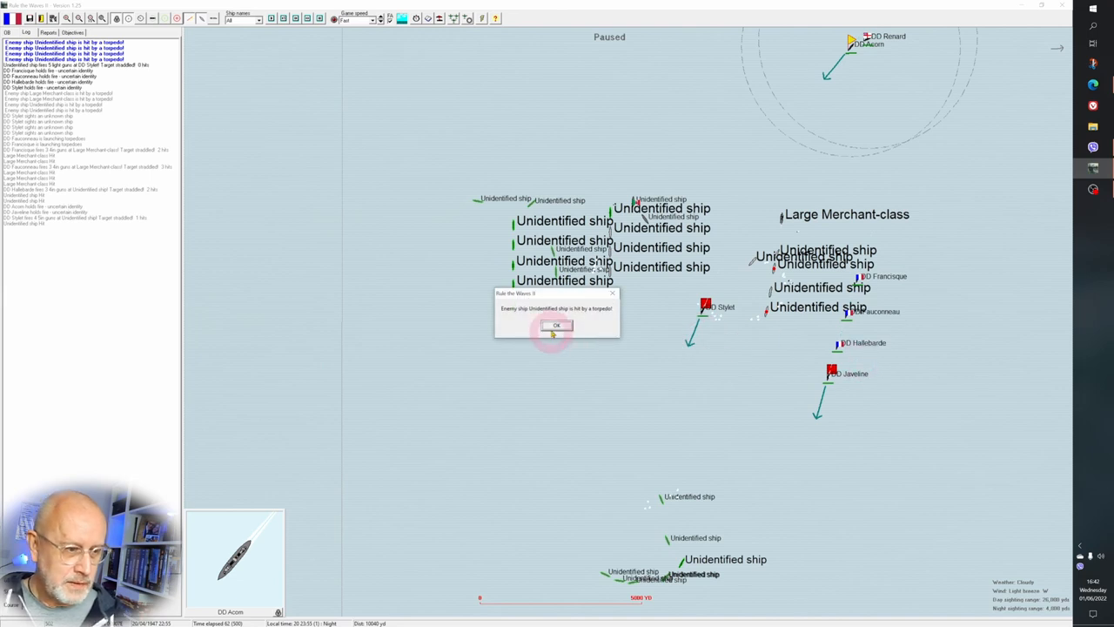
{"action": "left_click", "coordinate": [557, 326]}
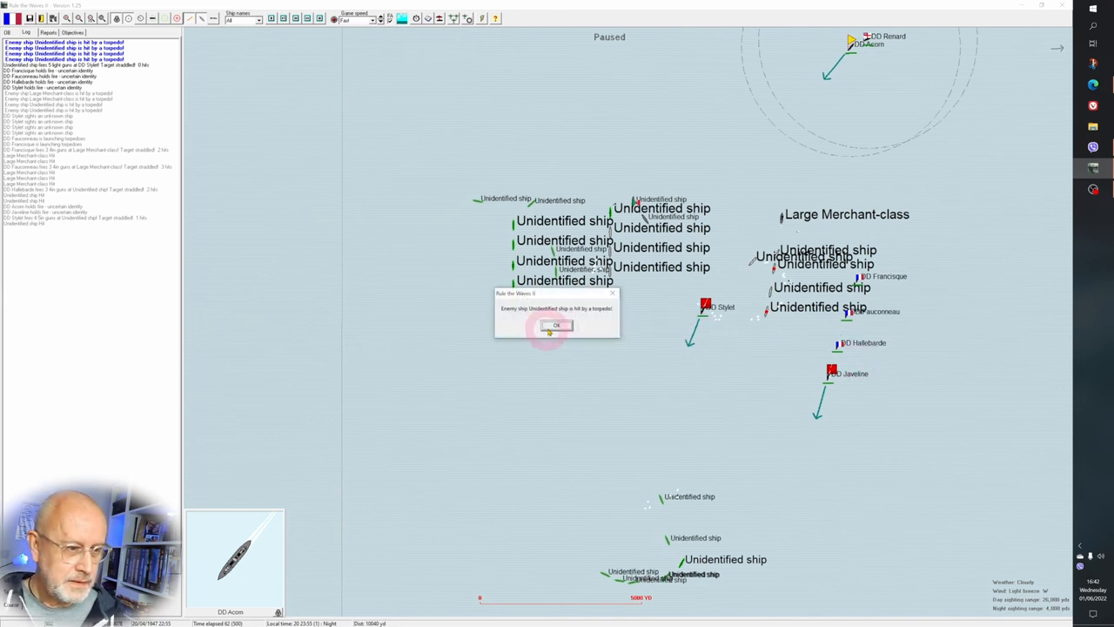
{"action": "left_click", "coordinate": [557, 325]}
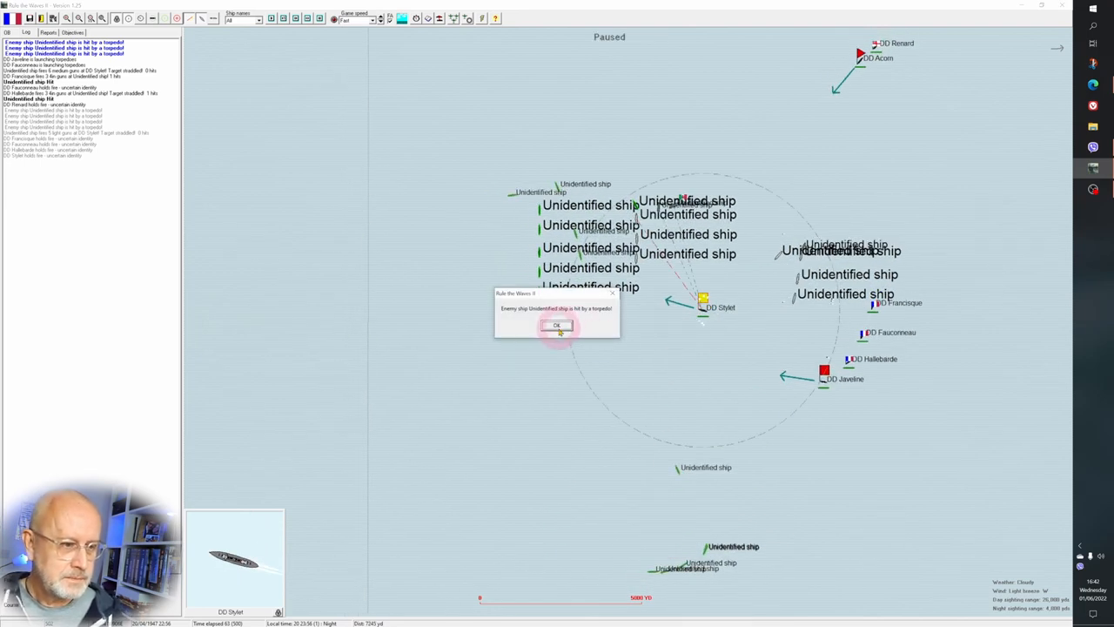
{"action": "left_click", "coordinate": [557, 326]}
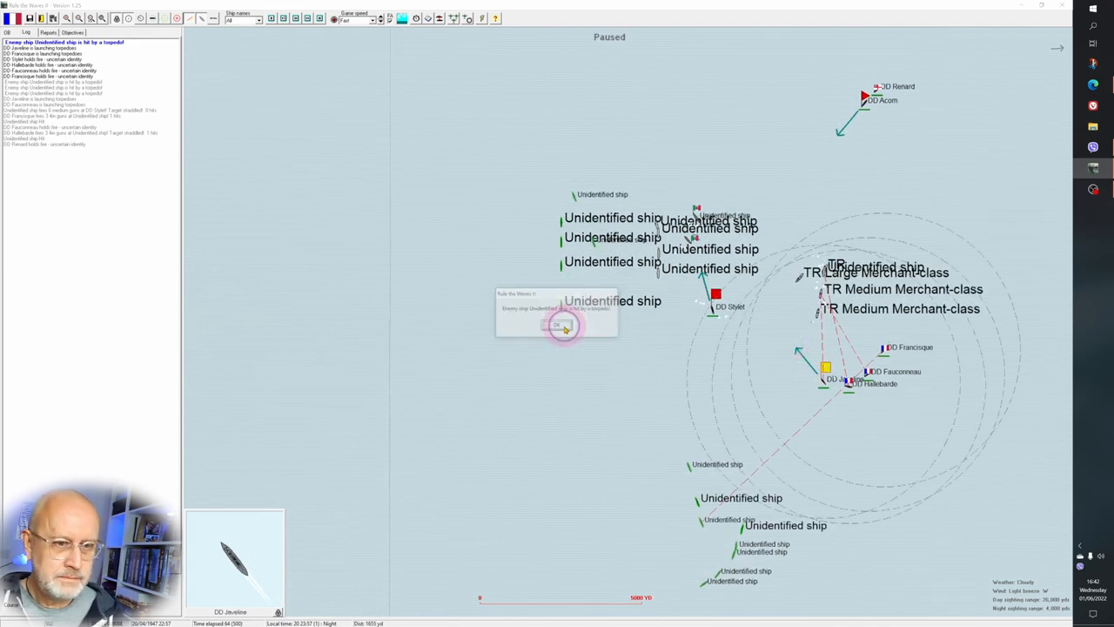
{"action": "left_click", "coordinate": [557, 323]}
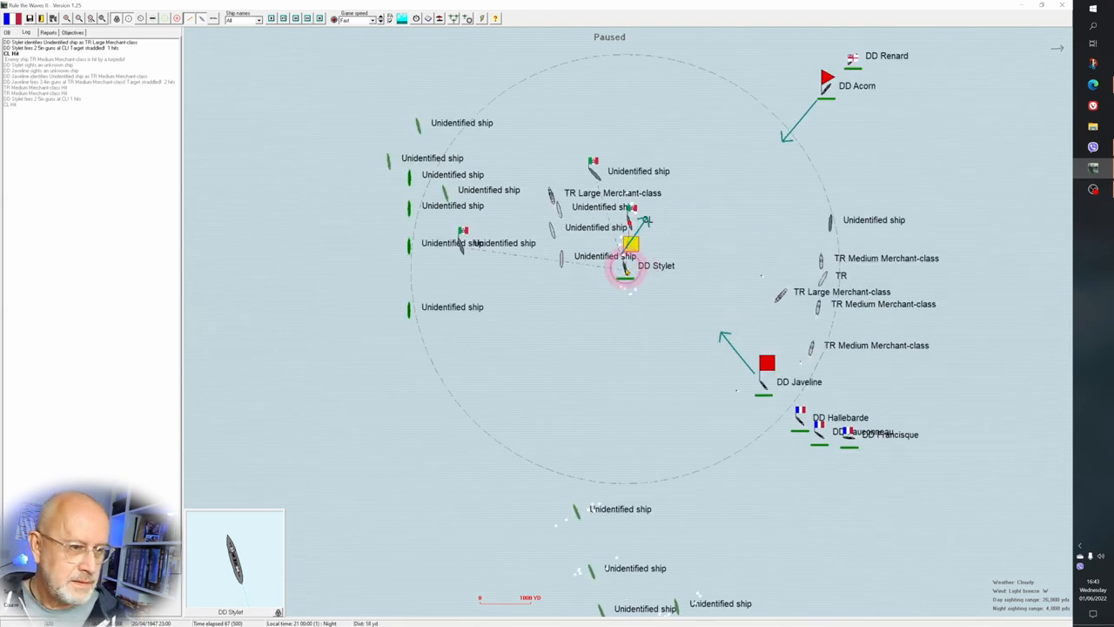
Leave Stylet's division orders unchanged and confirm the Acorn division's orders to press the attack.
{"action": "left_click", "coordinate": [631, 264]}
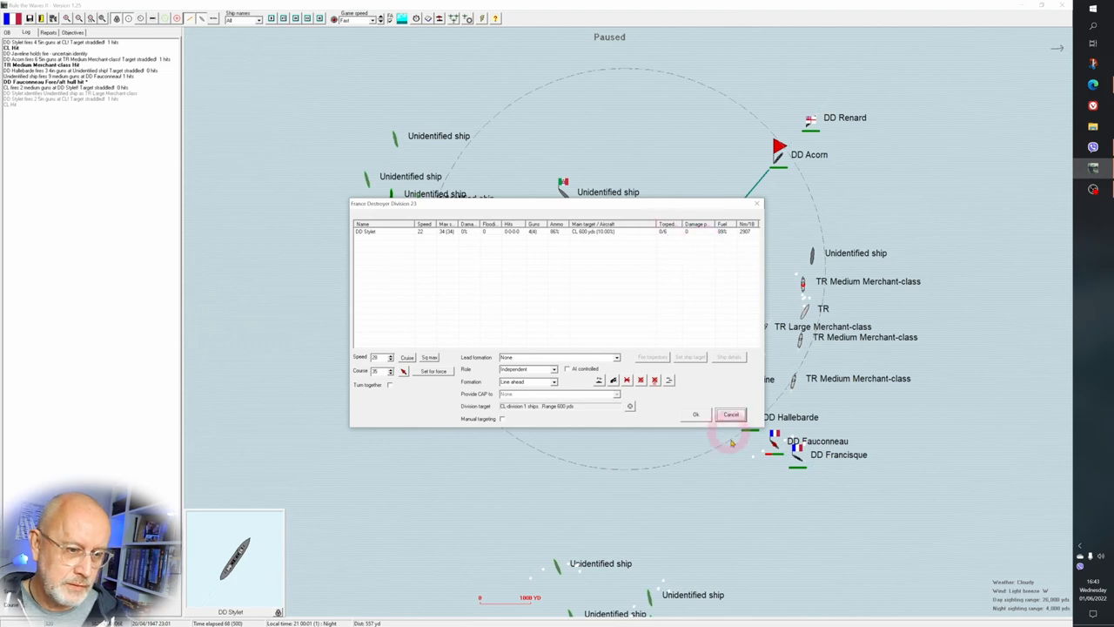
{"action": "left_click", "coordinate": [731, 414]}
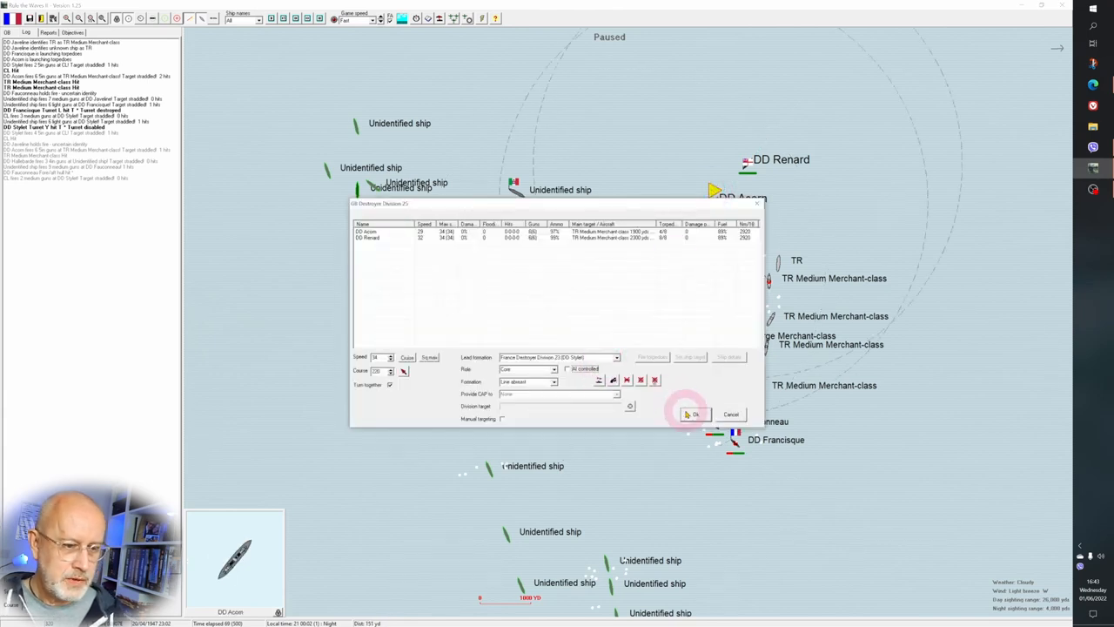
{"action": "left_click", "coordinate": [693, 414]}
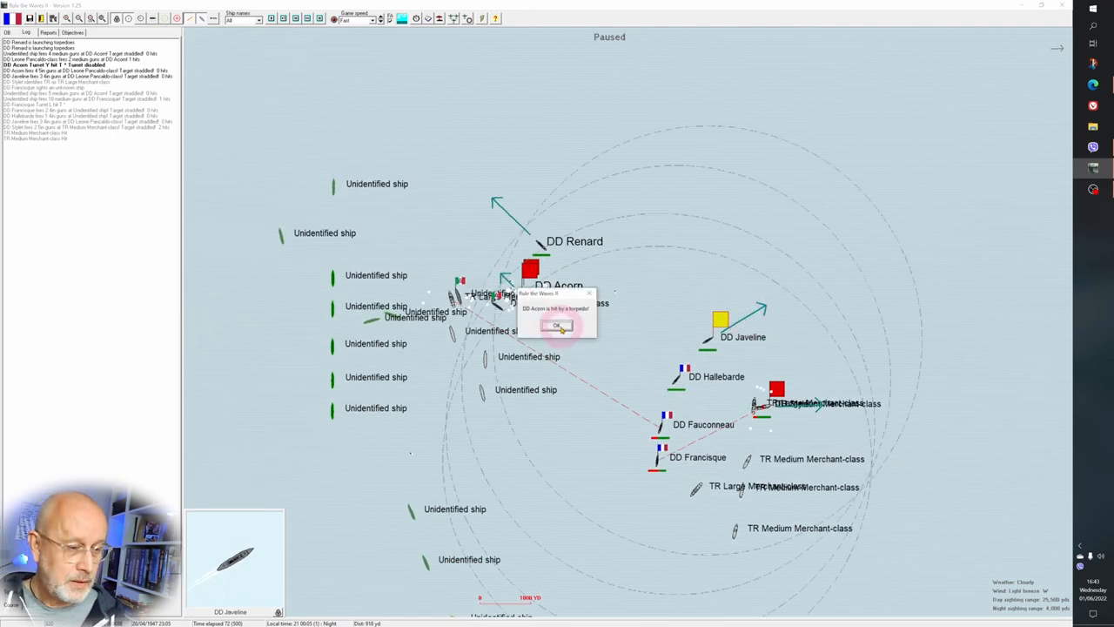
Acknowledge three more merchant torpedo hits and check destroyer Renard's status sheet.
{"action": "left_click", "coordinate": [558, 325]}
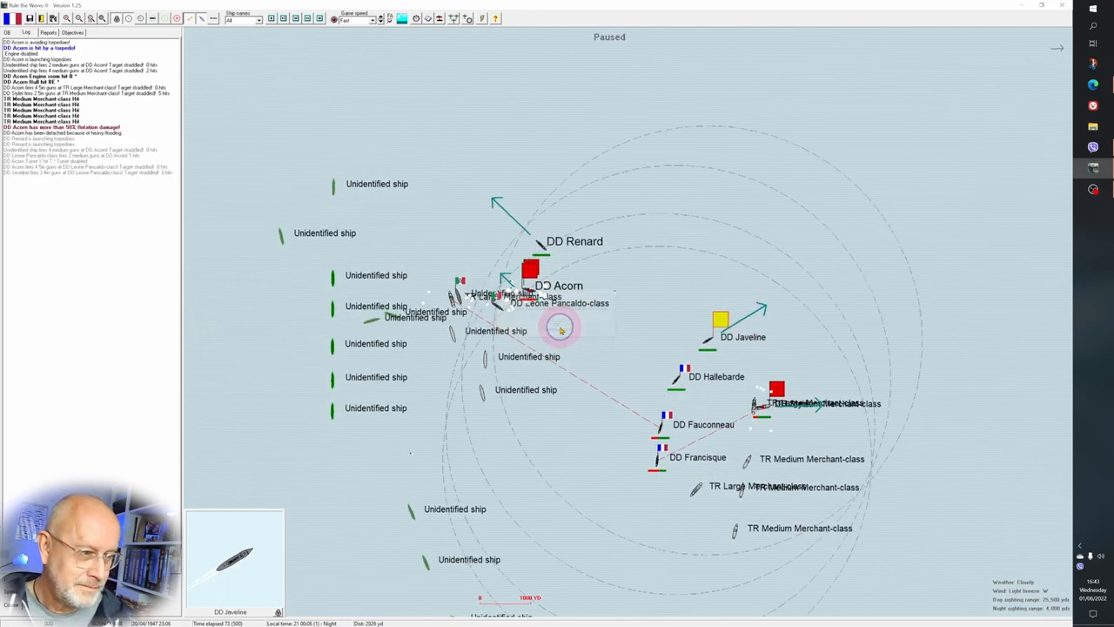
{"action": "mouse_move", "coordinate": [596, 339]}
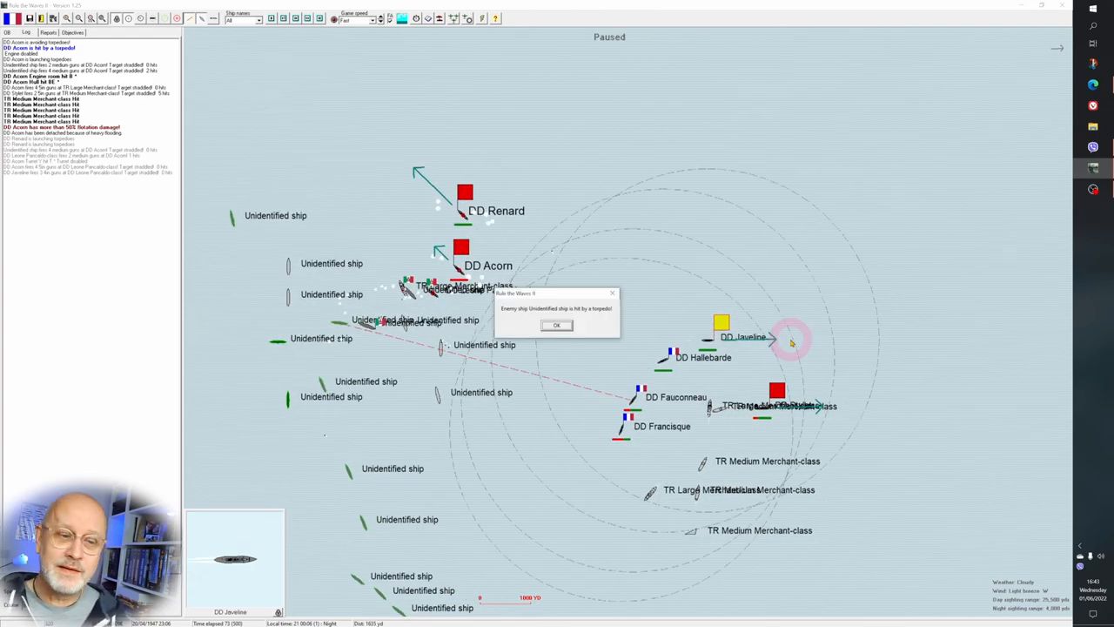
{"action": "left_click", "coordinate": [557, 326]}
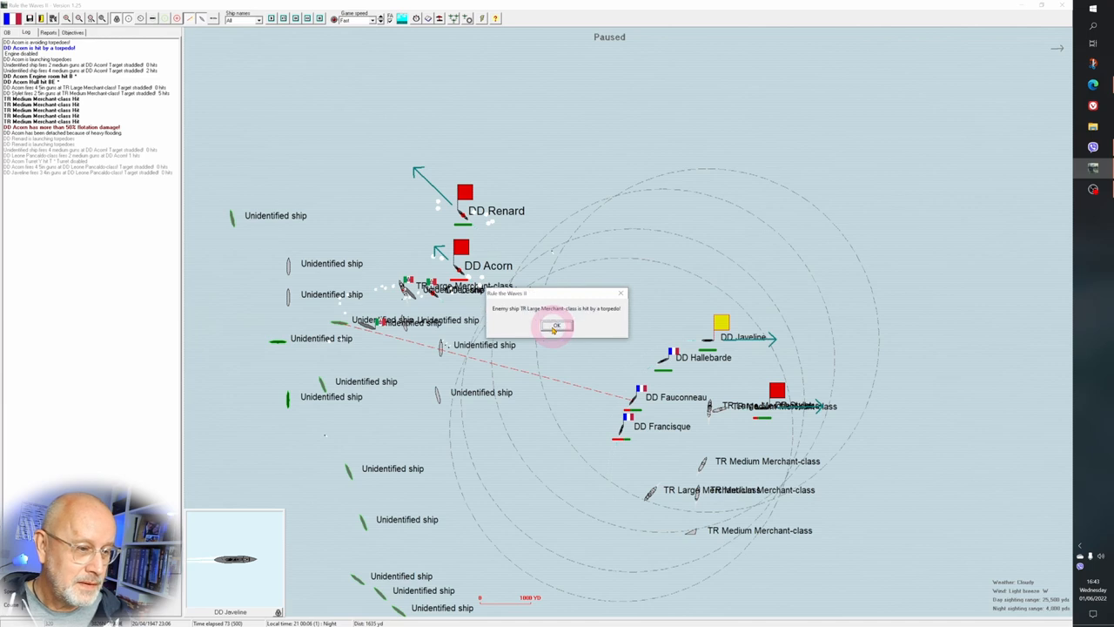
{"action": "left_click", "coordinate": [558, 326]}
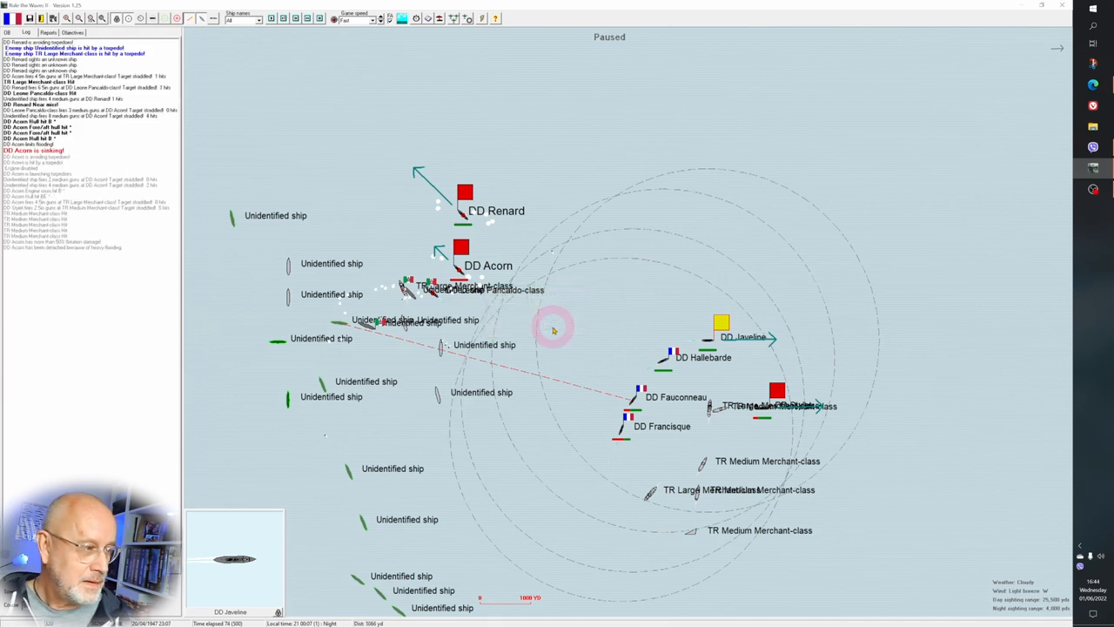
{"action": "left_click", "coordinate": [465, 192]}
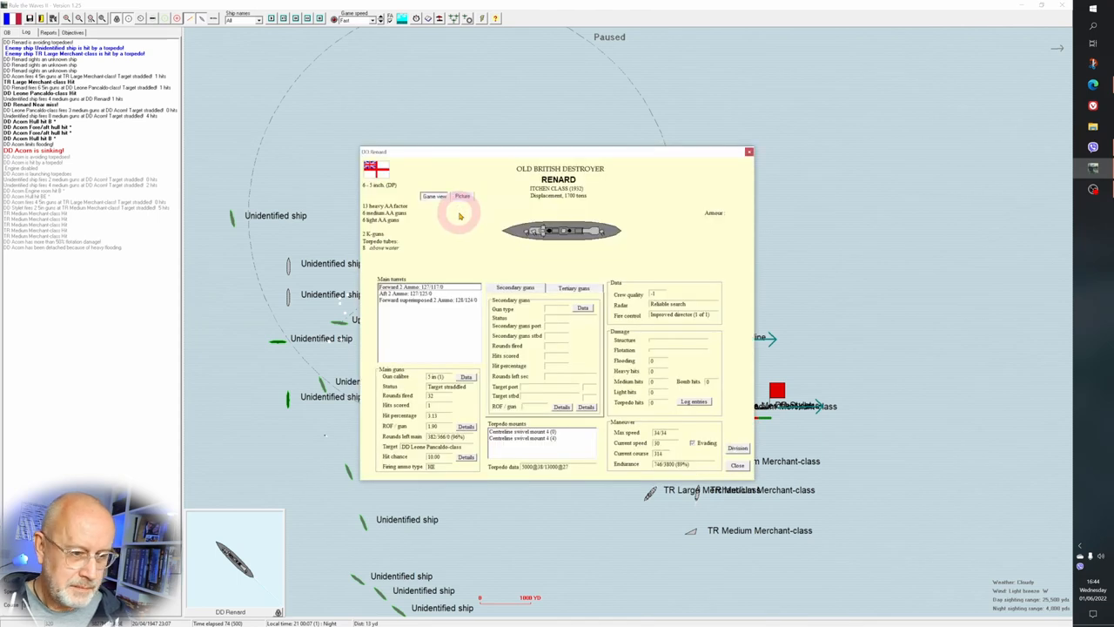
{"action": "left_click", "coordinate": [749, 150]}
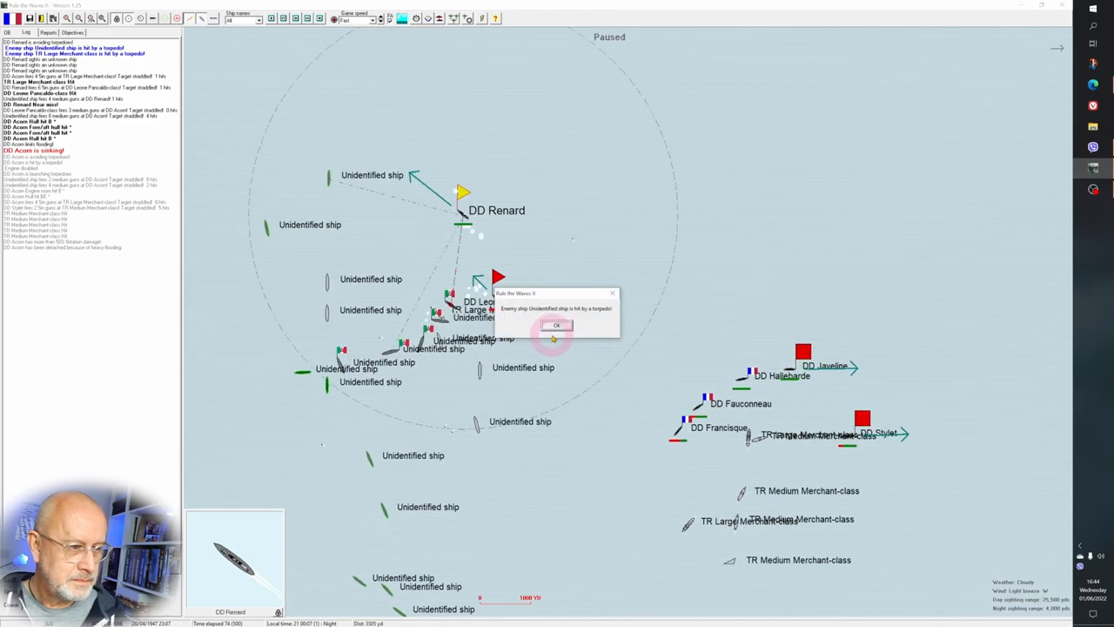
Acknowledge Renard's torpedo hit and damage report, another enemy hit, and the sinking report.
{"action": "left_click", "coordinate": [557, 326]}
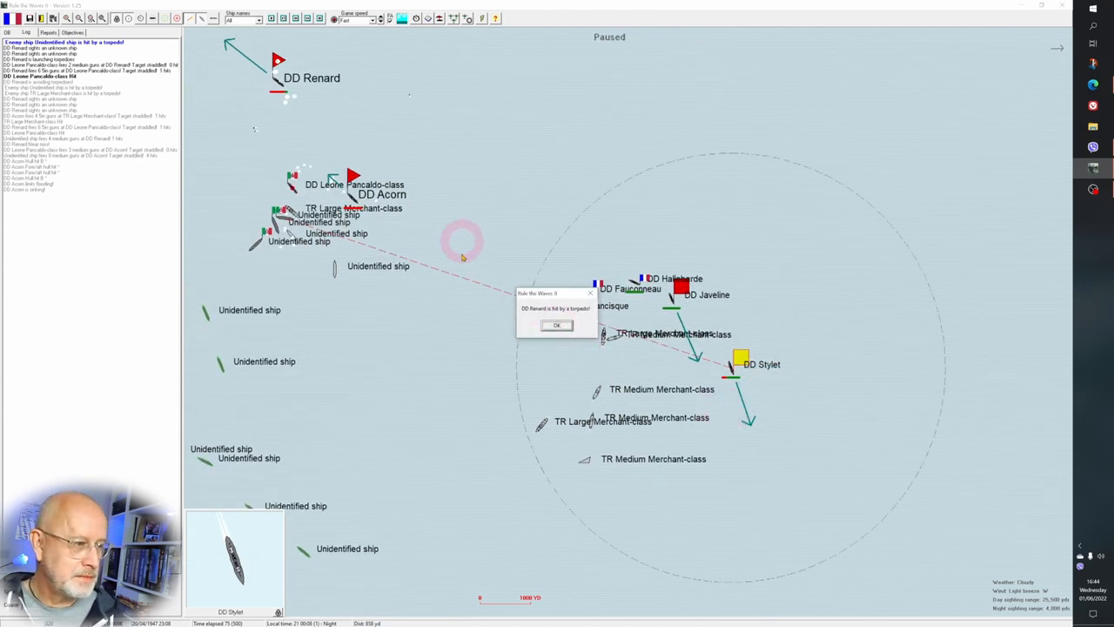
{"action": "left_click", "coordinate": [557, 326]}
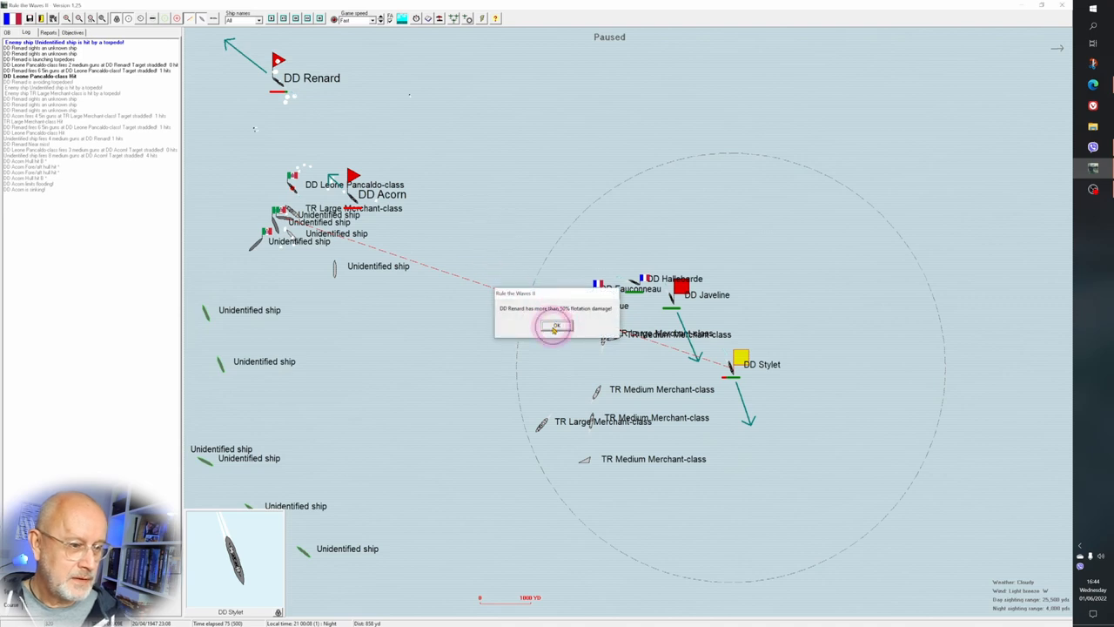
{"action": "left_click", "coordinate": [555, 325]}
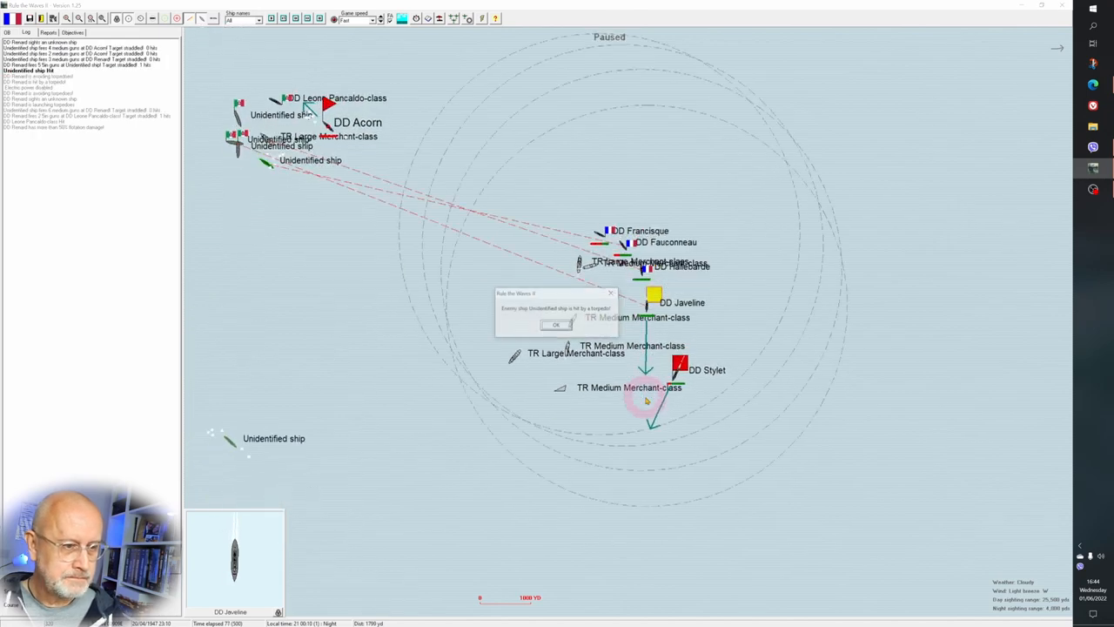
{"action": "left_click", "coordinate": [557, 326]}
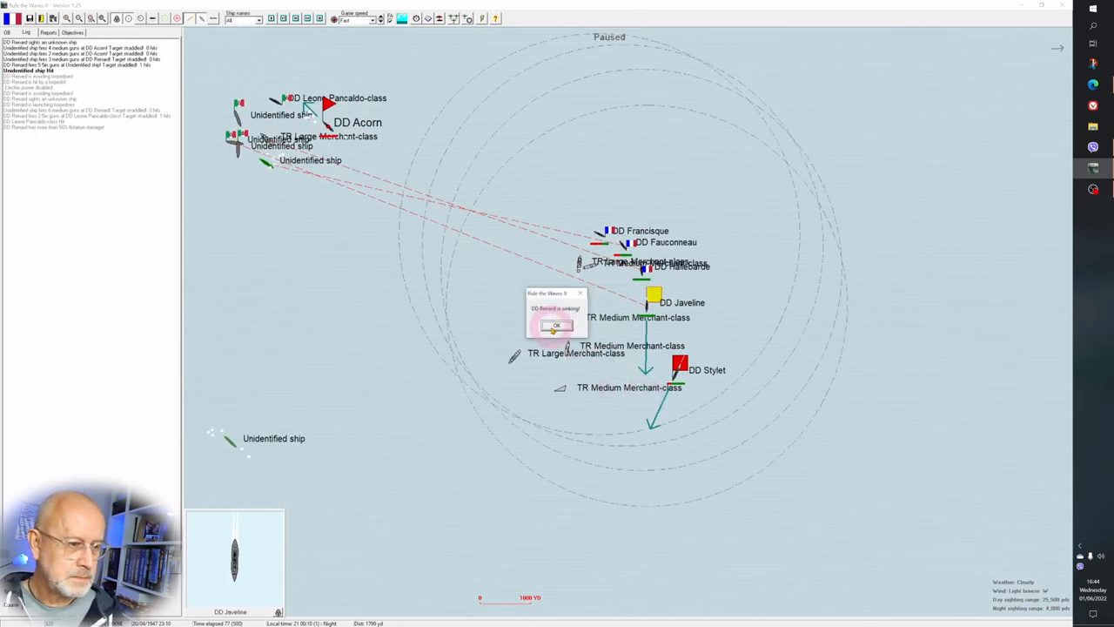
{"action": "left_click", "coordinate": [557, 326]}
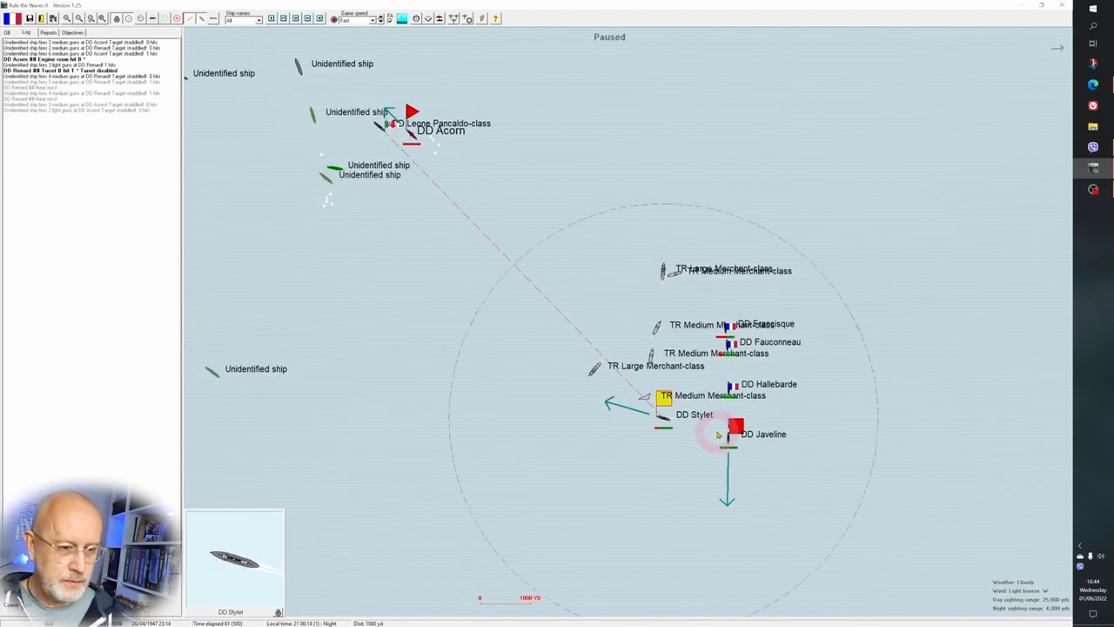
Assign Javeline's destroyer division a new torpedo target chosen from the merchant convoy list.
{"action": "left_click", "coordinate": [730, 434]}
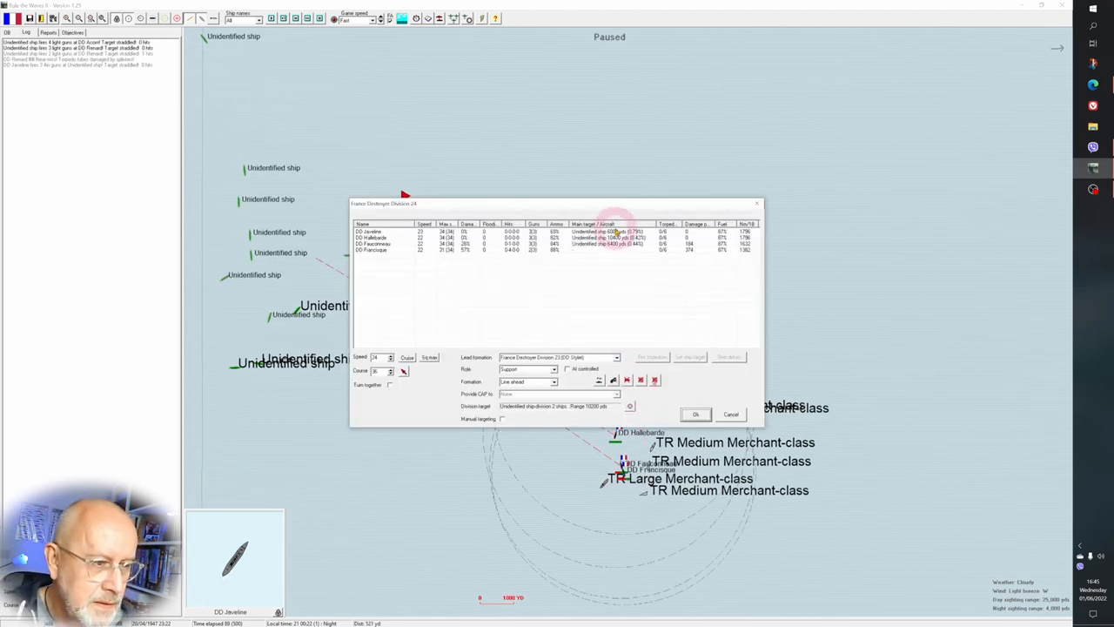
{"action": "left_click", "coordinate": [392, 230]}
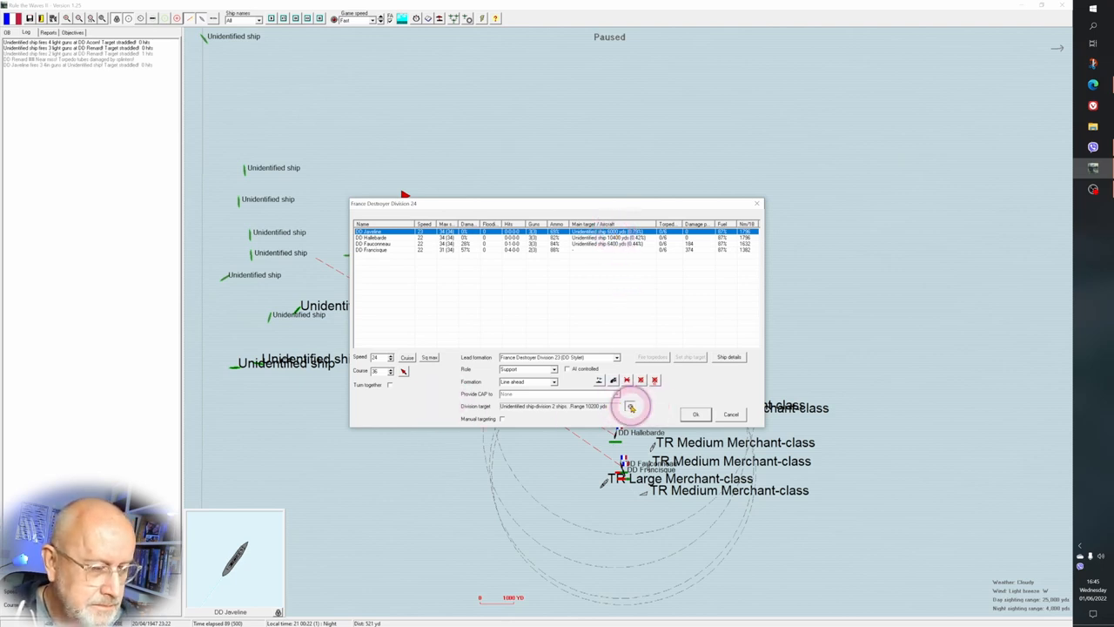
{"action": "left_click", "coordinate": [631, 408]}
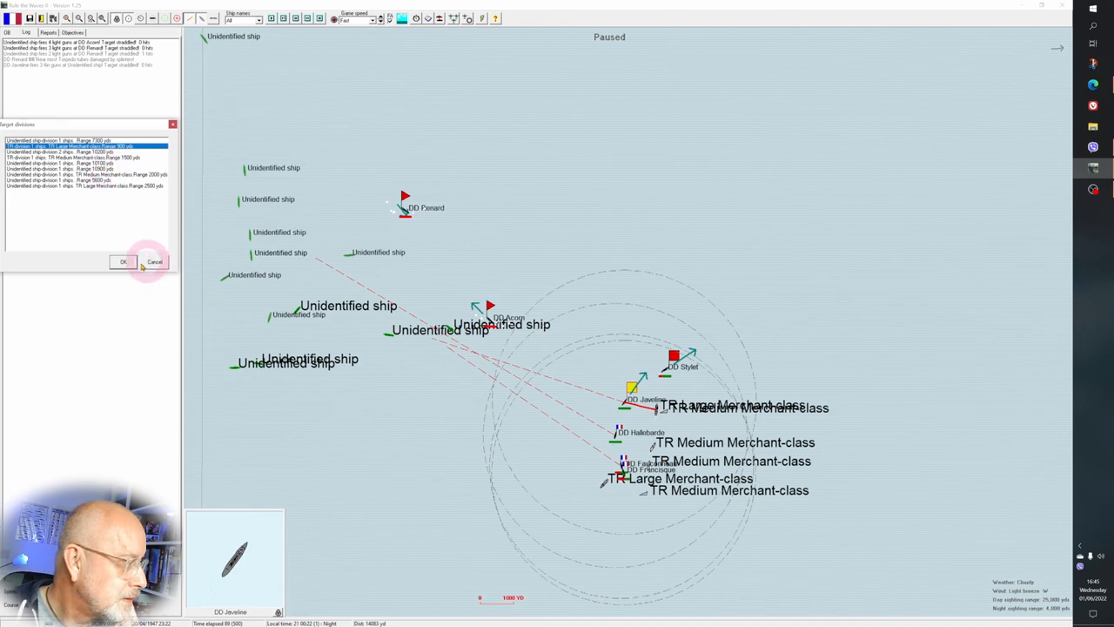
{"action": "left_click", "coordinate": [123, 262]}
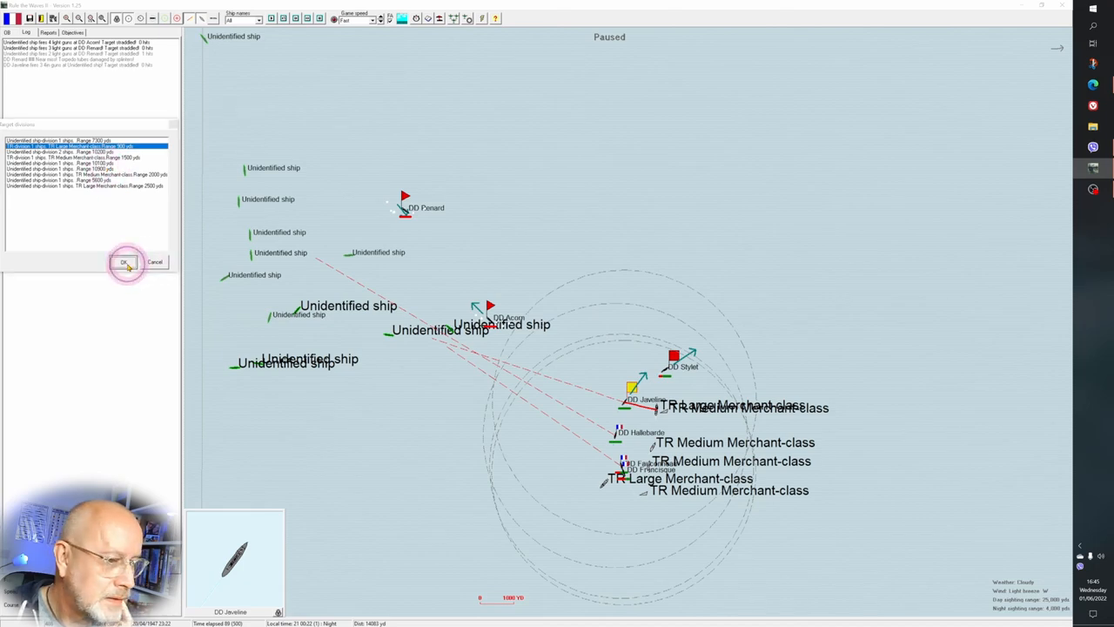
{"action": "left_click", "coordinate": [126, 261]}
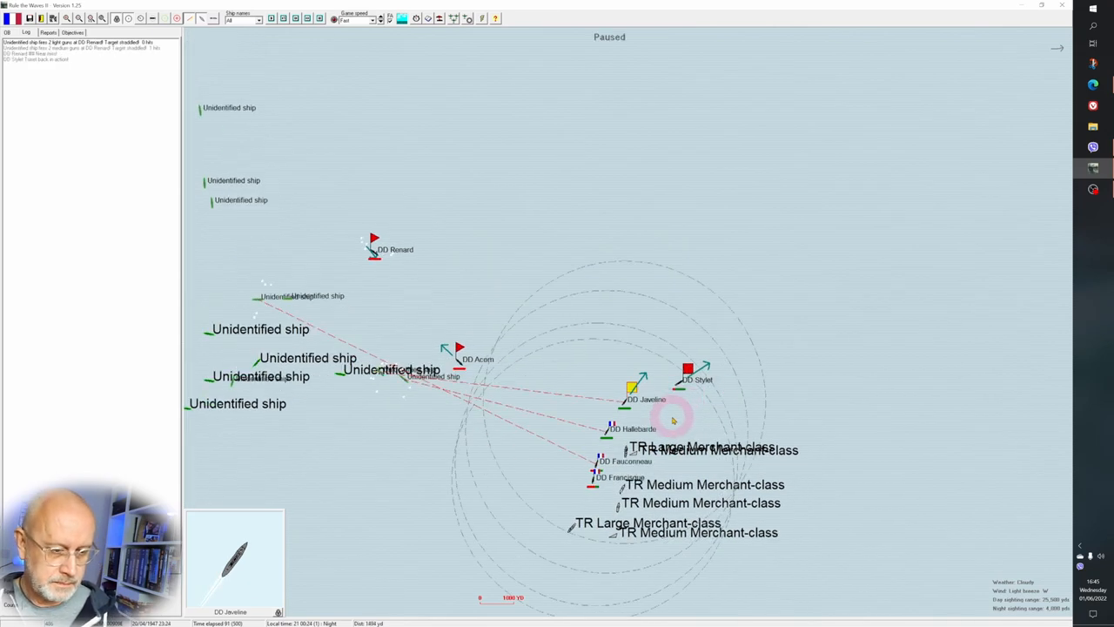
{"action": "left_click", "coordinate": [688, 369]}
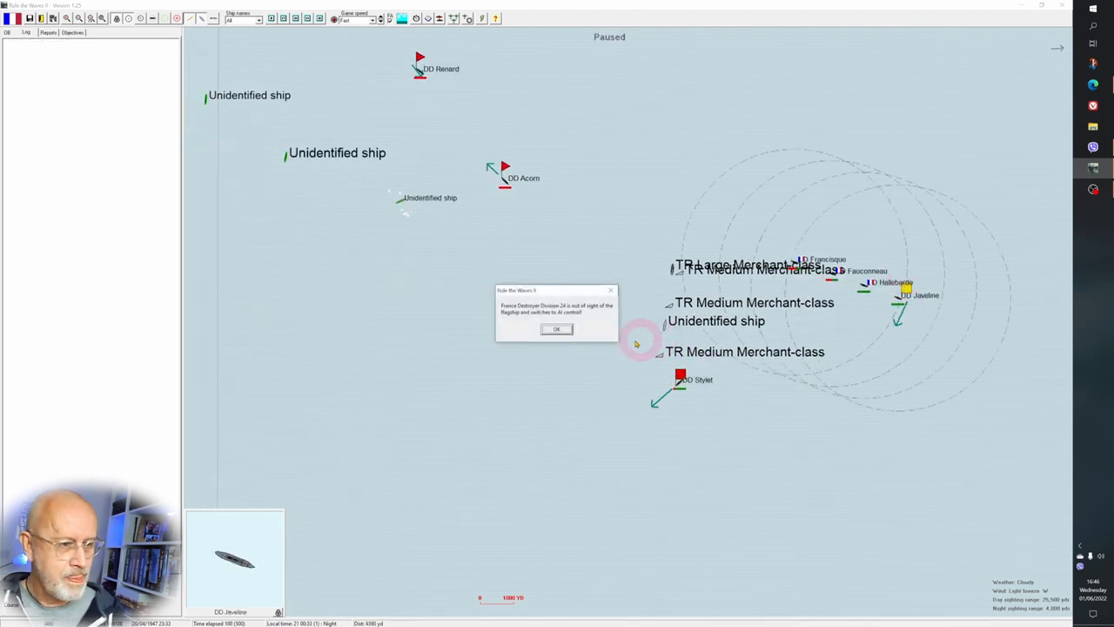
Acknowledge the lost flagship contact and reconfirm the French Destroyer Division's orders.
{"action": "left_click", "coordinate": [557, 329]}
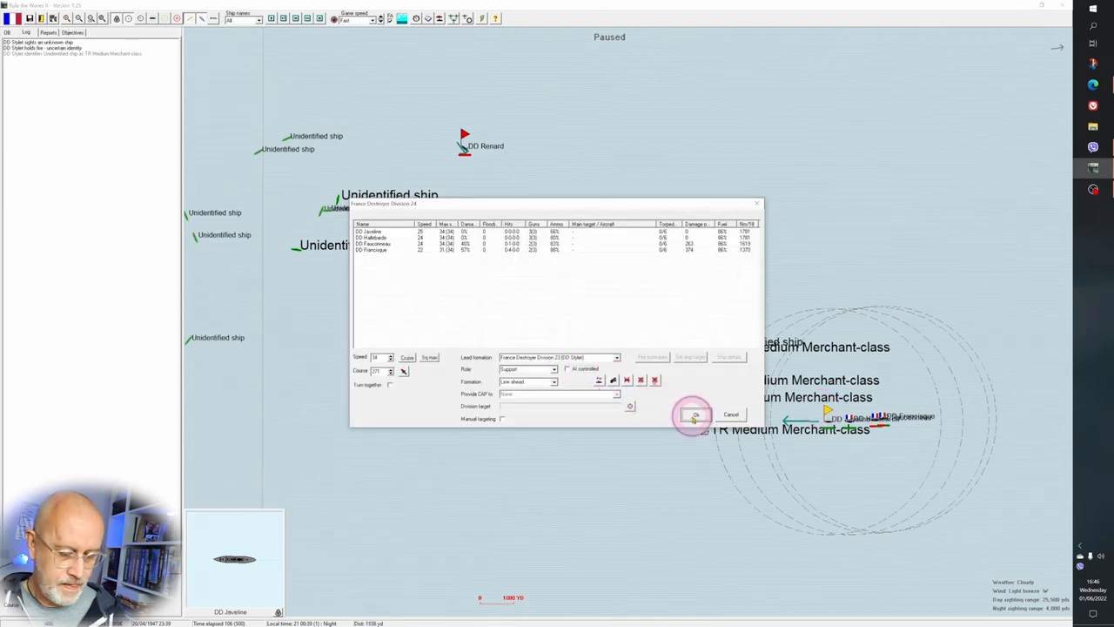
{"action": "left_click", "coordinate": [695, 415]}
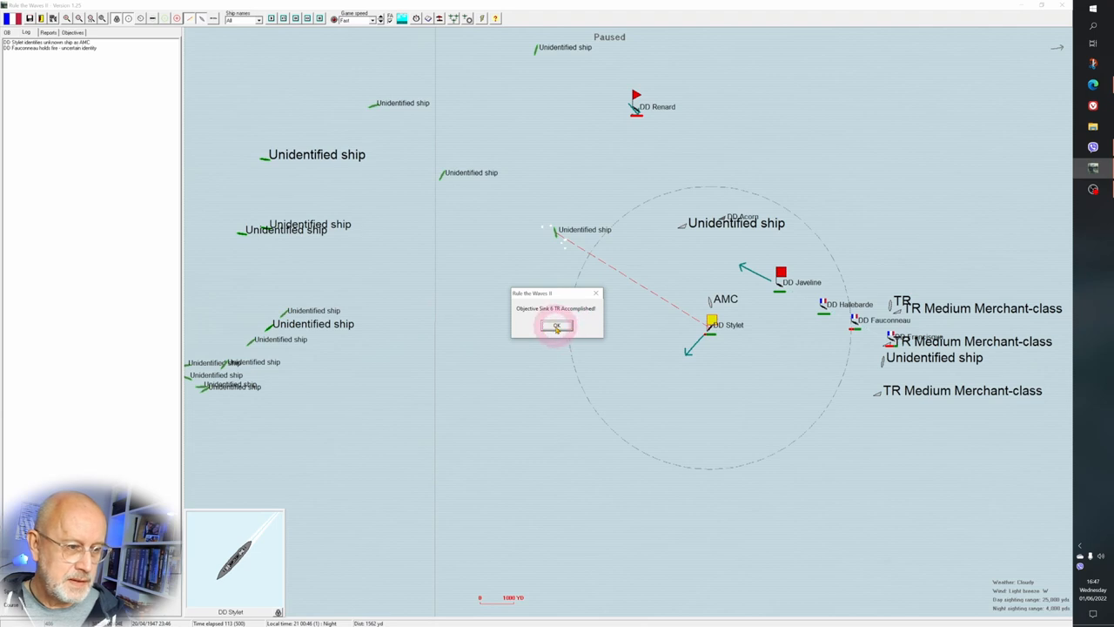
Acknowledge the objective message, resume the battle, and accept the division leaving flagship control.
{"action": "left_click", "coordinate": [557, 326]}
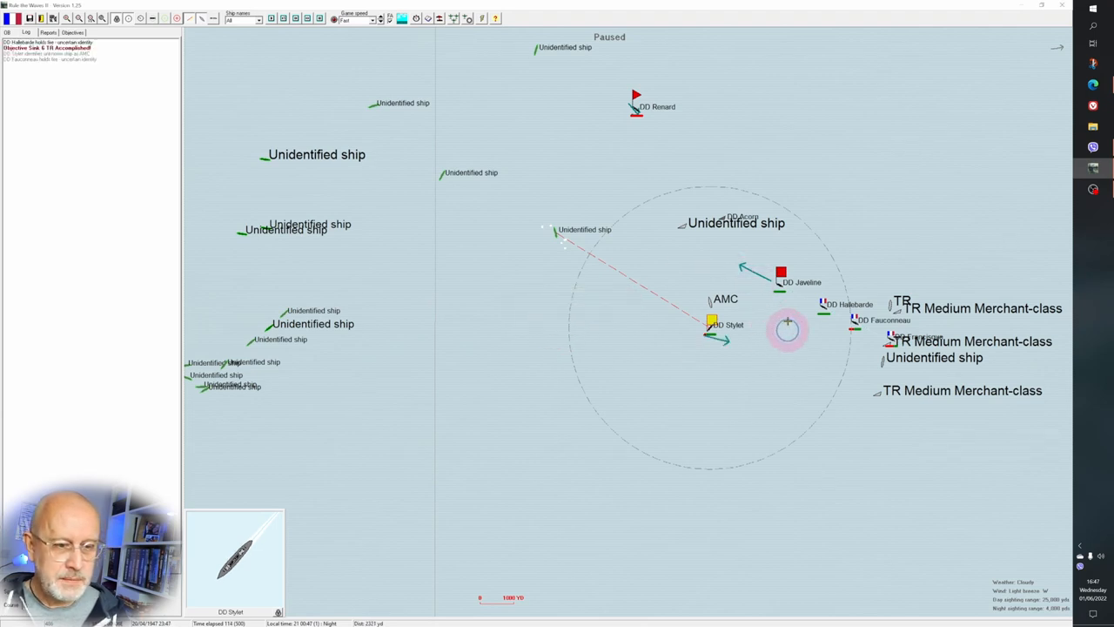
{"action": "left_click", "coordinate": [780, 272]}
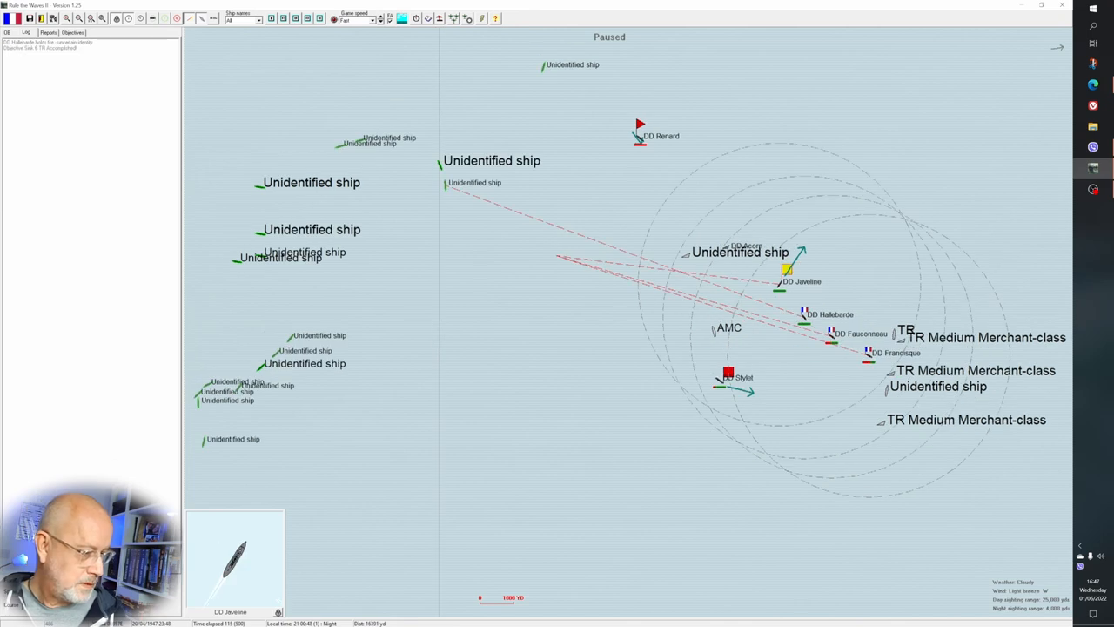
{"action": "left_click", "coordinate": [728, 373]}
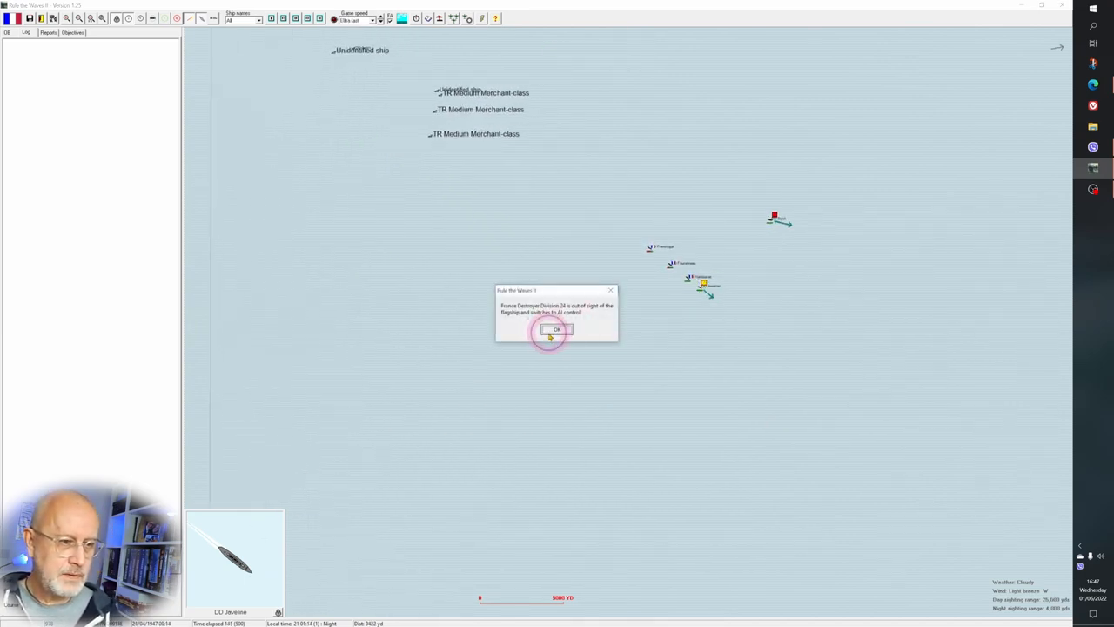
{"action": "left_click", "coordinate": [556, 329]}
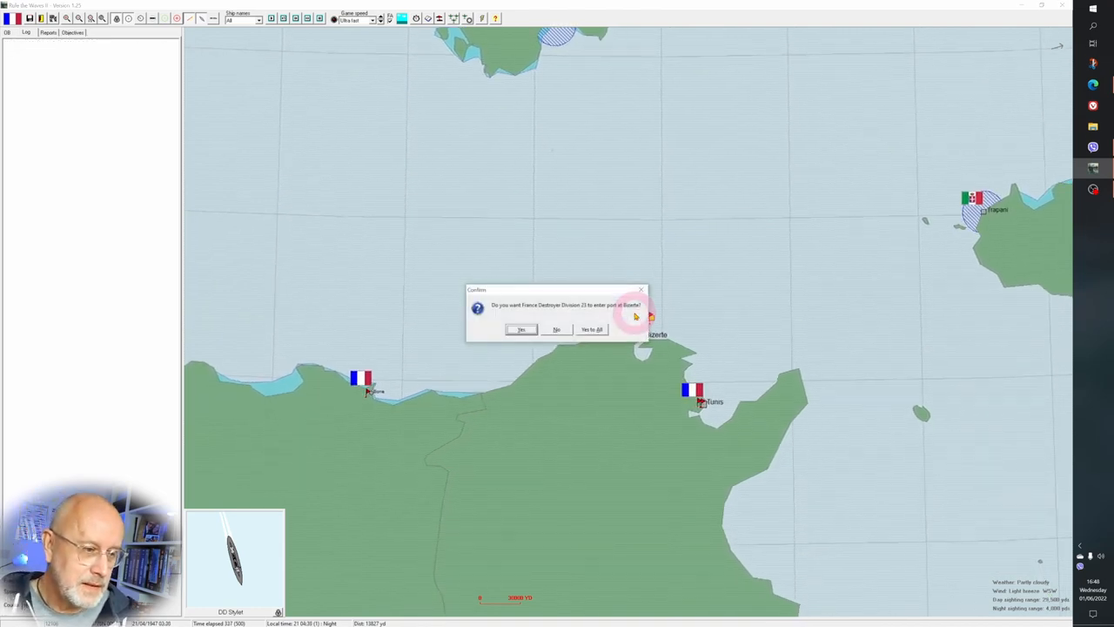
Send the destroyer division home and acknowledge that France has no ships left at sea.
{"action": "left_click", "coordinate": [522, 329]}
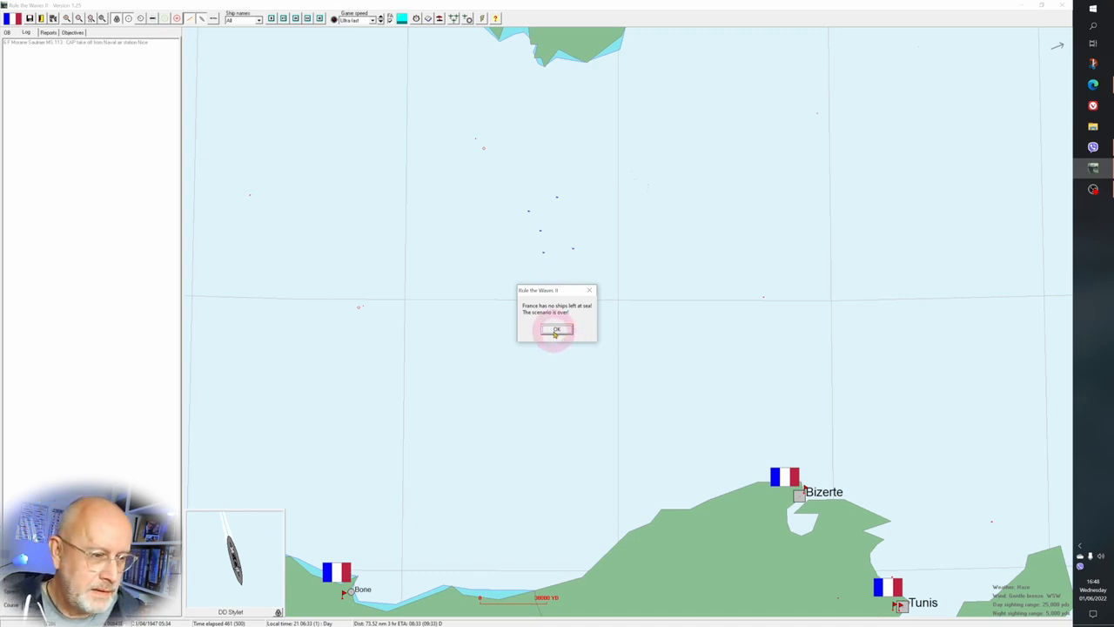
{"action": "left_click", "coordinate": [557, 331]}
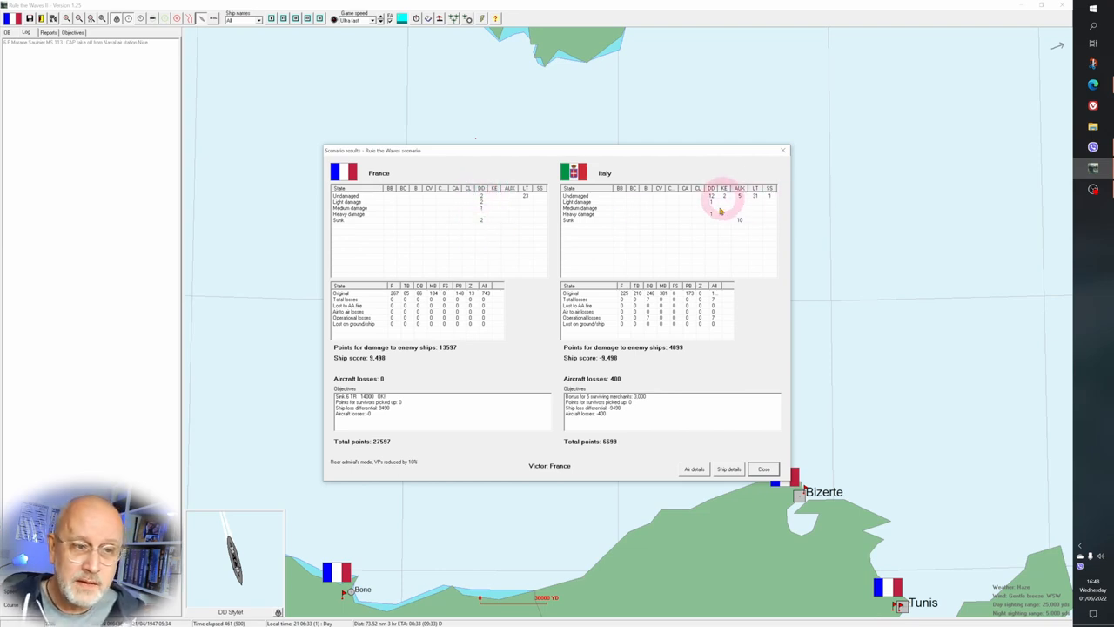
{"action": "mouse_move", "coordinate": [712, 242]}
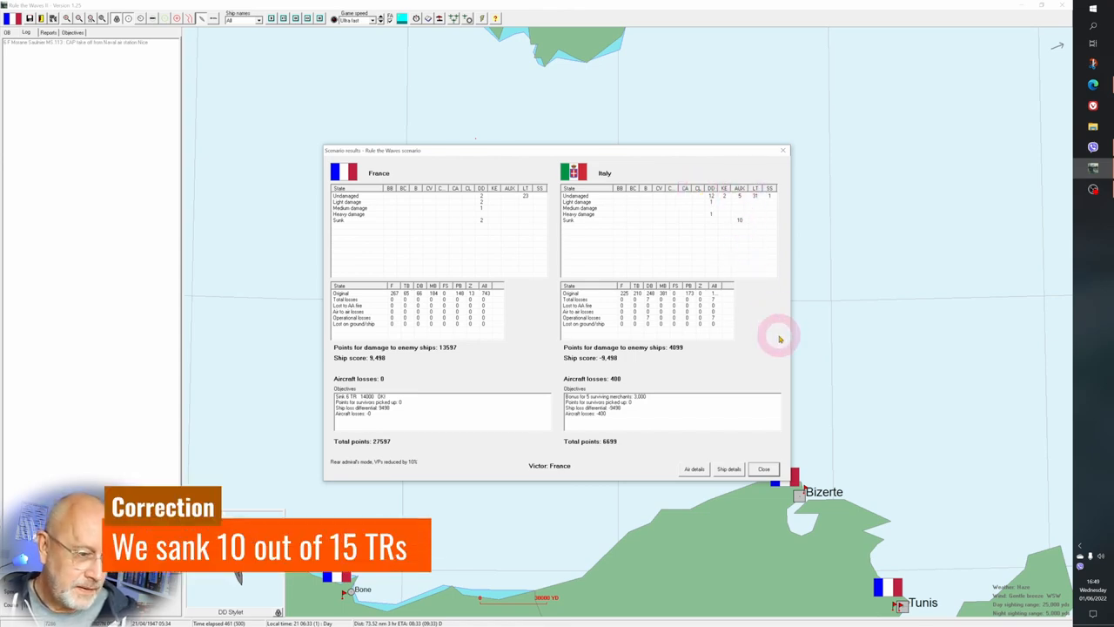
{"action": "mouse_move", "coordinate": [612, 477]}
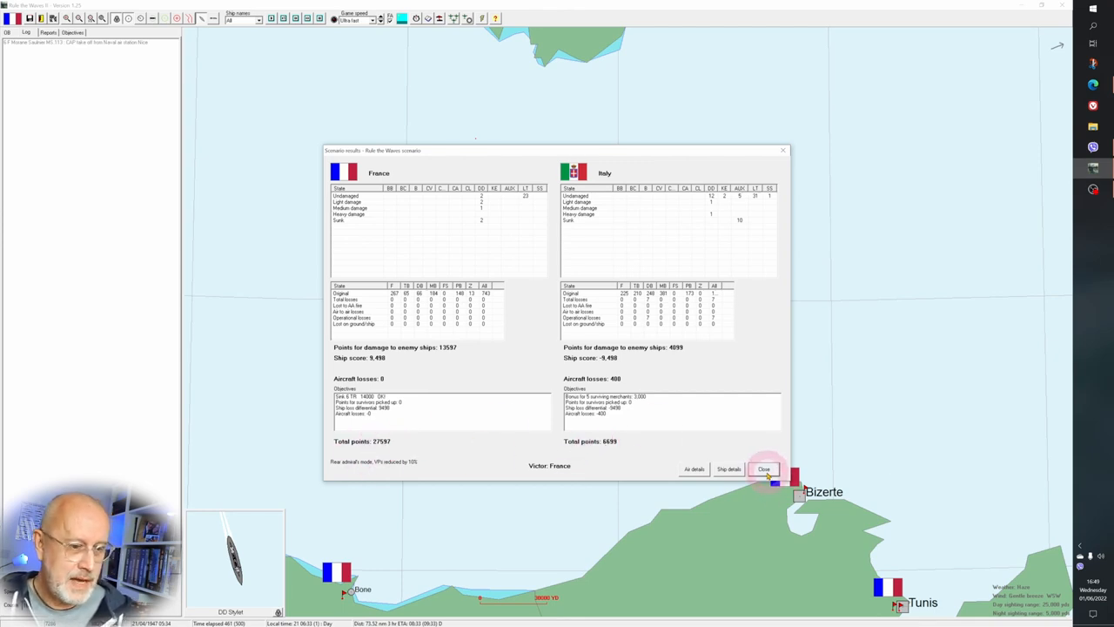
Close the Scenario results summary declaring France the victor over Italy.
{"action": "left_click", "coordinate": [763, 470]}
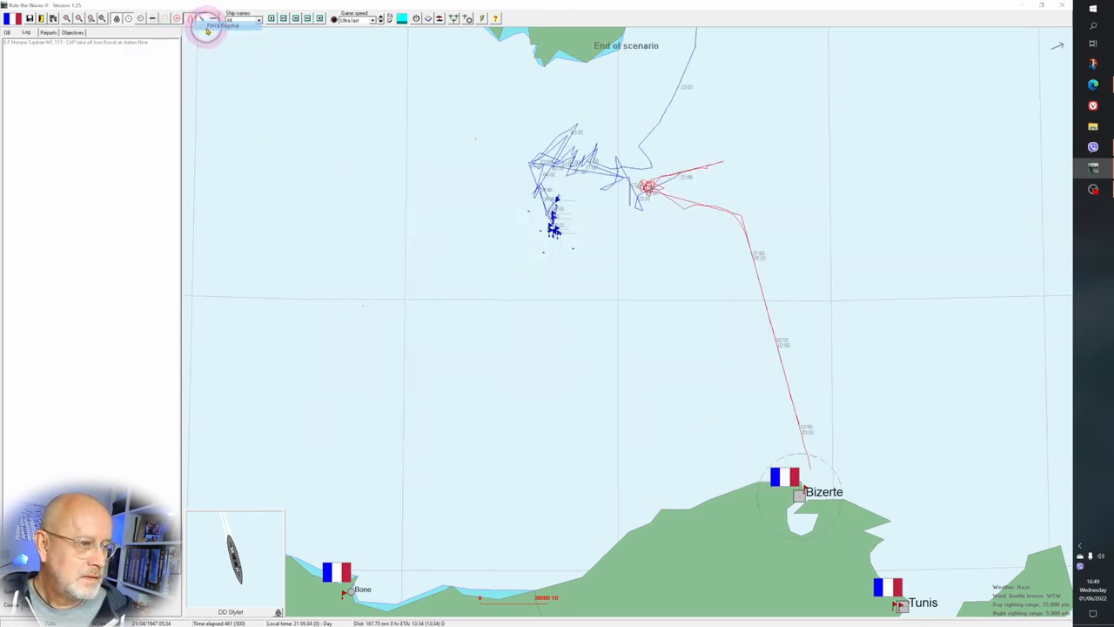
Exit the finished battle to the campaign screen via the top toolbar.
{"action": "left_click", "coordinate": [769, 166]}
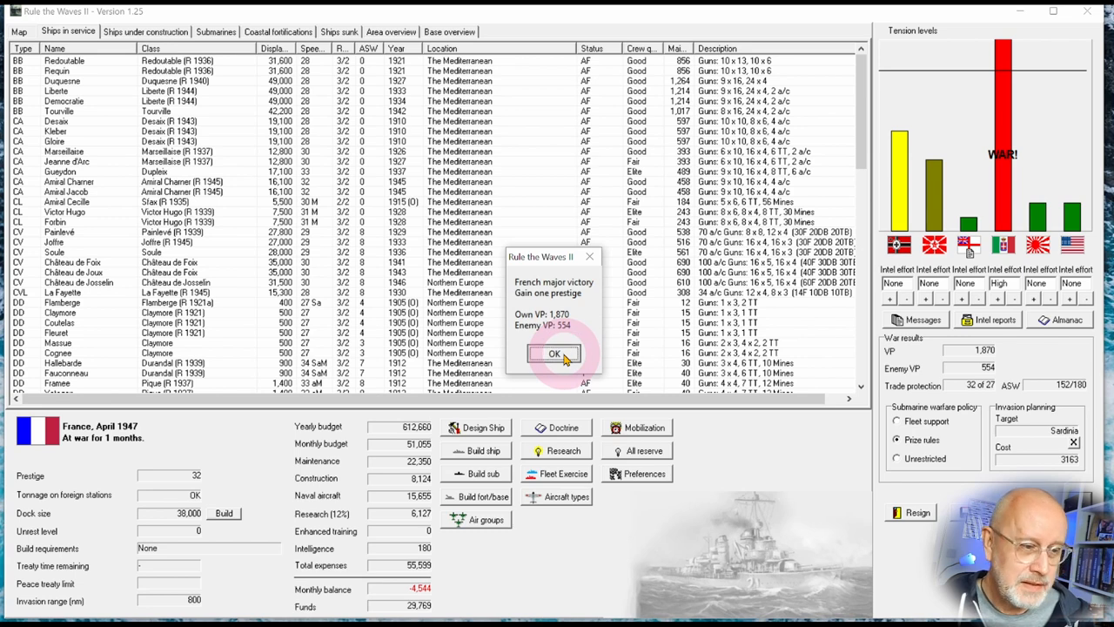
Acknowledge the French major victory and record it as the 1st Battle of Sardinia.
{"action": "left_click", "coordinate": [553, 353]}
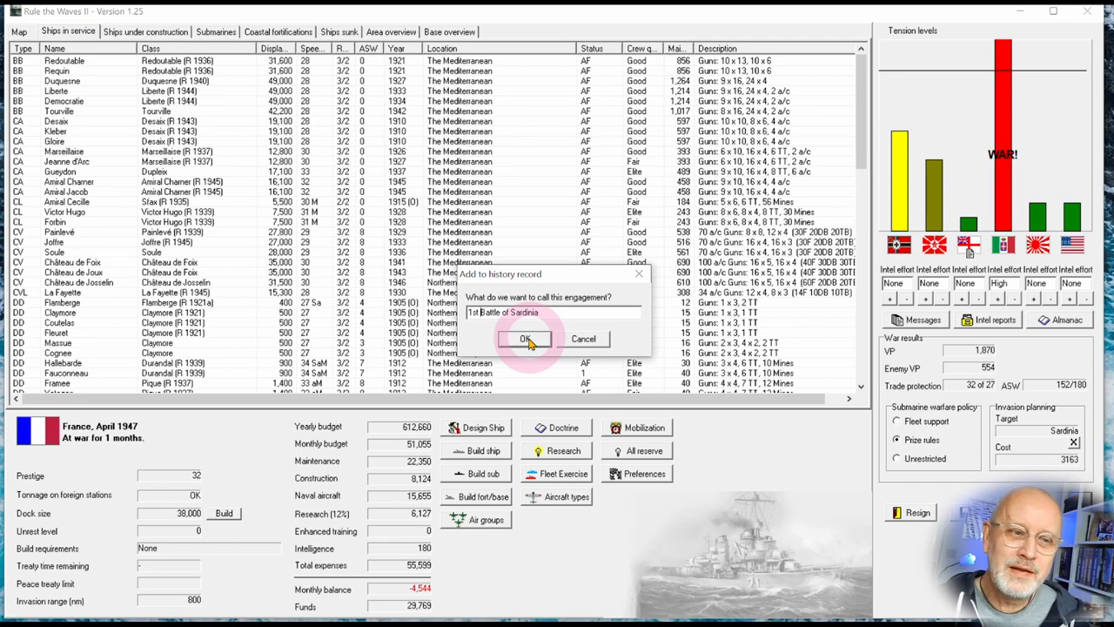
{"action": "left_click", "coordinate": [526, 338]}
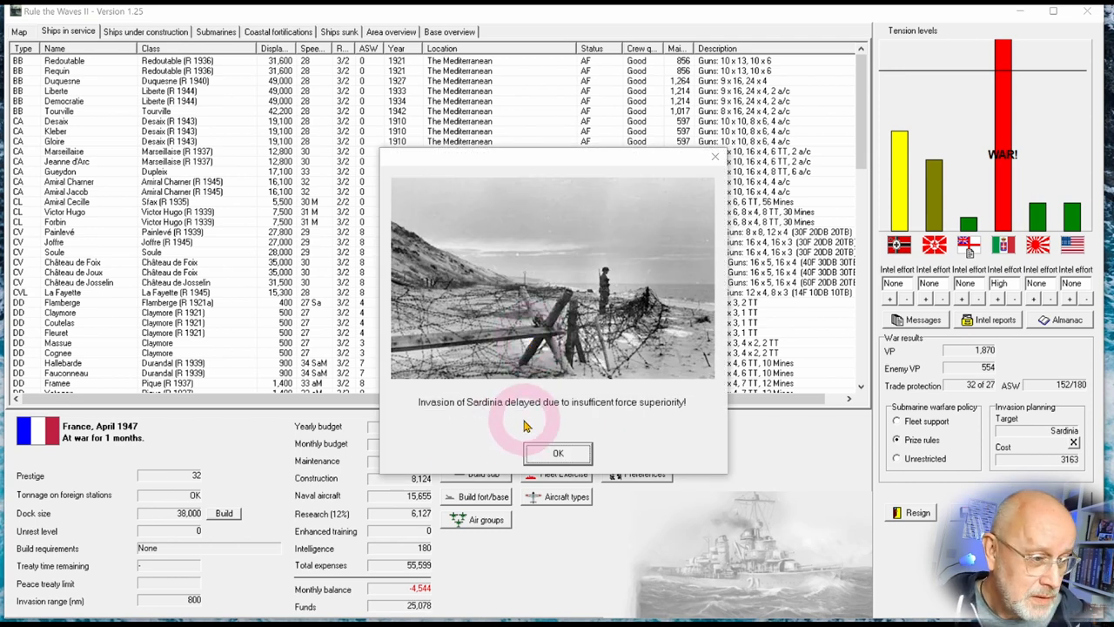
{"action": "mouse_move", "coordinate": [575, 457]}
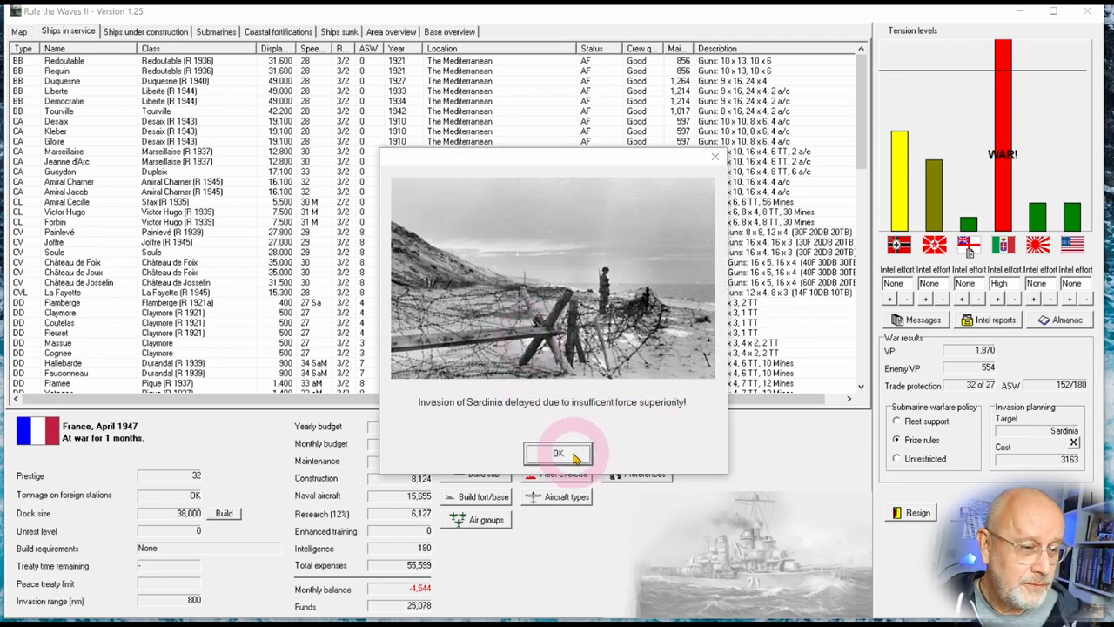
Acknowledge the event reports: delayed Sardinia invasion, Senegal dominance, loss of Cugnot, torpedoed Painlevé.
{"action": "left_click", "coordinate": [557, 453]}
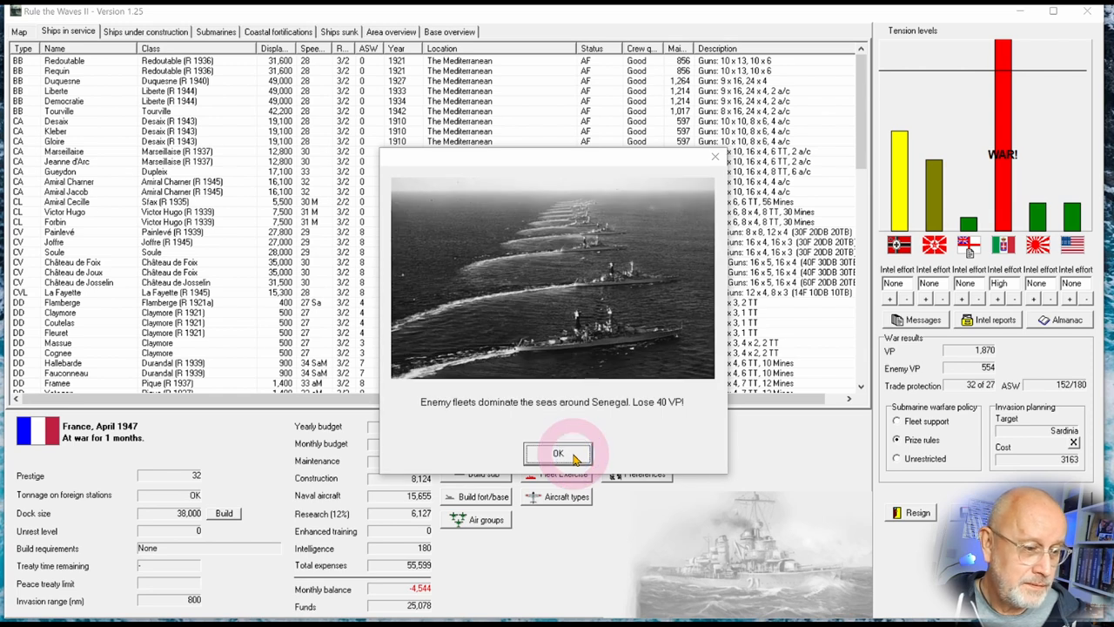
{"action": "left_click", "coordinate": [557, 453]}
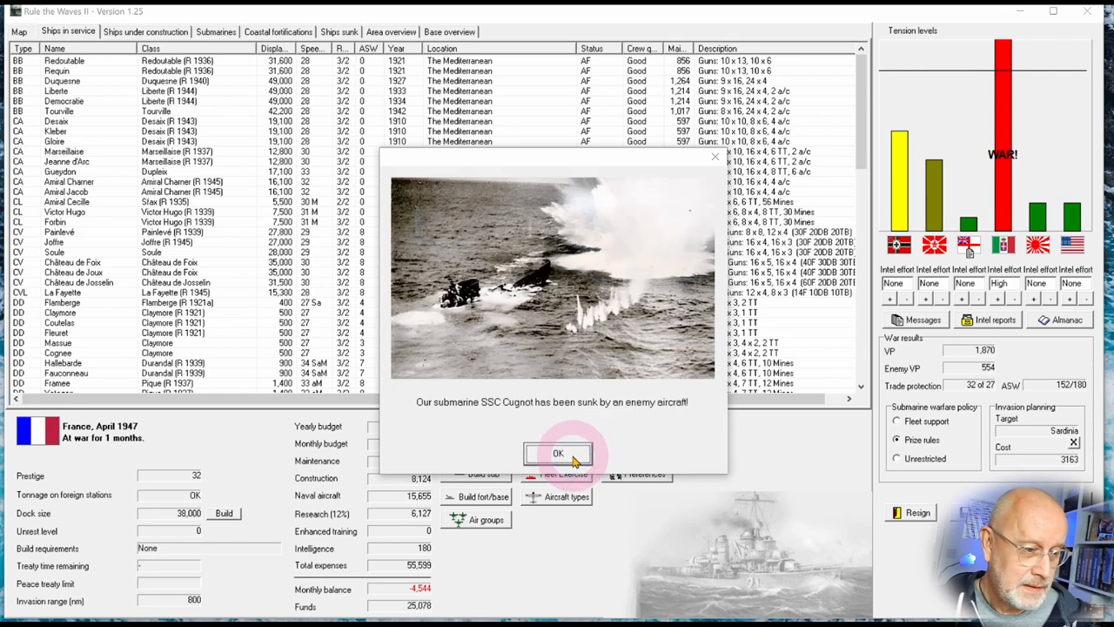
{"action": "left_click", "coordinate": [557, 453]}
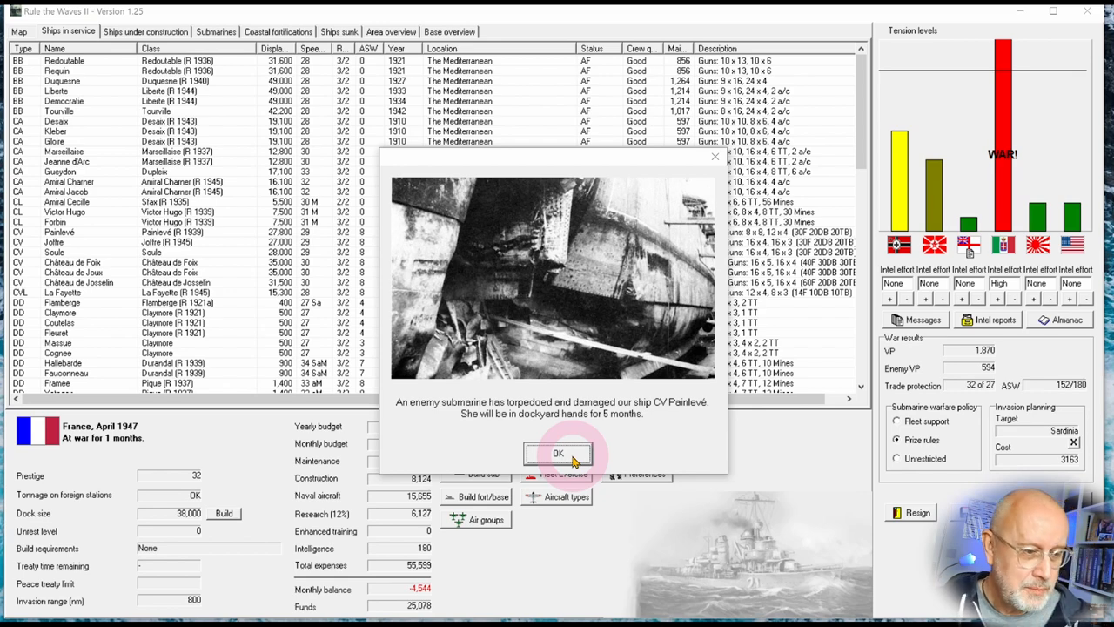
{"action": "left_click", "coordinate": [557, 453]}
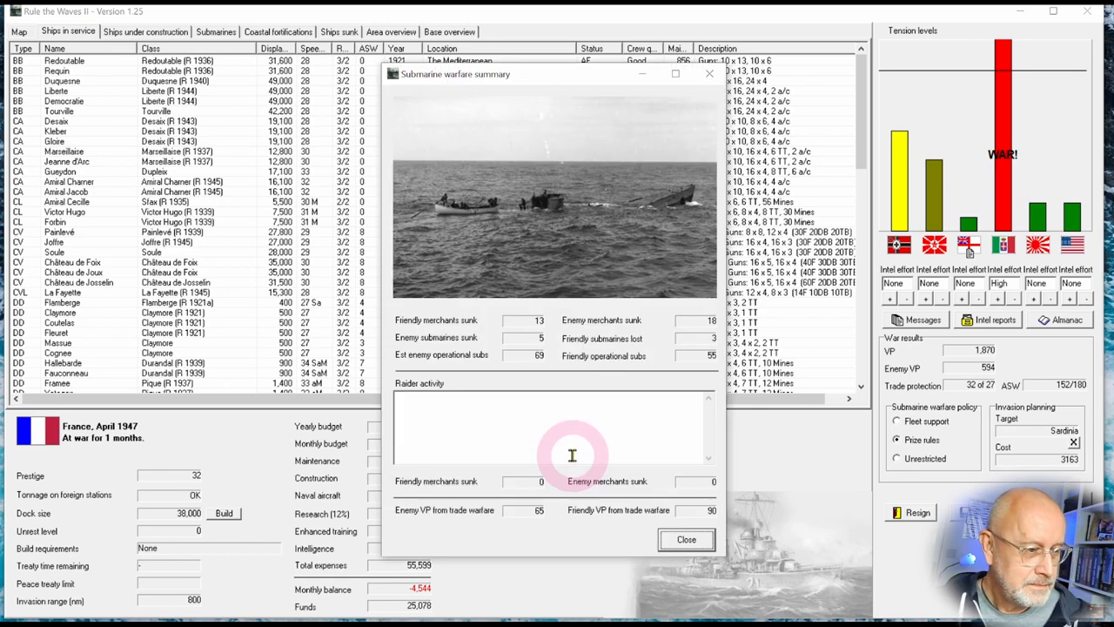
{"action": "mouse_move", "coordinate": [491, 393]}
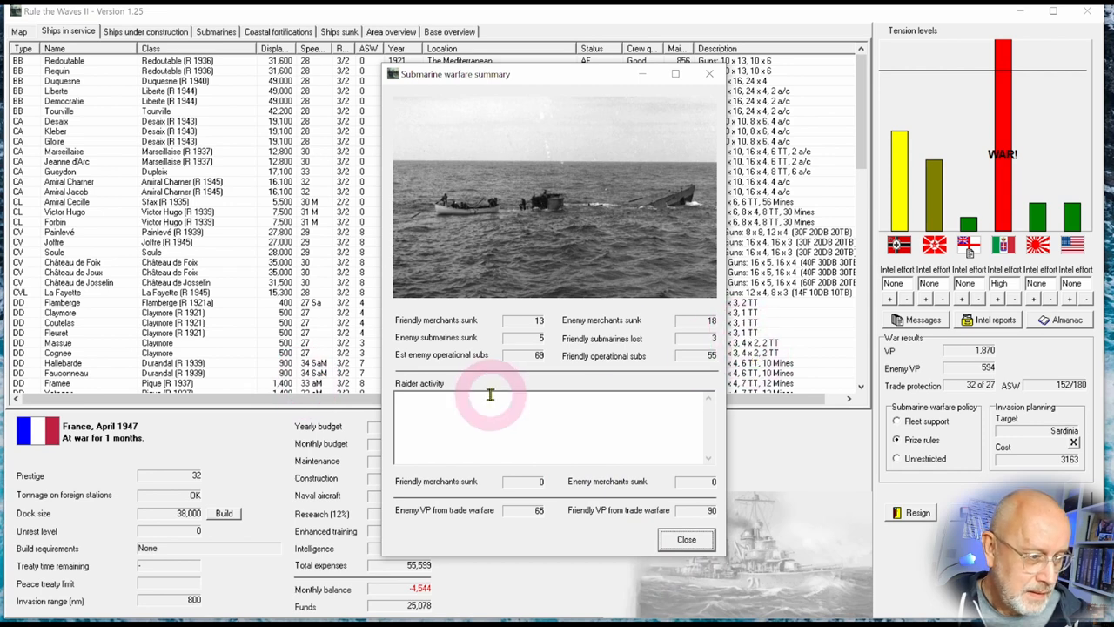
{"action": "mouse_move", "coordinate": [711, 366]}
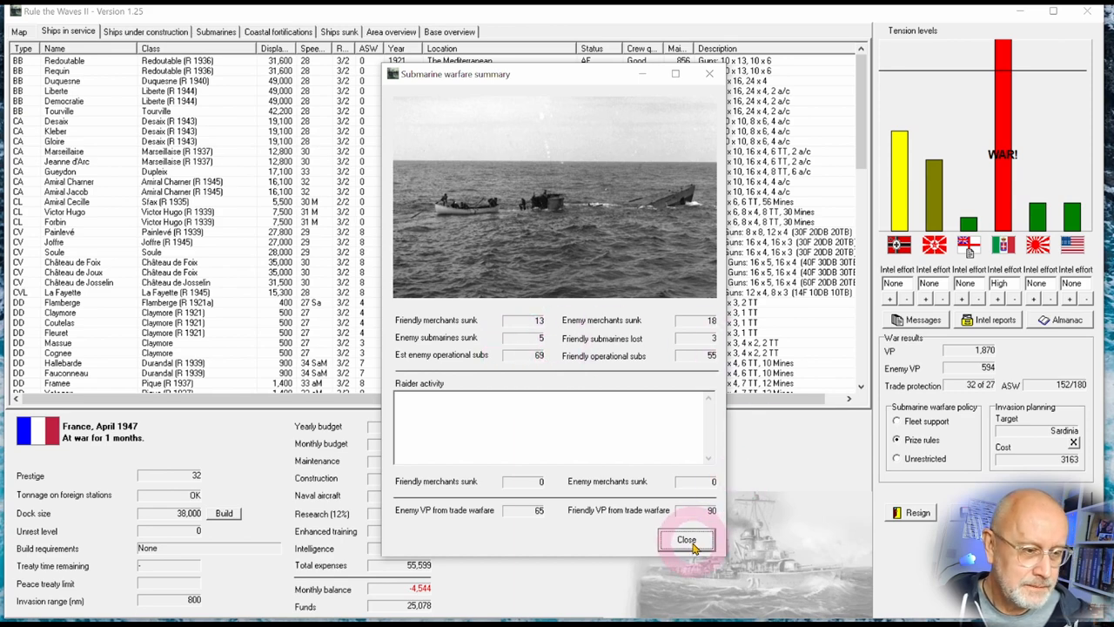
Close the submarine warfare summary to advance to May 1947.
{"action": "left_click", "coordinate": [686, 540]}
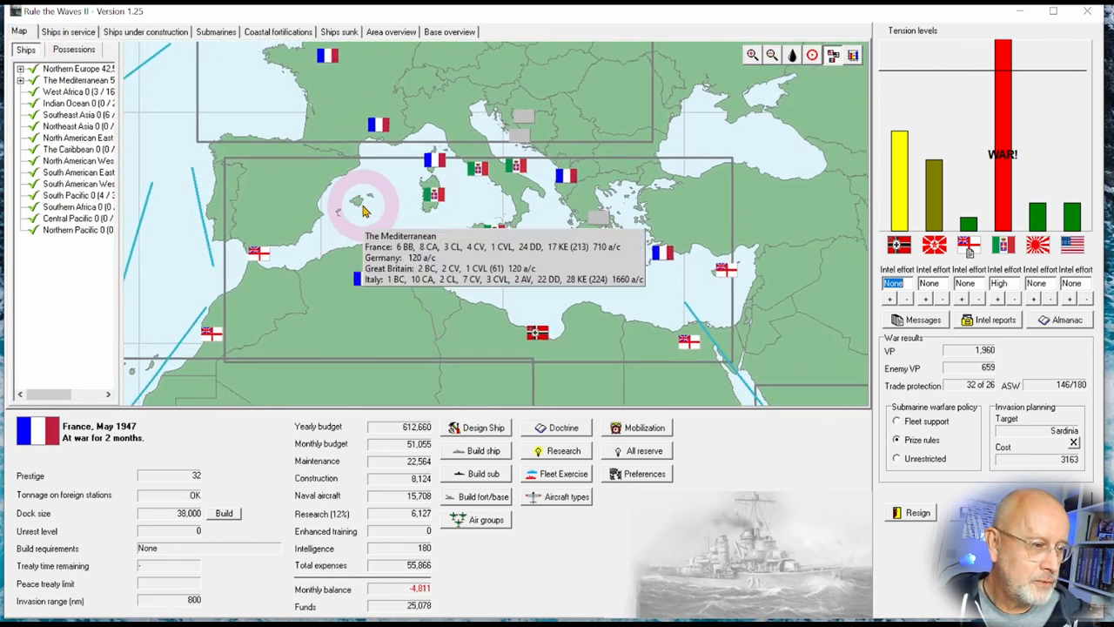
Review and close the Mediterranean area force details.
{"action": "left_click", "coordinate": [357, 191]}
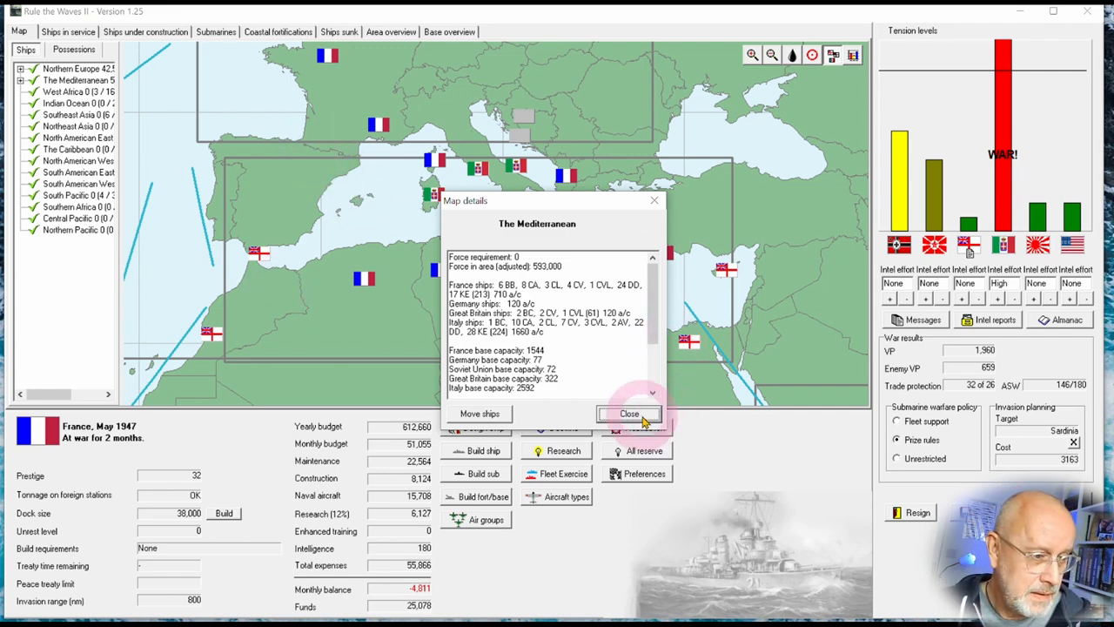
{"action": "left_click", "coordinate": [631, 414]}
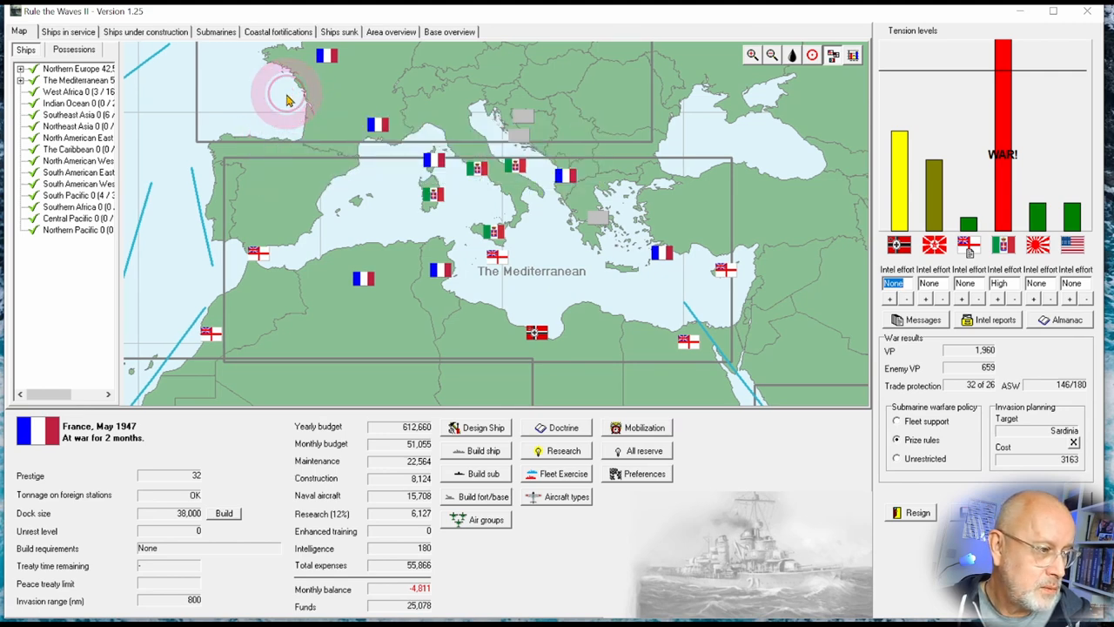
{"action": "mouse_move", "coordinate": [287, 99]}
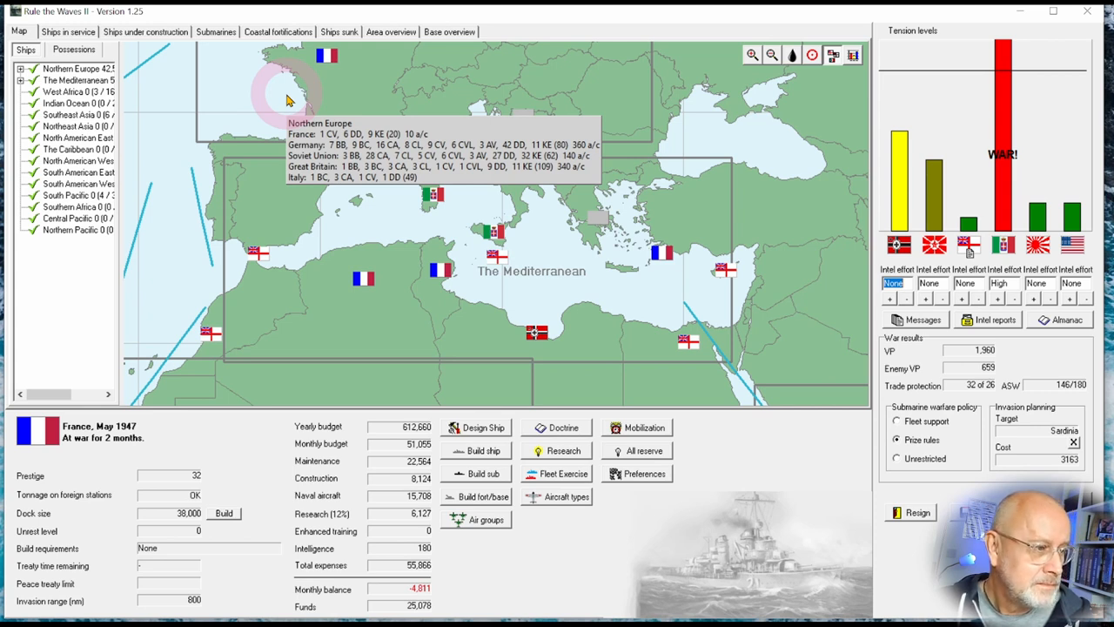
{"action": "mouse_move", "coordinate": [69, 39]}
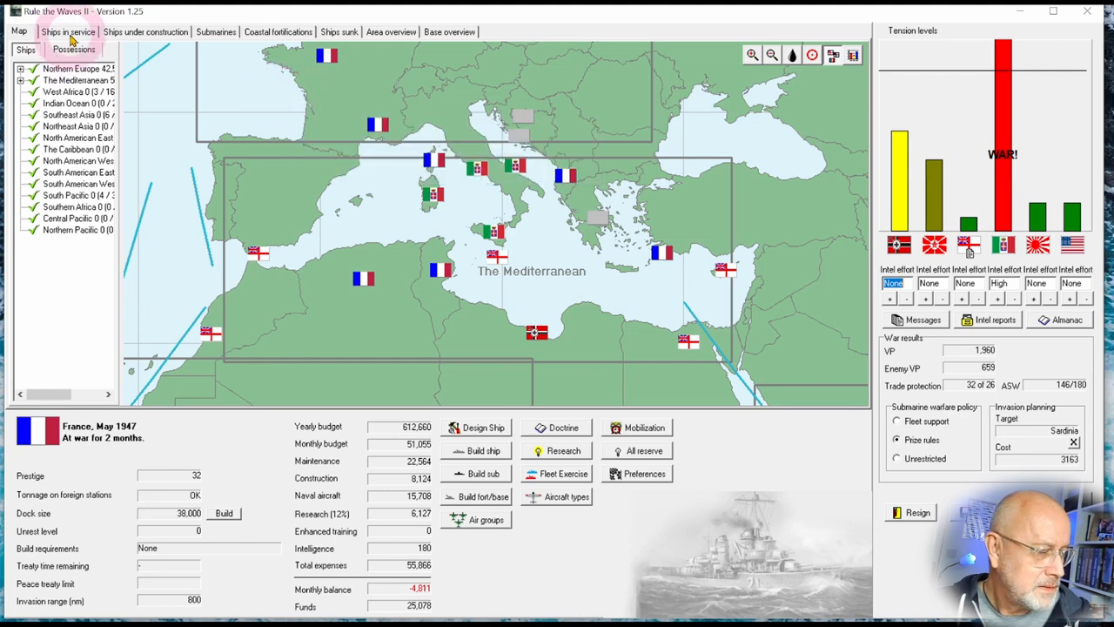
Switch to the Ships in service list and select Château de Joscelin.
{"action": "left_click", "coordinate": [68, 31]}
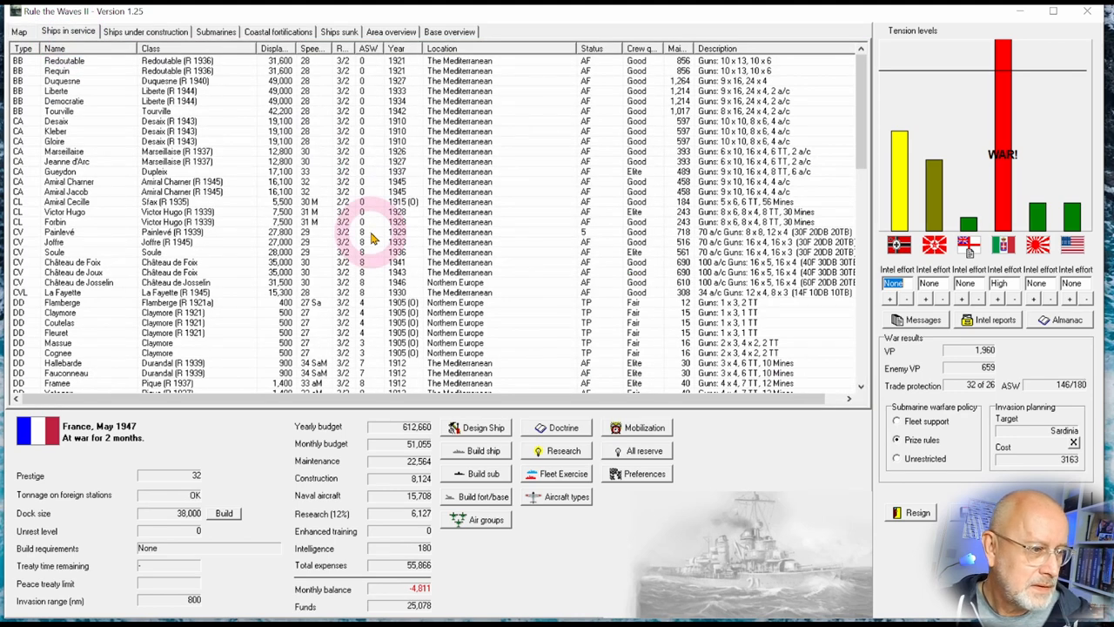
{"action": "scroll", "scroll_direction": "down", "scroll_amount": 3}
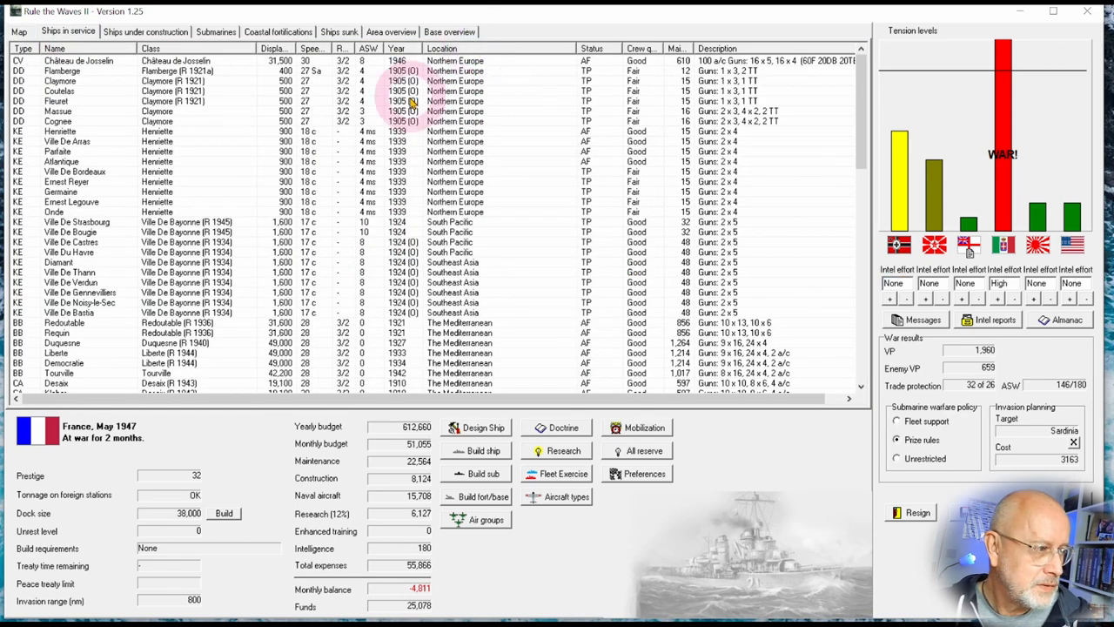
{"action": "left_click", "coordinate": [78, 59]}
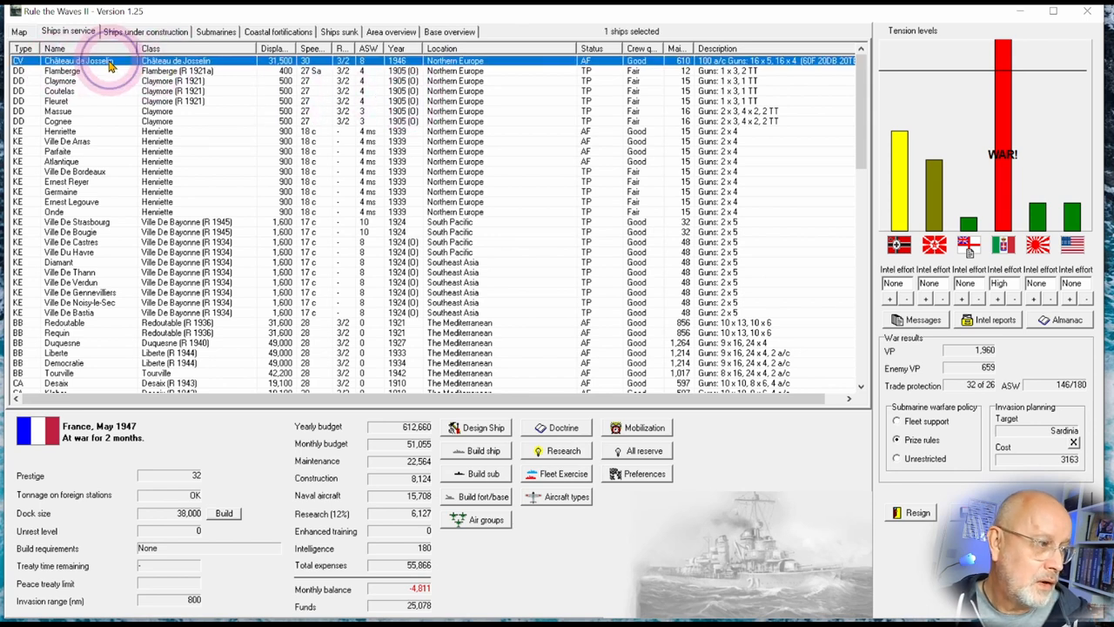